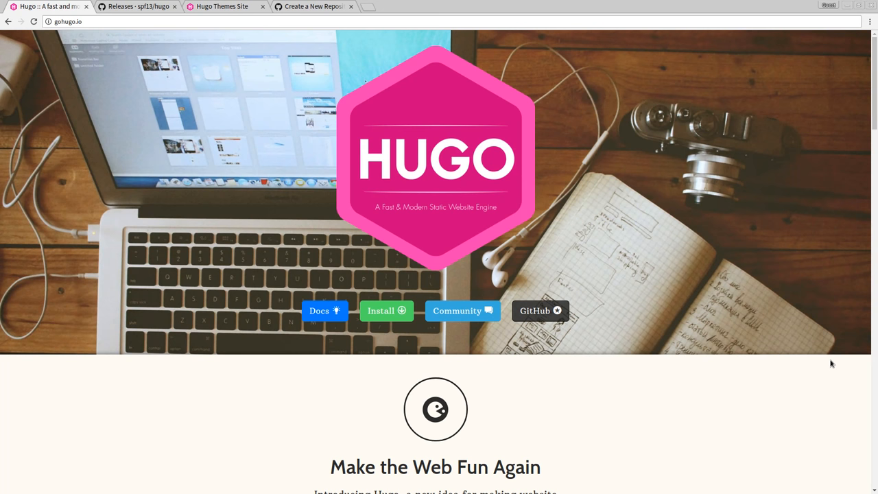
mouse_move(831, 319)
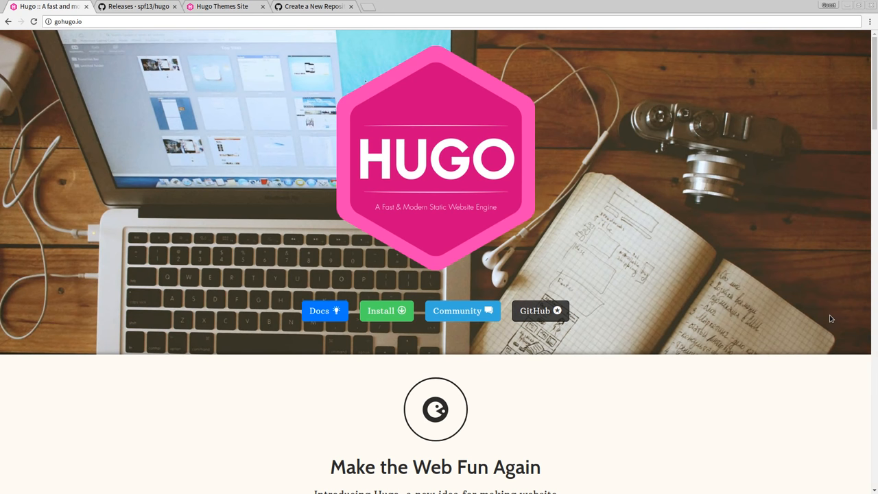
mouse_move(730, 491)
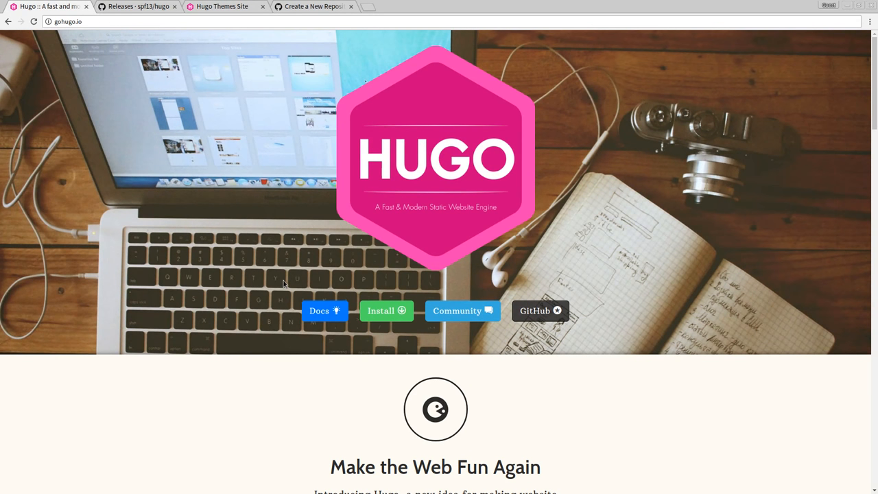
mouse_move(357, 365)
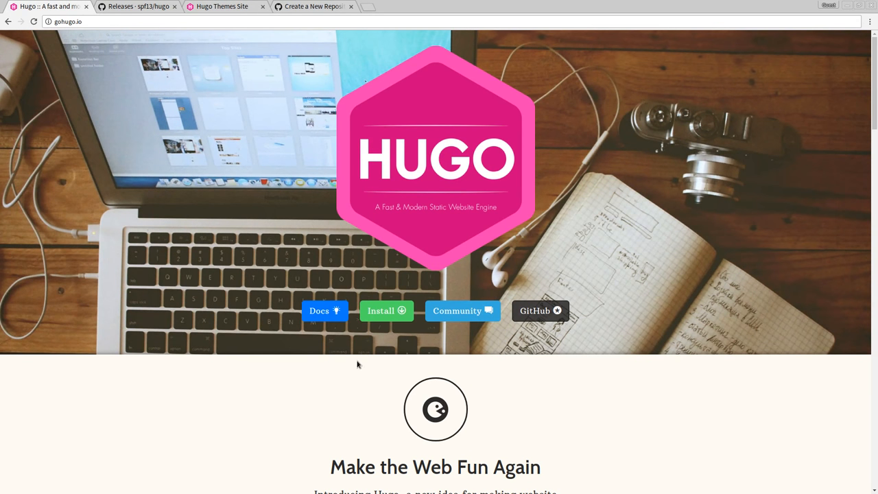
mouse_move(148, 124)
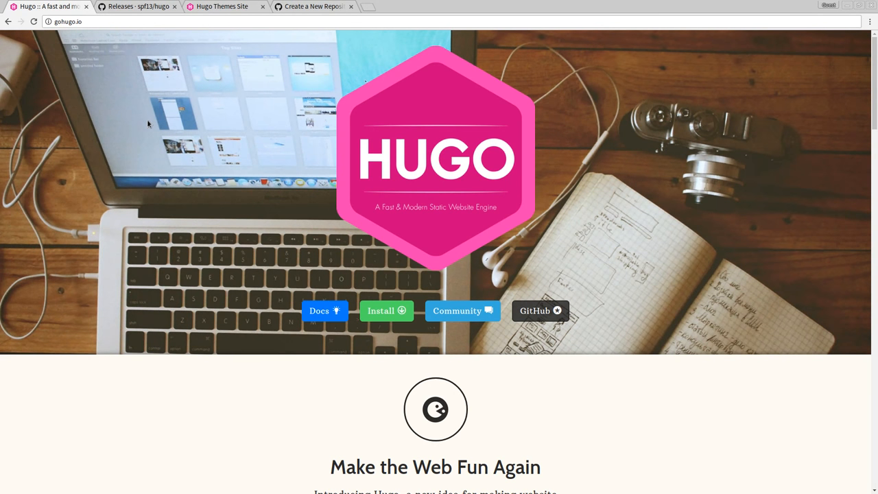
mouse_move(126, 64)
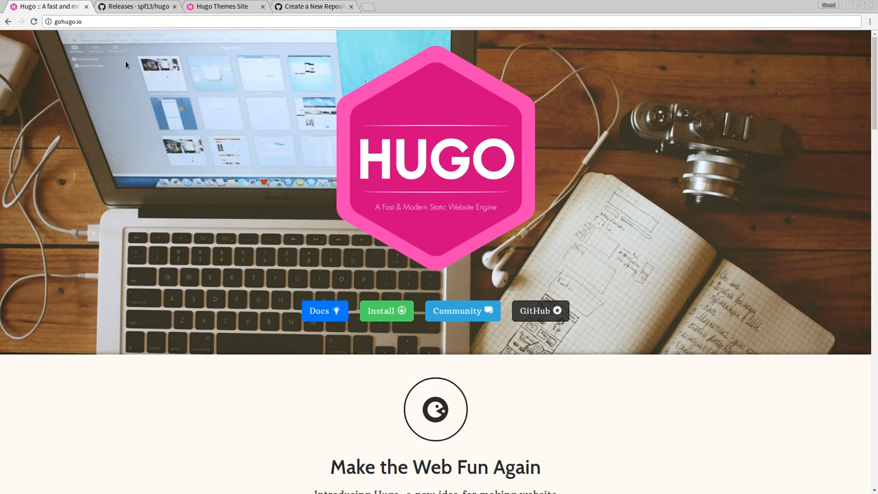
mouse_move(140, 77)
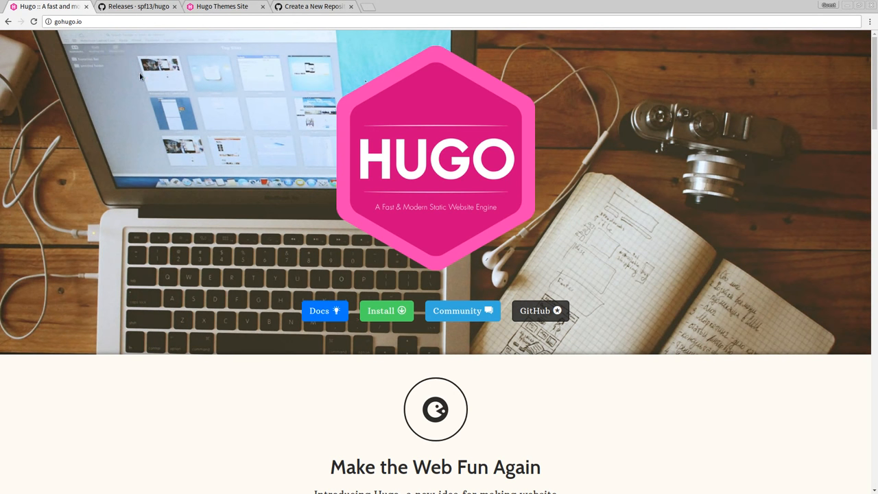
Step: View the Hugo v0.20.7 release page and its Downloads list of builds
left_click(137, 5)
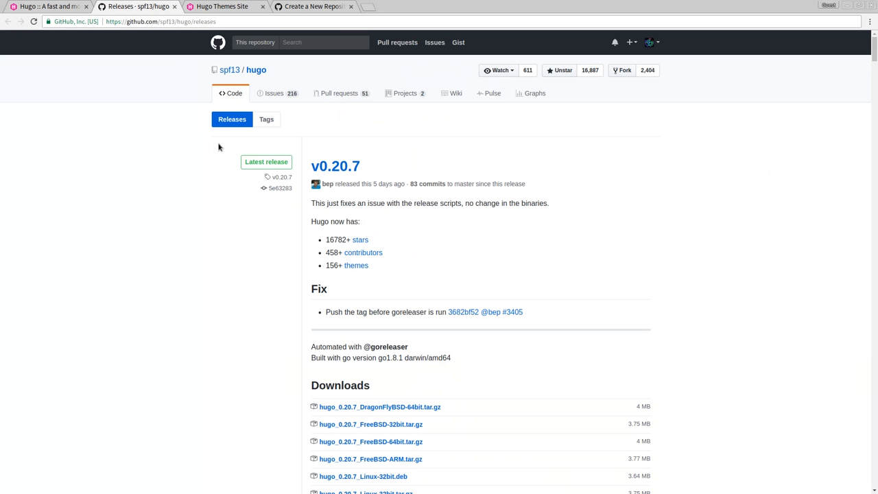
scroll("down", 3)
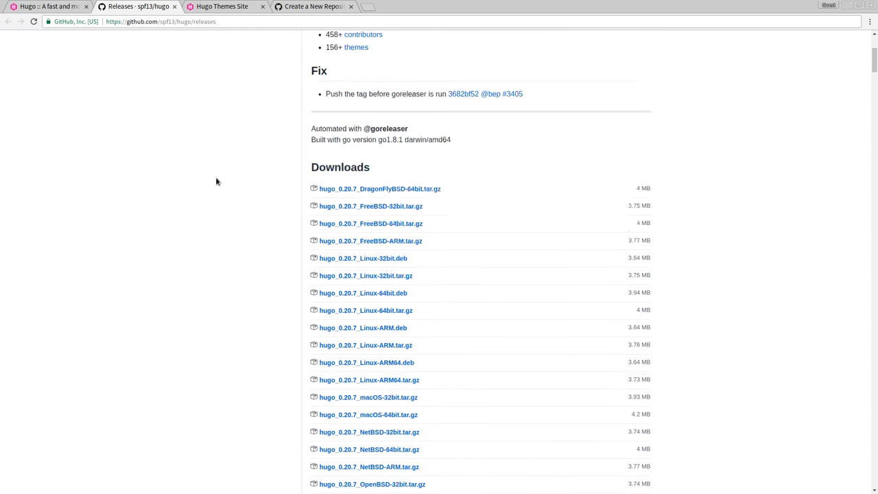
scroll("down", 3)
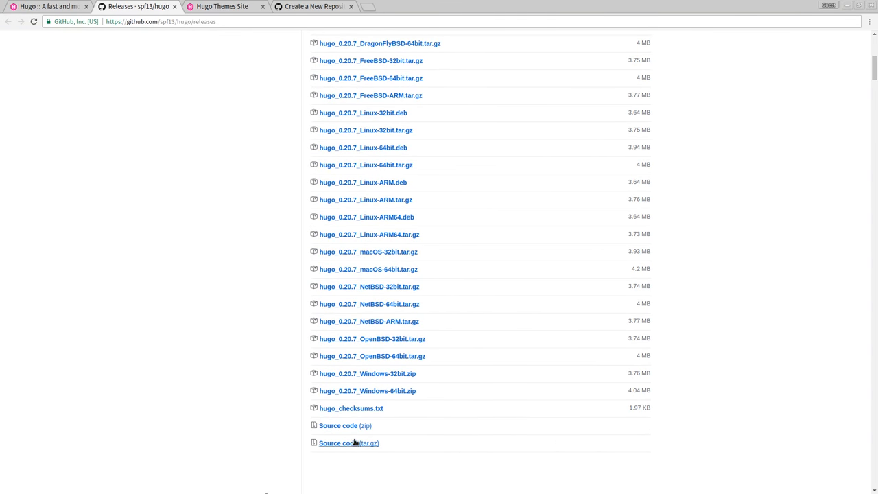
mouse_move(387, 242)
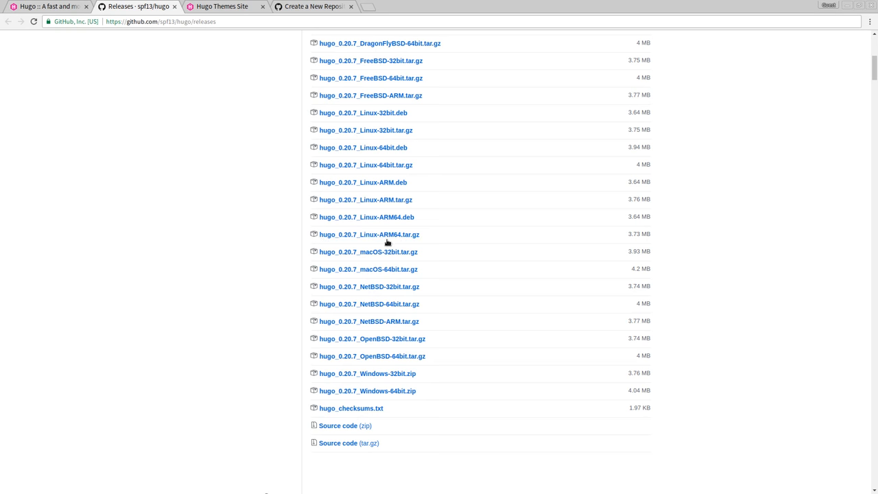
mouse_move(233, 186)
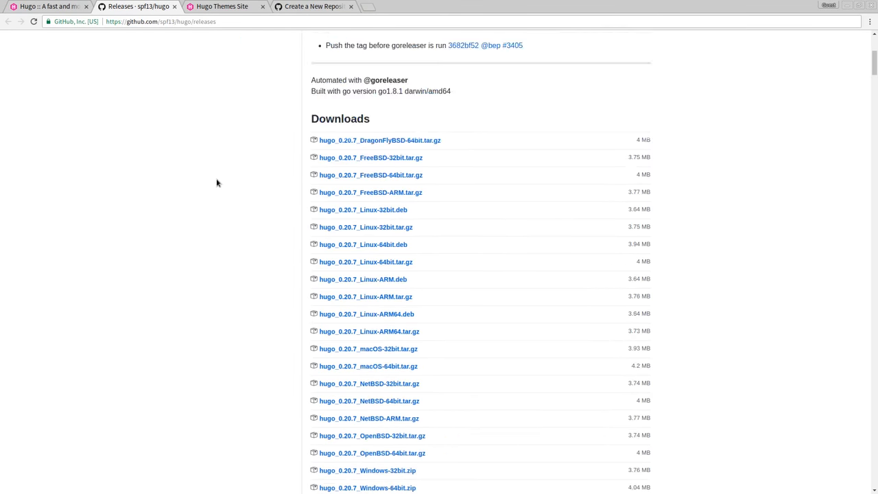
scroll("up", 3)
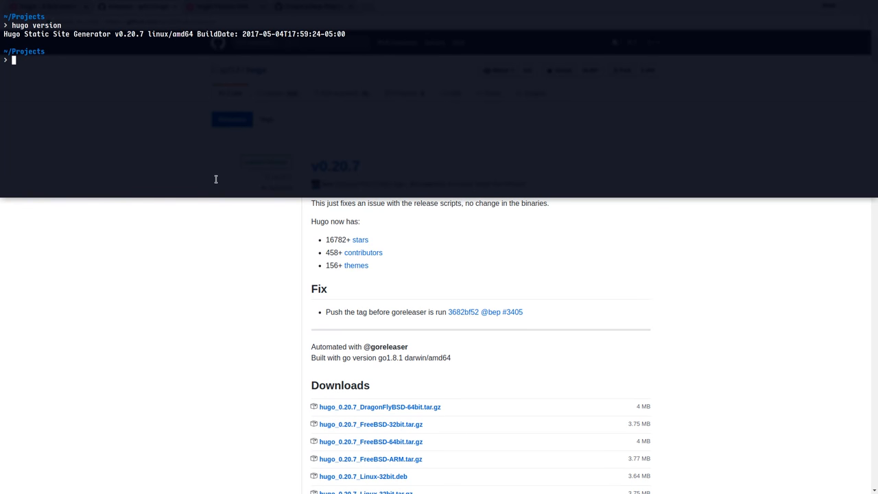
Step: Create a new Hugo site named example-hugo-site
type("hugo")
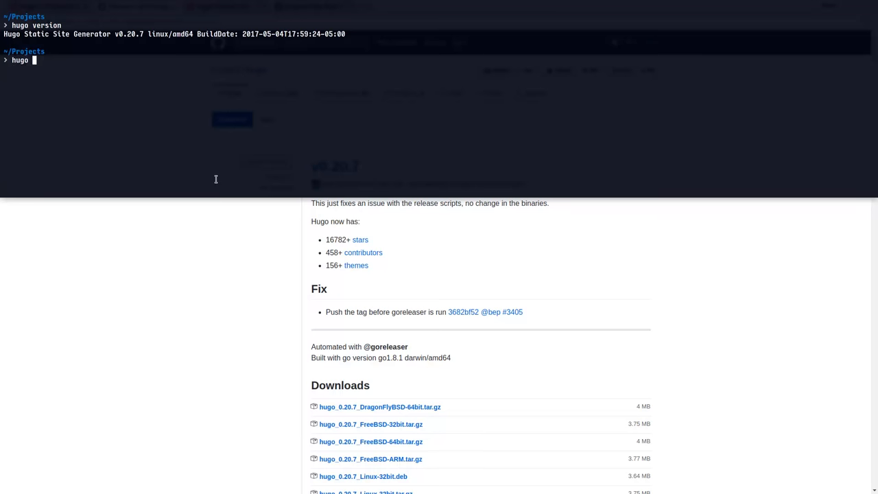
type("new site")
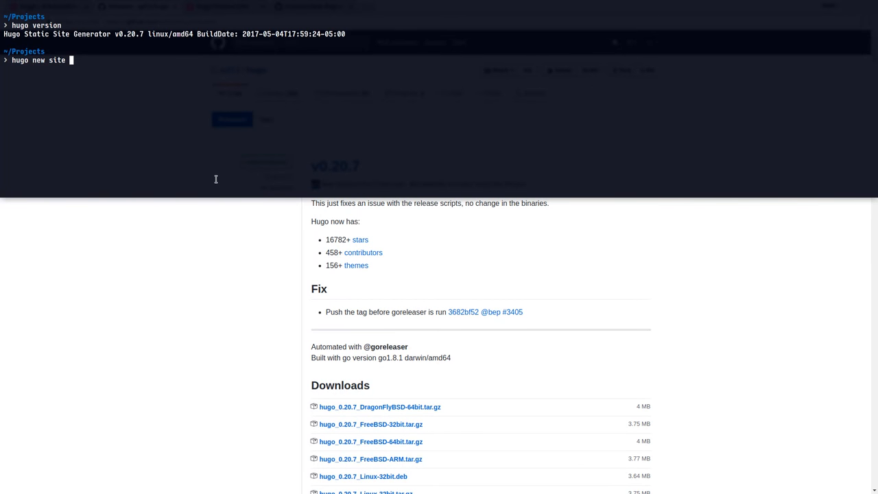
type("example-")
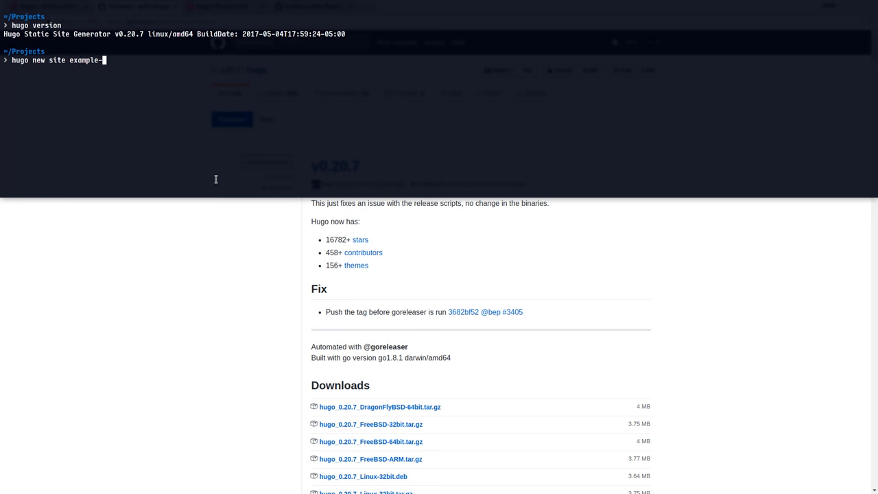
type("hugo-site")
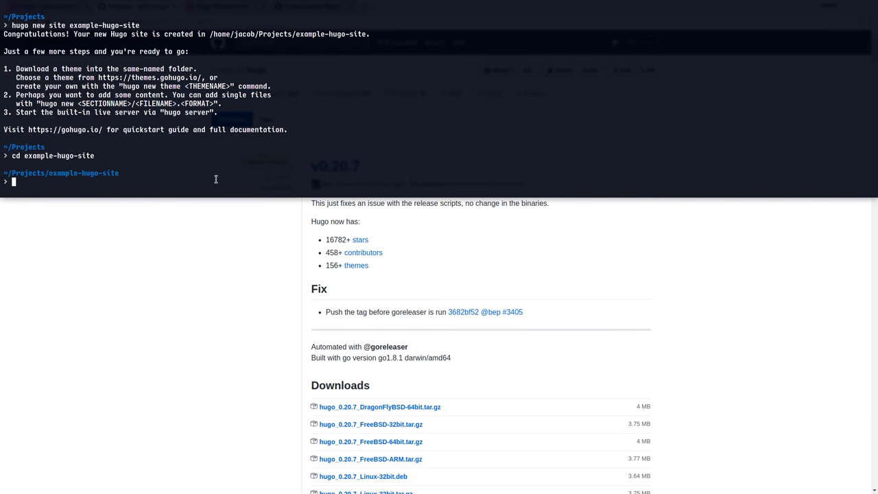
Step: List the site folder contents and begin editing config.toml in Vim
type("ls")
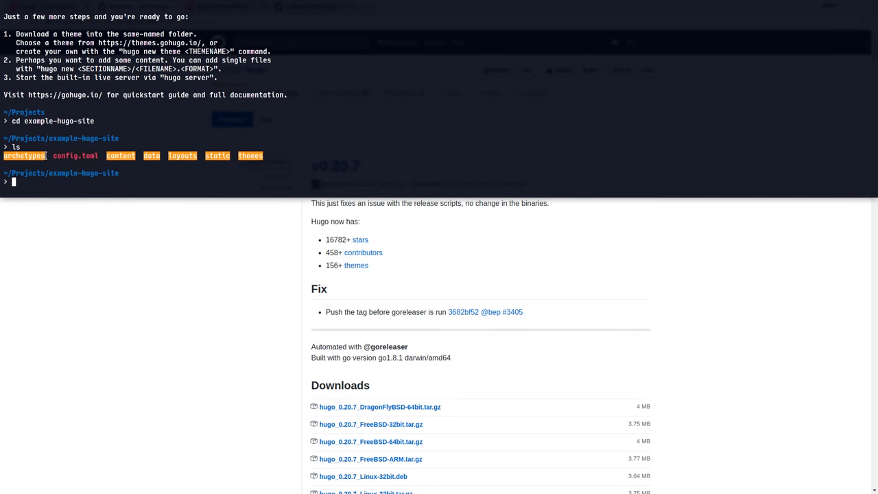
mouse_move(251, 163)
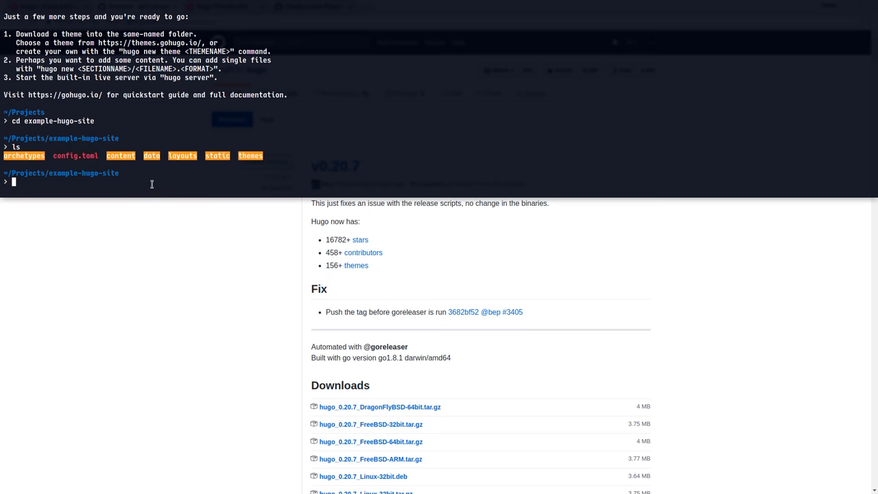
mouse_move(52, 157)
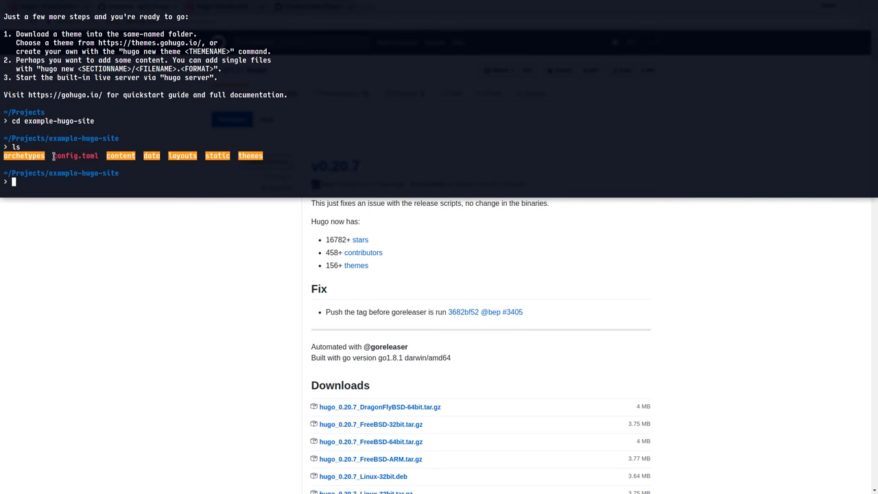
double_click(74, 157)
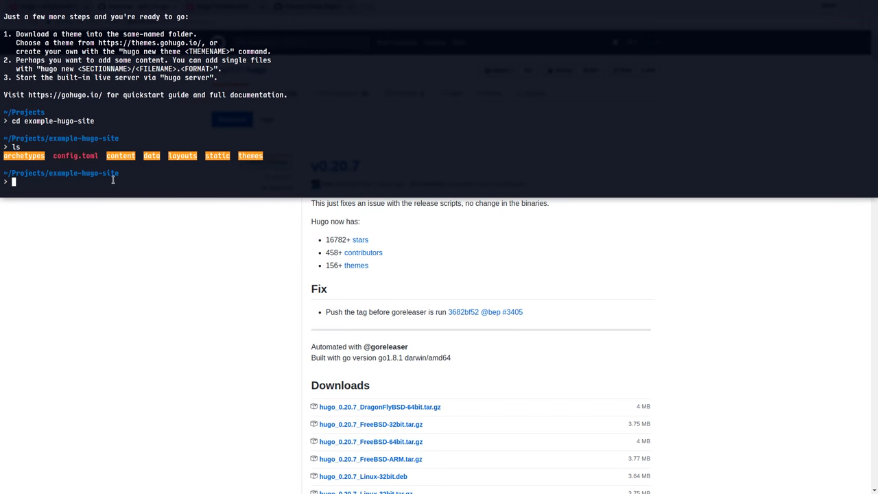
type("vim ce")
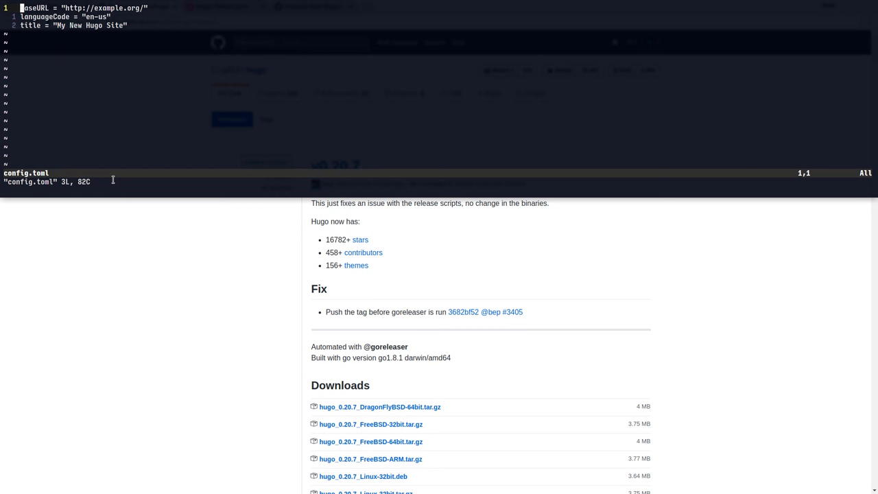
type(":")
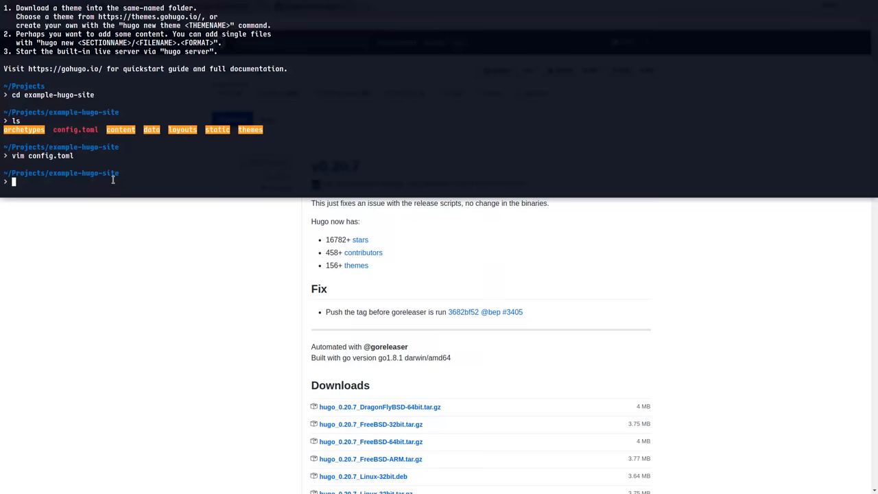
Step: Create the post file post/first-post.md with hugo new
type("hugo new")
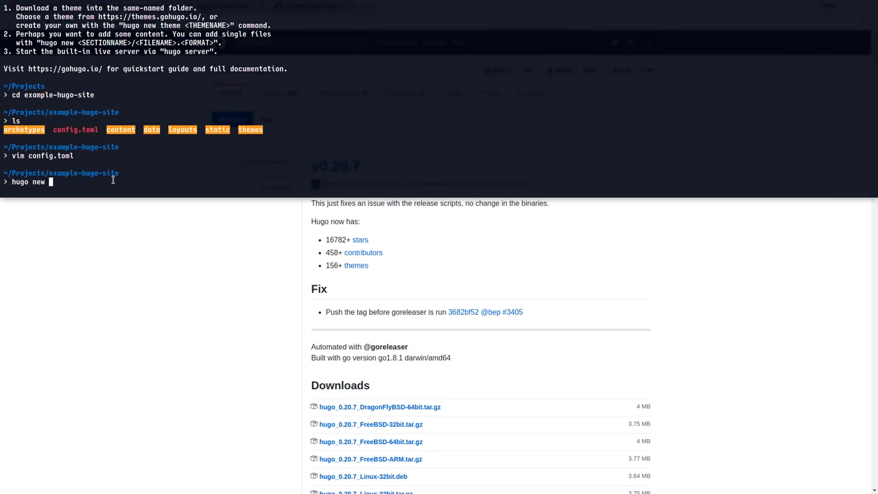
type("post/first")
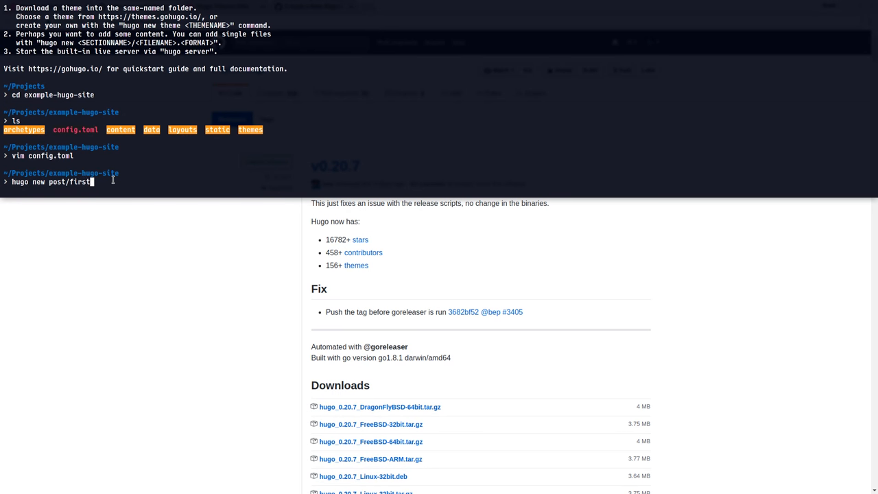
type("-post.md")
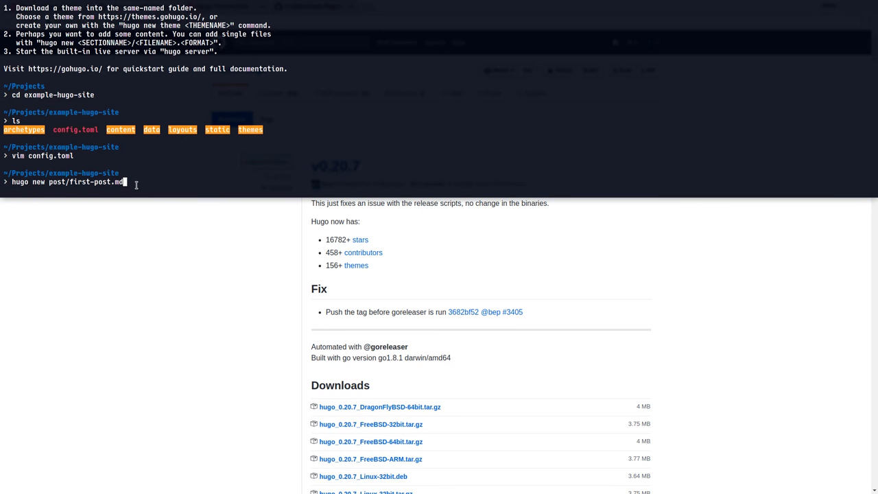
mouse_move(99, 189)
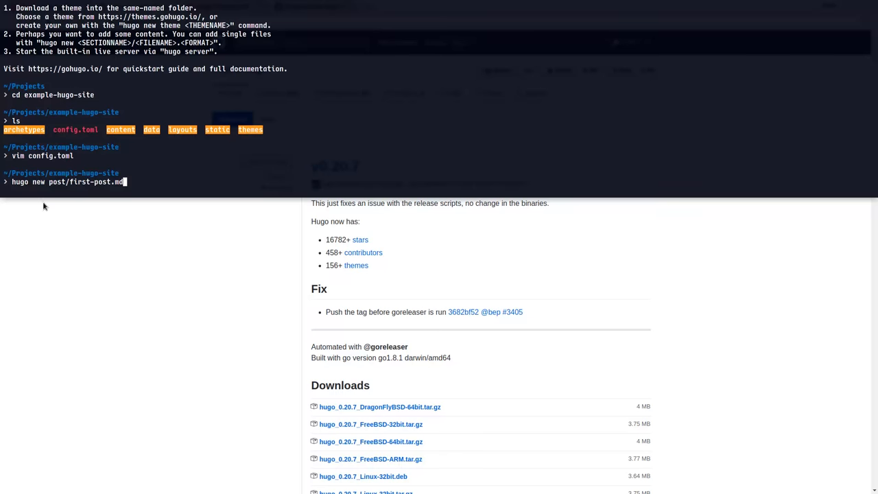
mouse_move(67, 206)
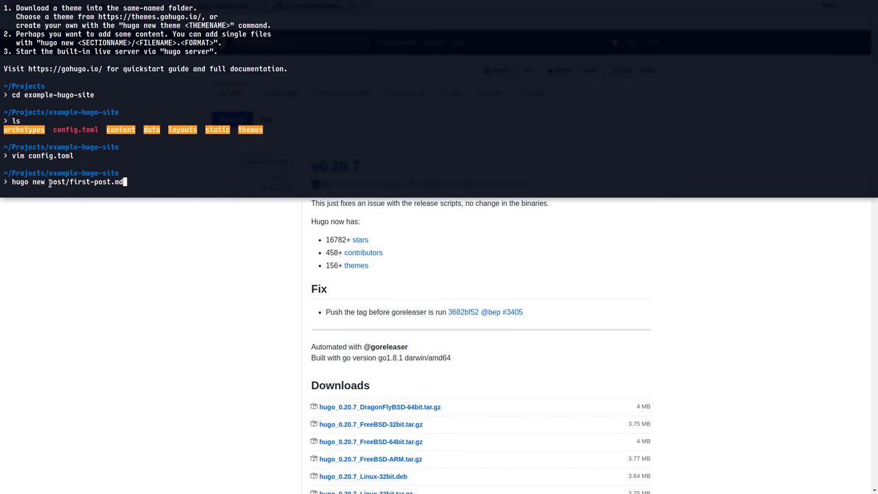
mouse_move(146, 186)
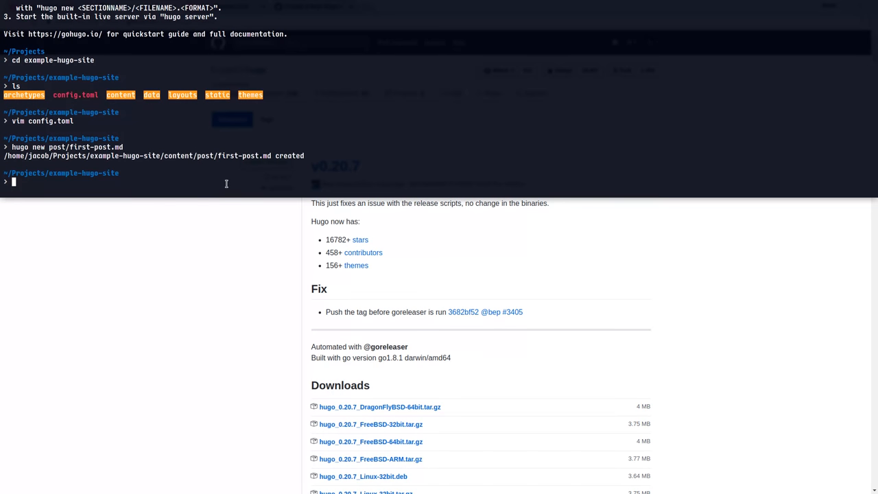
Step: Edit content/post/first-post.md in Vim
type("vim")
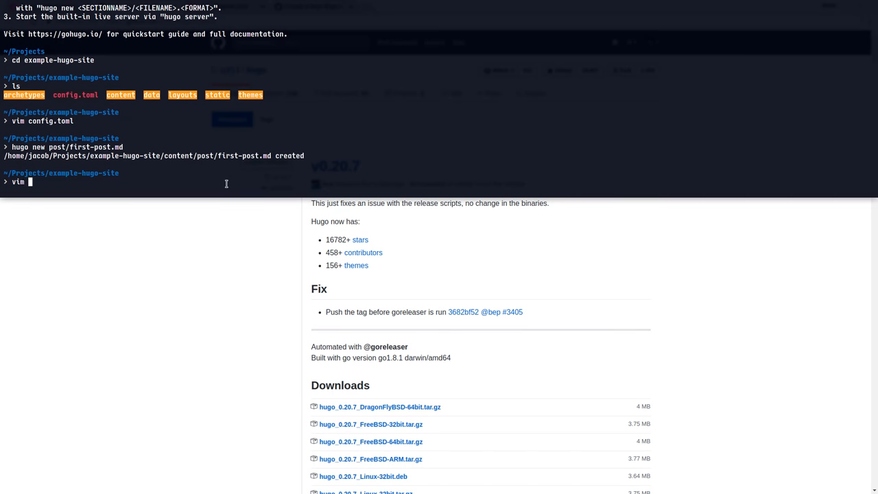
type("content/post/")
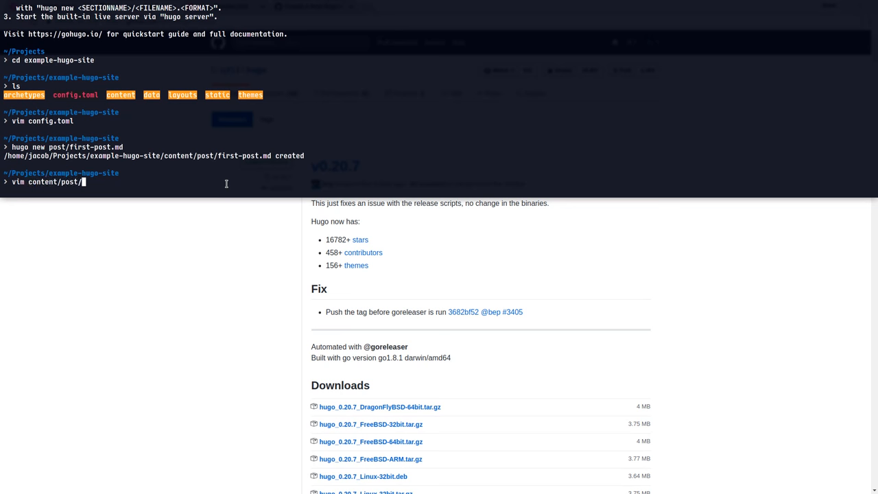
type("first-post.md")
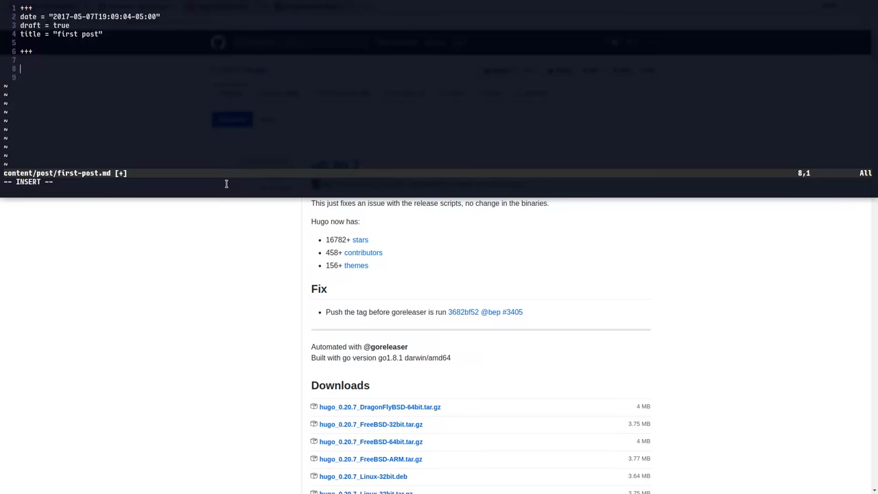
Step: Write a '# Hello' heading, a 'Welcome to my new blog!' paragraph and 'Thanks! :)'
type("#")
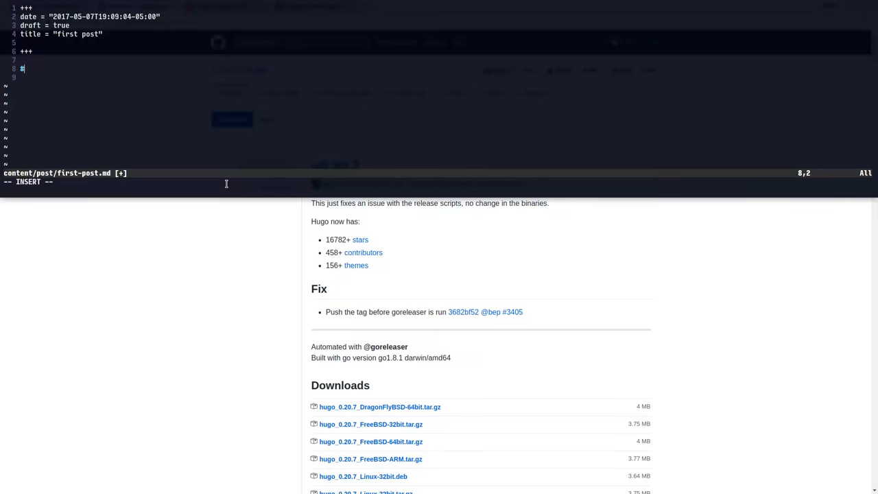
type("\" \"")
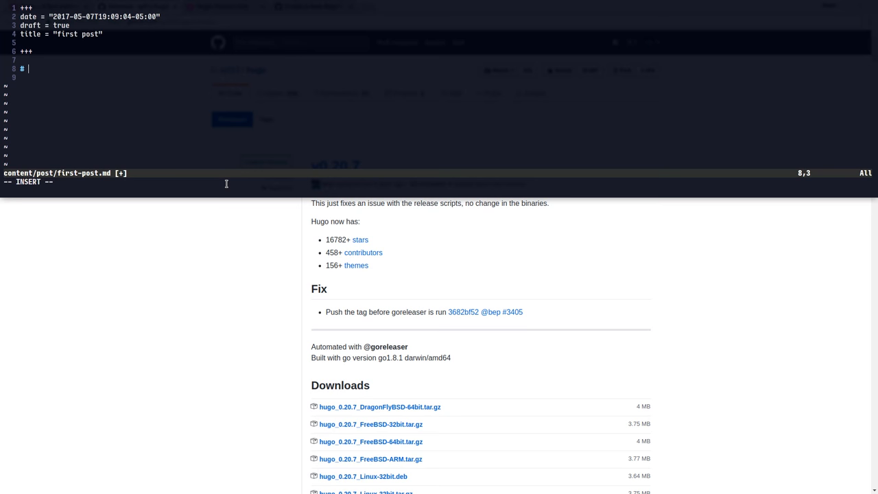
type("Hello")
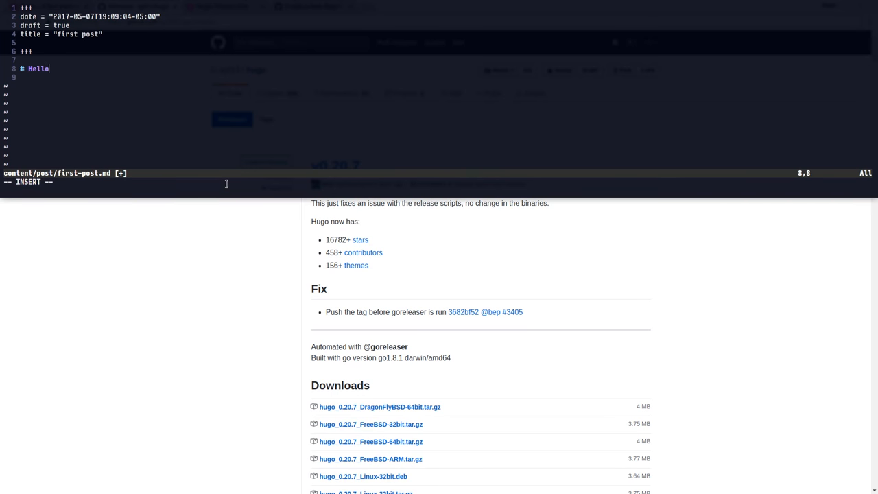
type("Welcome to")
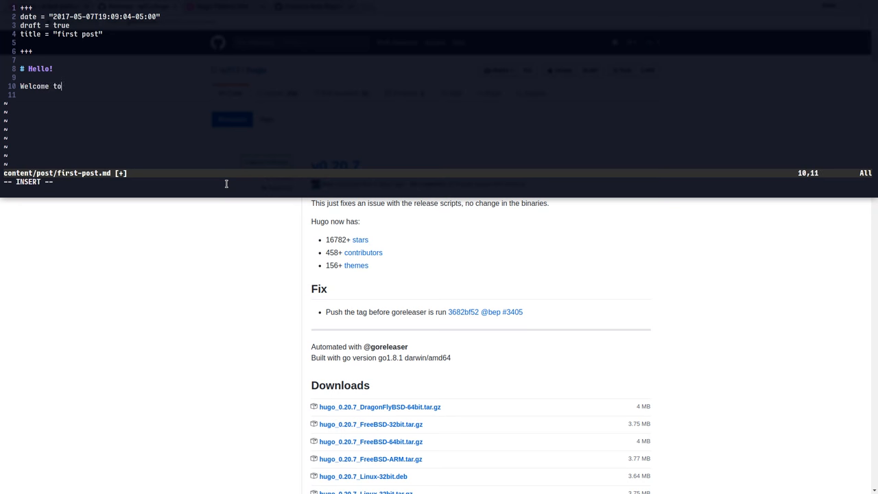
type("my new blog")
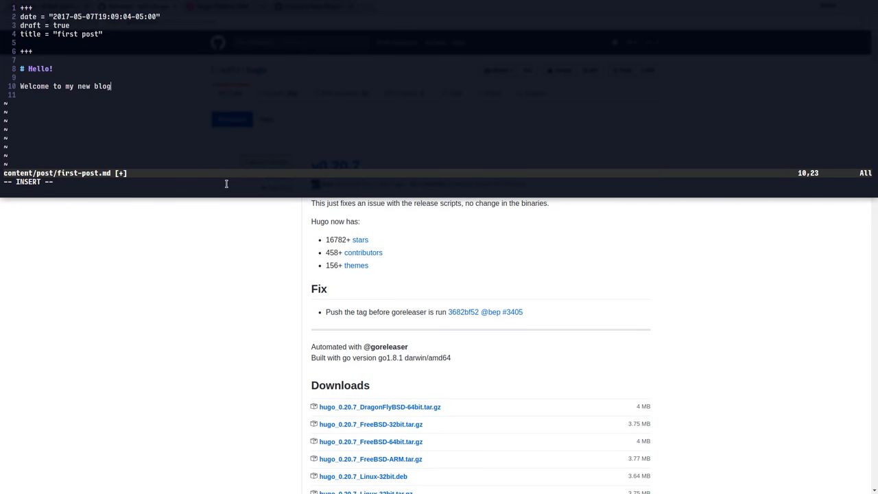
type("! Please come back some other time when I've w")
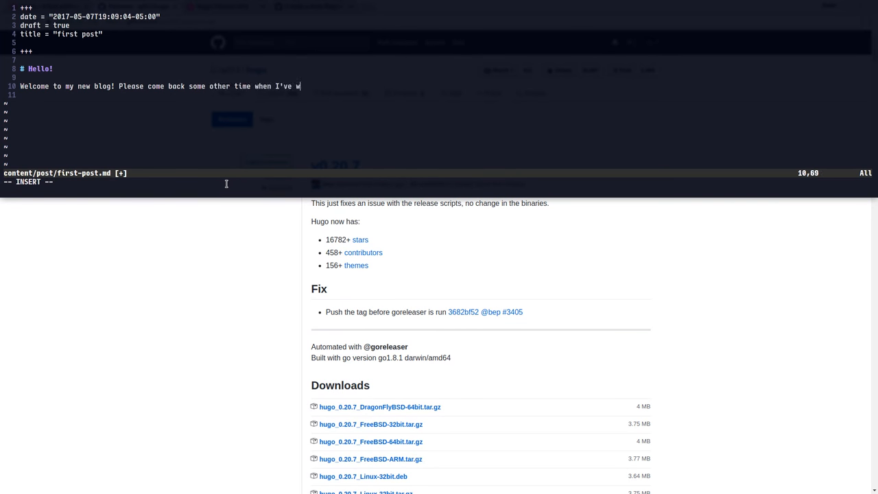
type("ritten somethging")
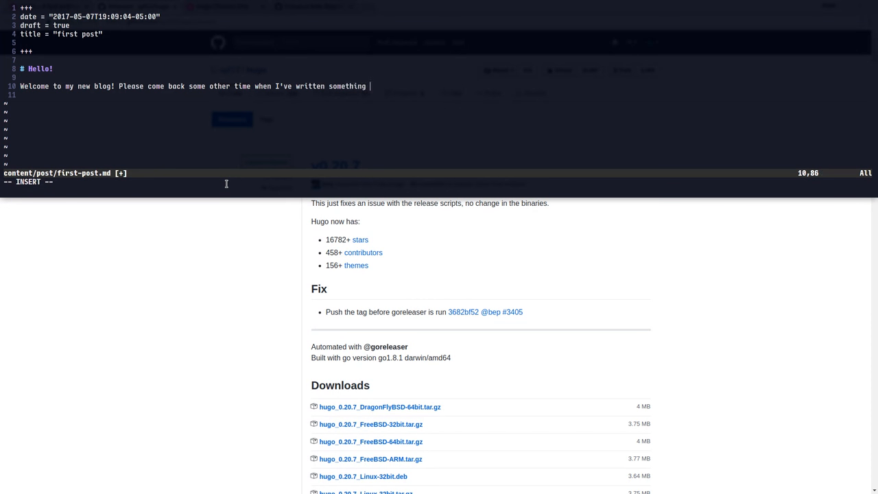
type("worth your time.")
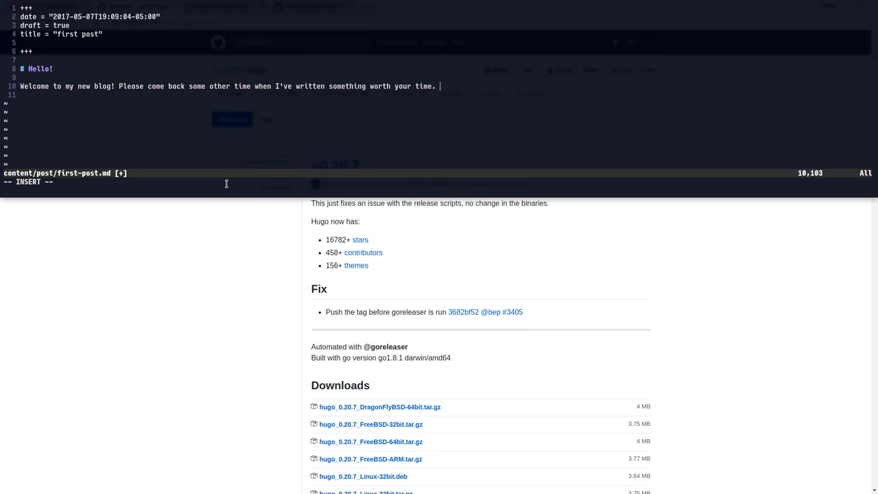
type("Th")
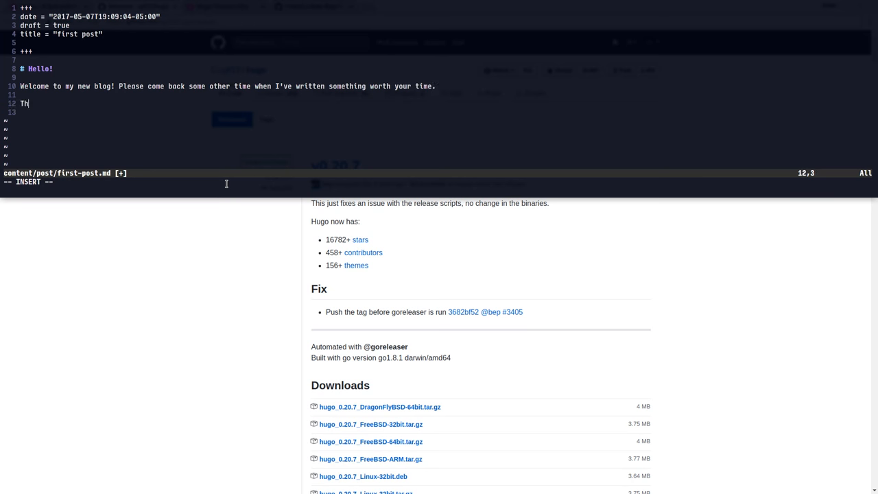
type("anks! :)")
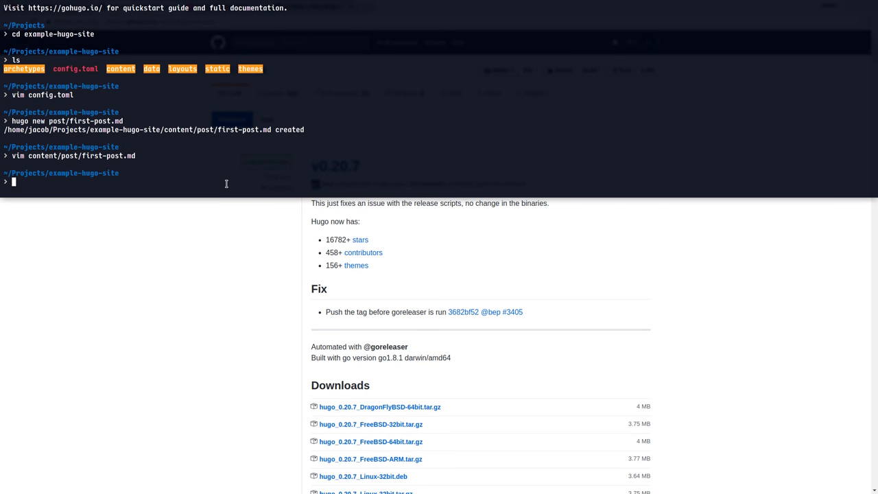
type("hugo")
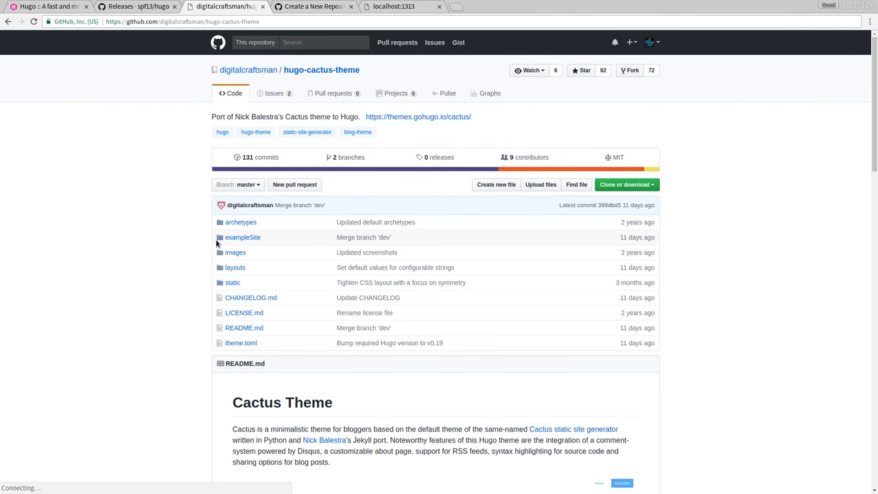
Step: Show the hugo-cactus-theme repository's HTTPS clone address
left_click(623, 184)
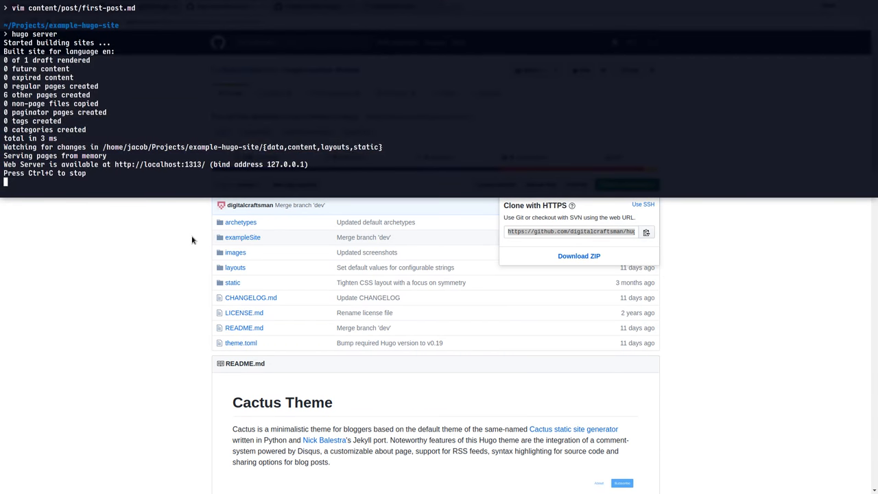
Step: Stop the Hugo server and initialize a Git repository for the site
key("ctrl+c")
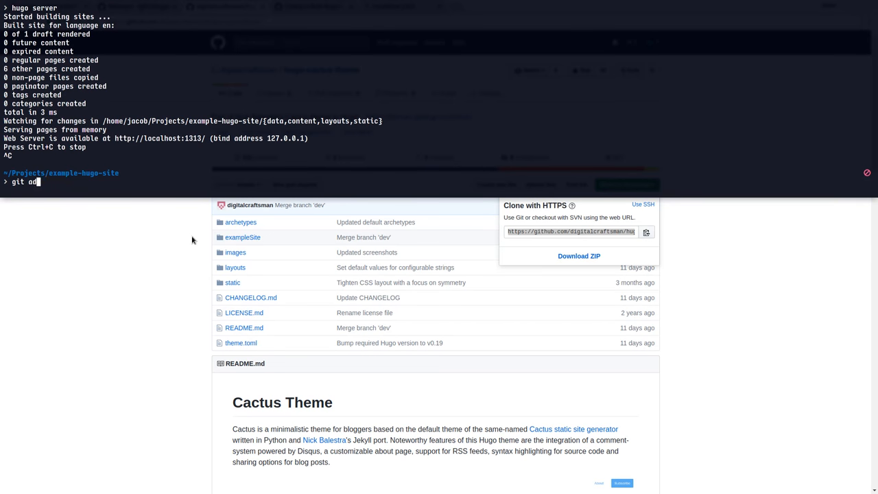
key("BackSpace")
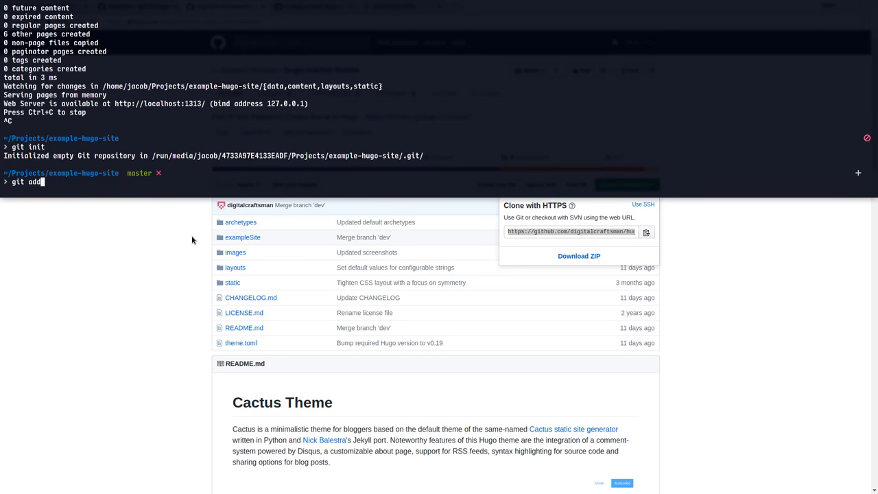
Step: Add hugo-cactus-theme.git as a Git submodule at themes/cactus
type("submodule")
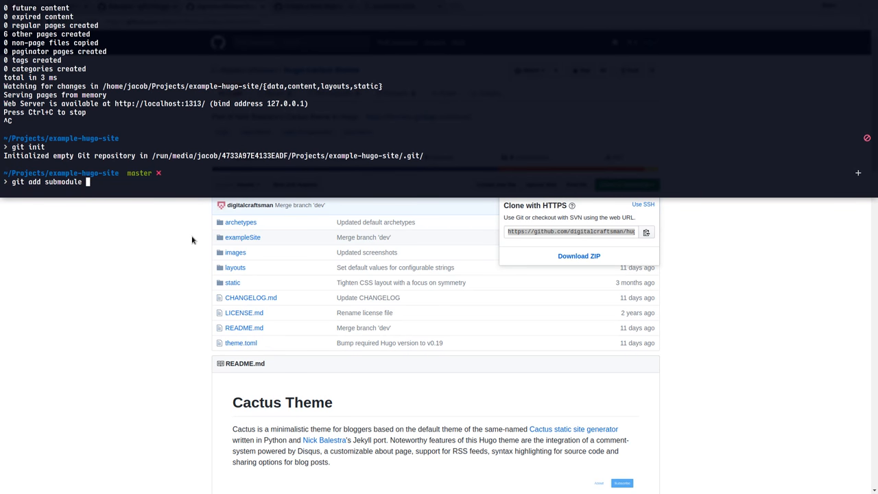
type("https://github.com/digitalcraftsman/hugo-cactus-theme.git")
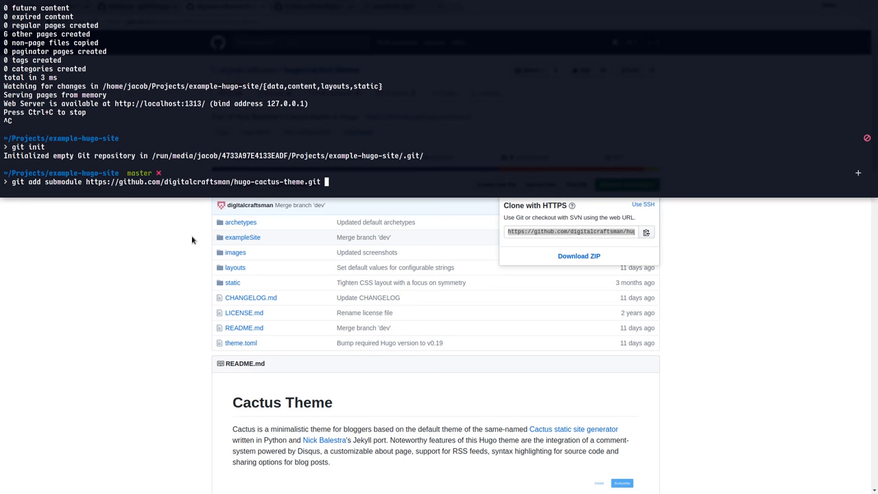
type("themes")
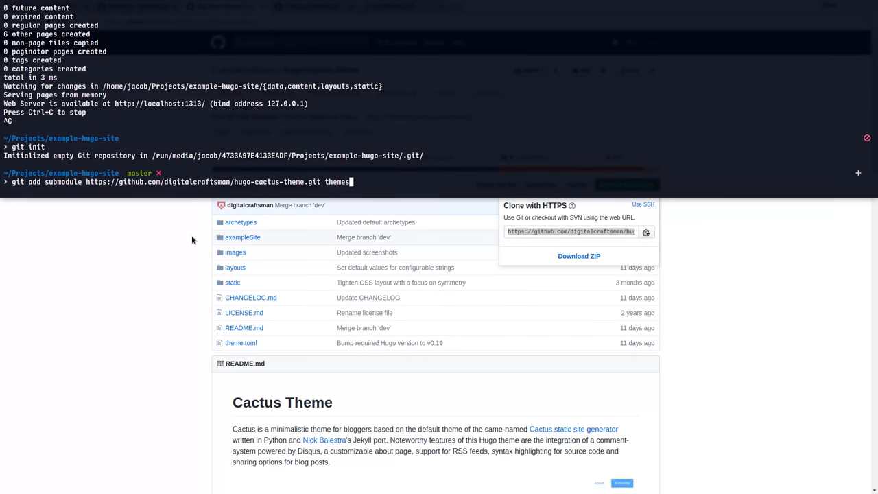
type("/")
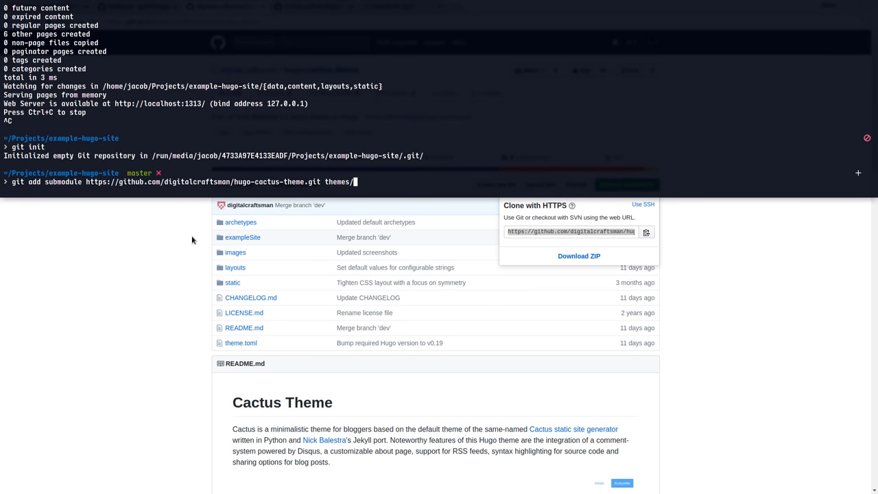
type("cactus")
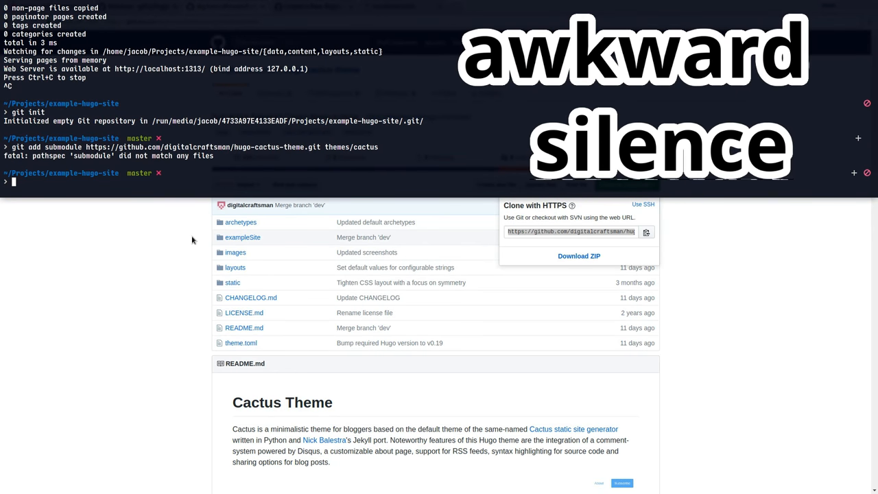
type("git add submodule https://github.com/digitalcraftsman/hugo-cactus-theme.git themes/cactus")
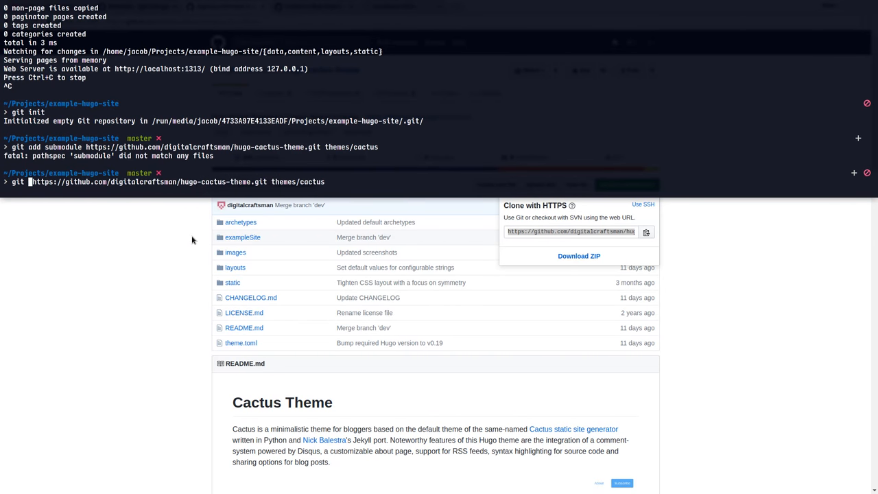
type("submodule add")
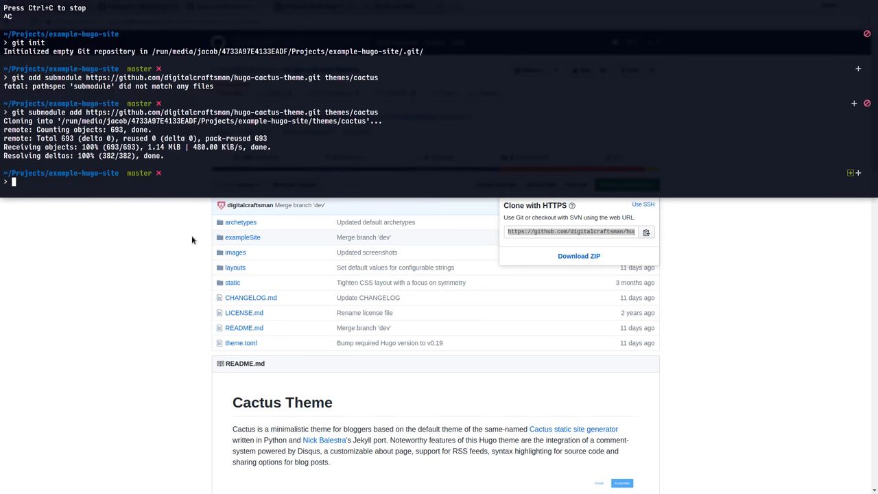
Step: Serve the site locally with hugo server, then stop it
type("hugo se")
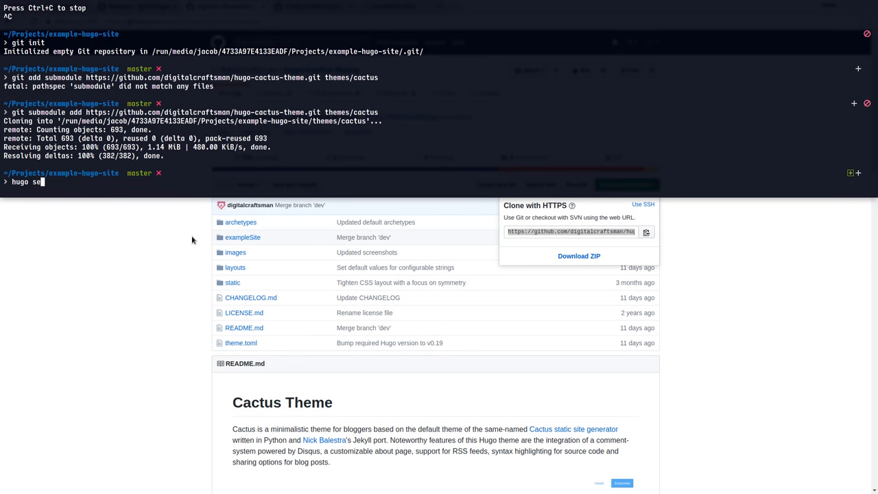
left_click(570, 231)
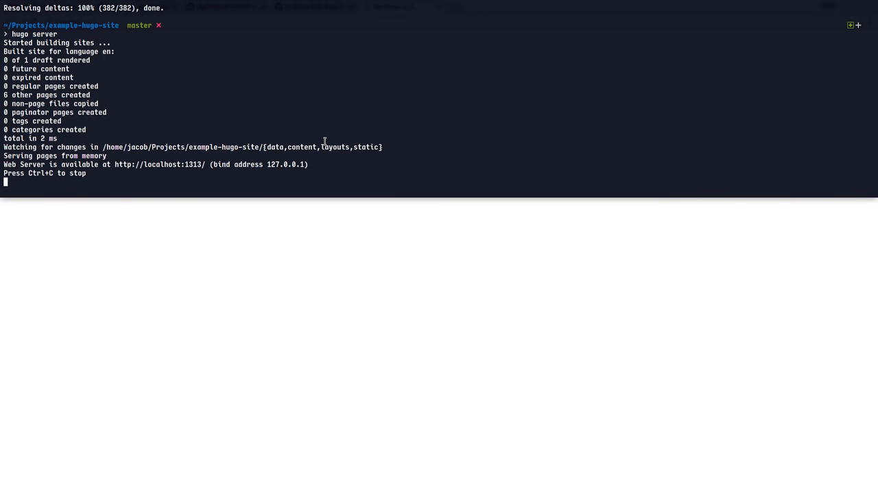
key("ctrl+c")
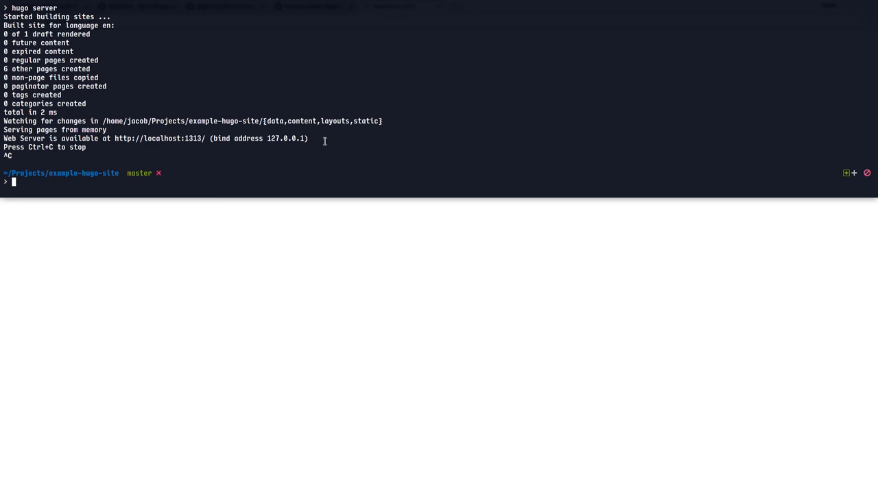
Step: Copy themes/cactus/exampleSite/* recursively into the site root
type("cp t")
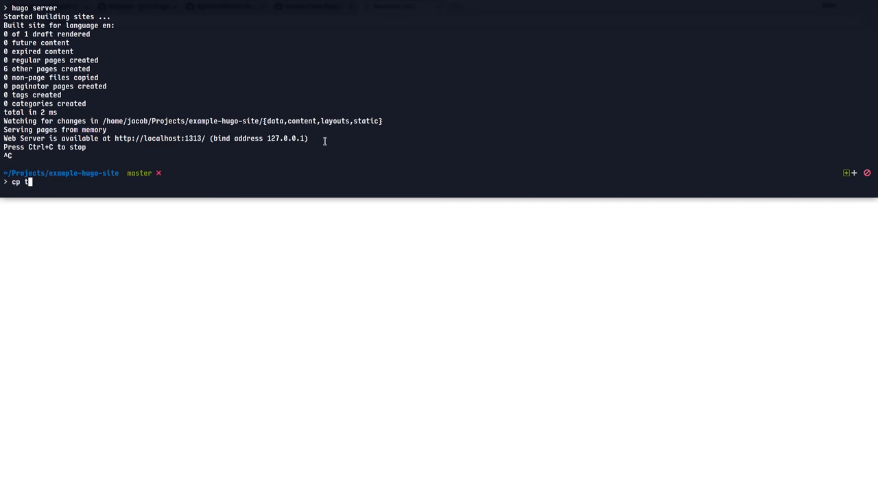
type("hemes/cac")
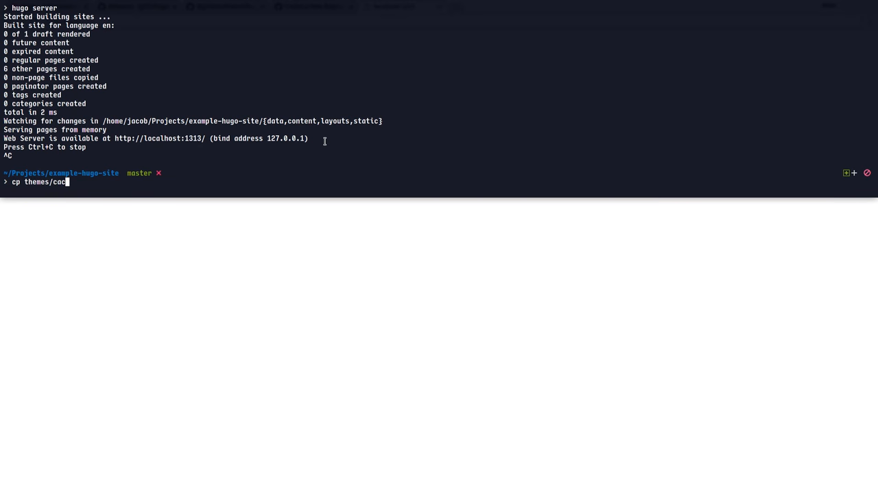
type("tus/exampleSite/")
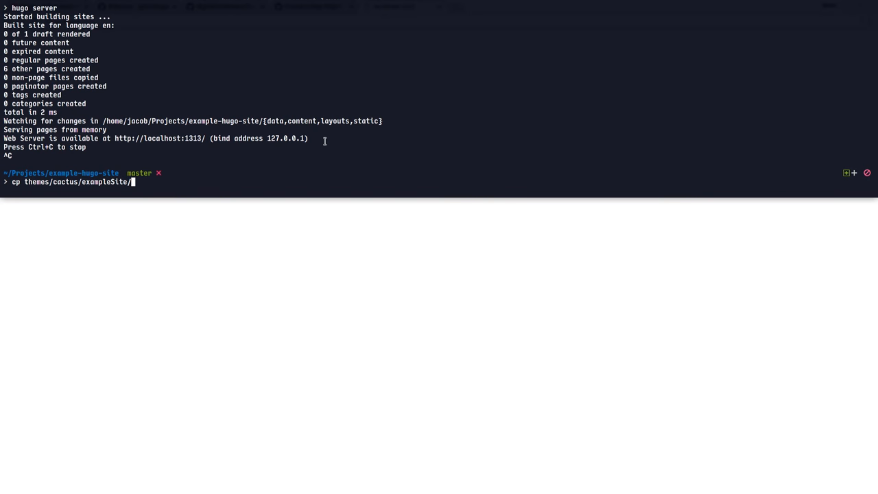
type("*")
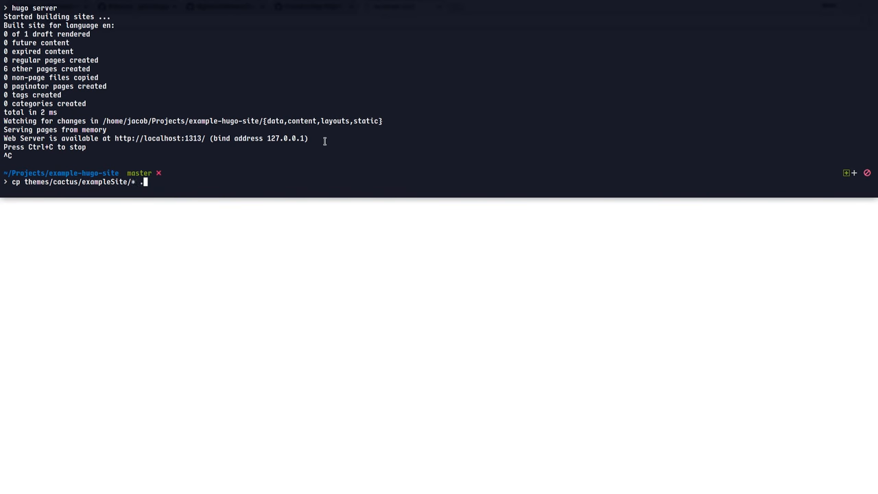
type("-r")
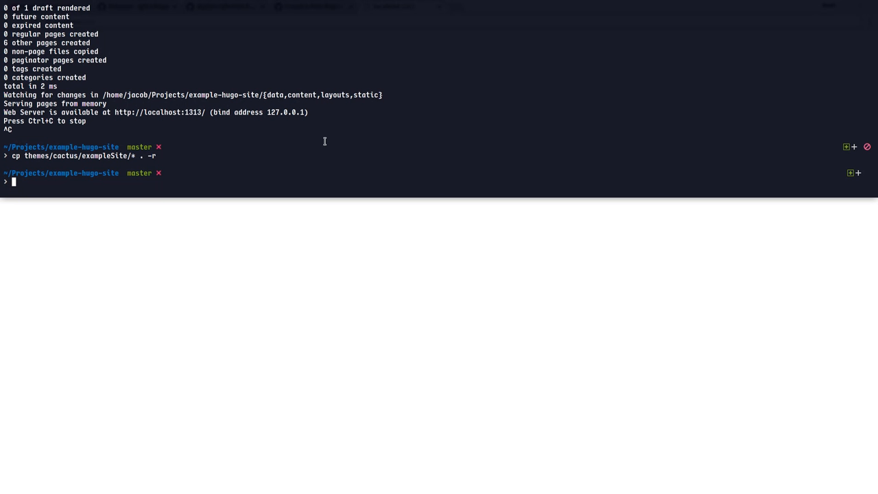
Step: List the resulting folders and begin editing config.toml in Vim
type("ls")
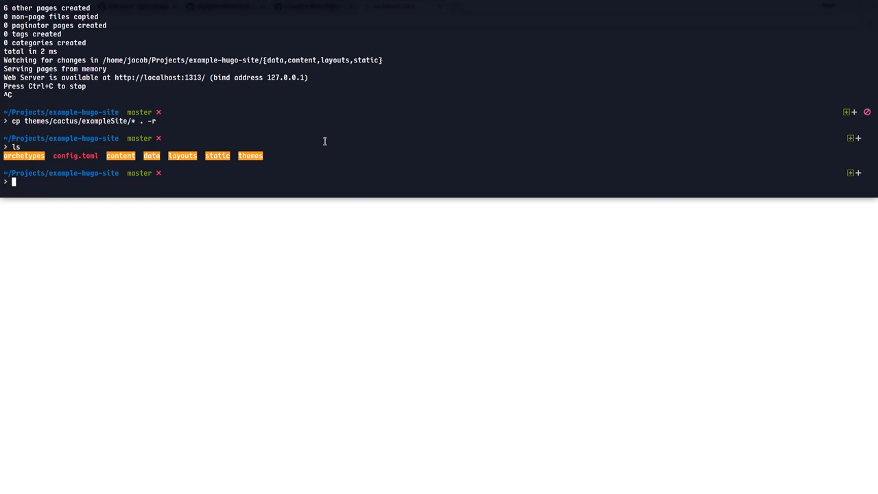
type("vim")
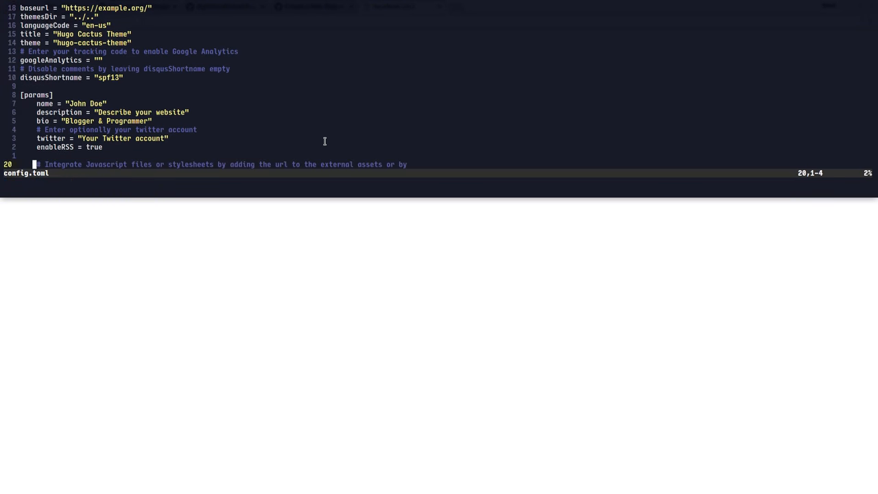
Step: Set the title to My Example Hugo Website and description to 'This is my website'
scroll("down", 3)
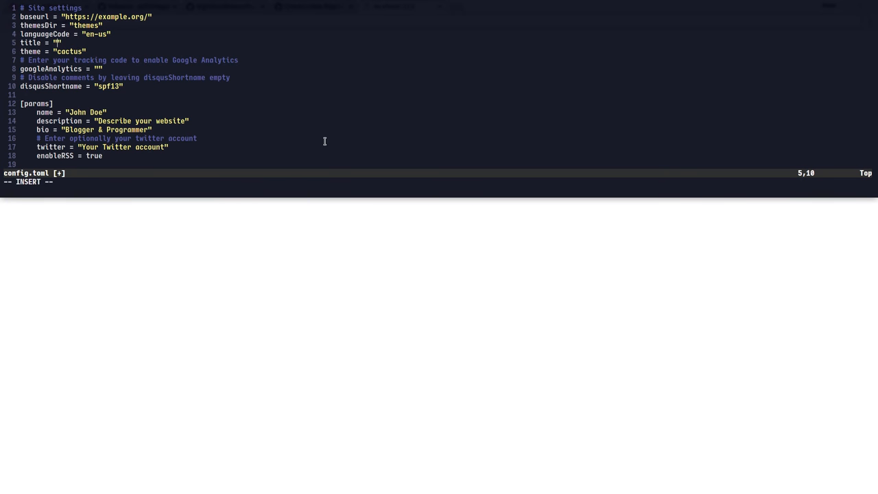
type("My")
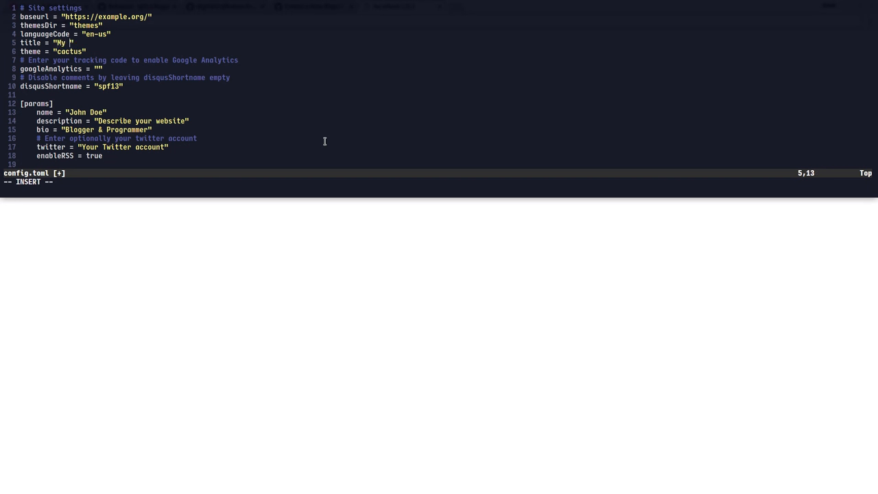
type("Example Hugo Website")
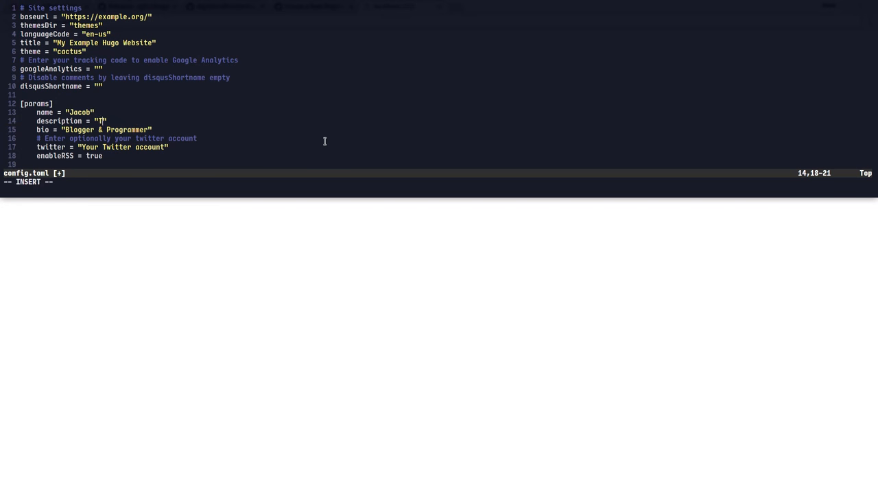
type("This is my website")
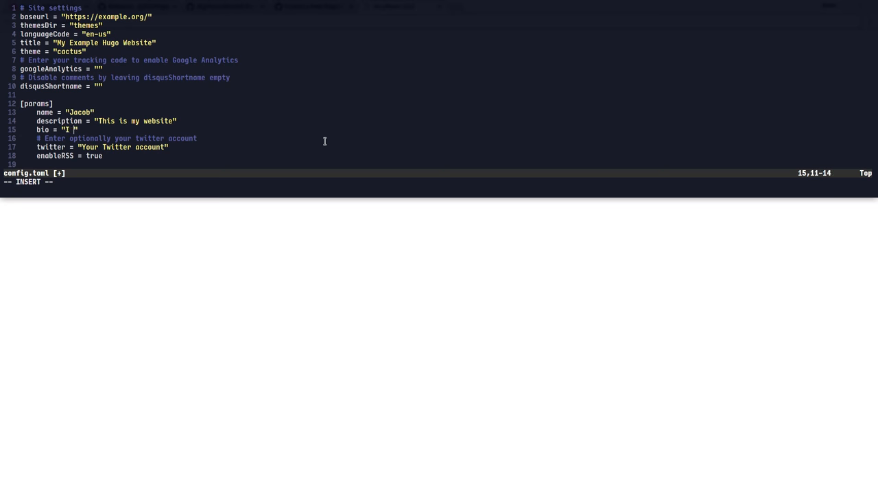
Step: Fill in a bio about YouTube web development videos, a Geek_ shortname, and save config.toml
type("make YouTube videos about")
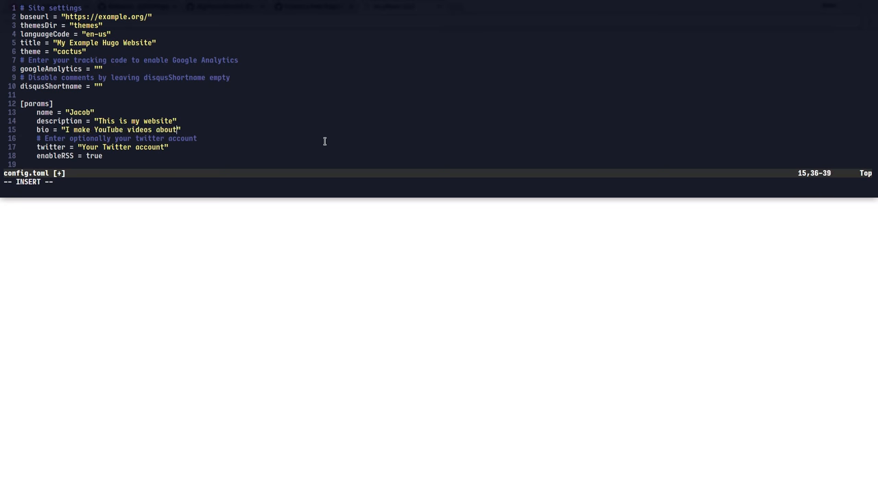
type("web developemn")
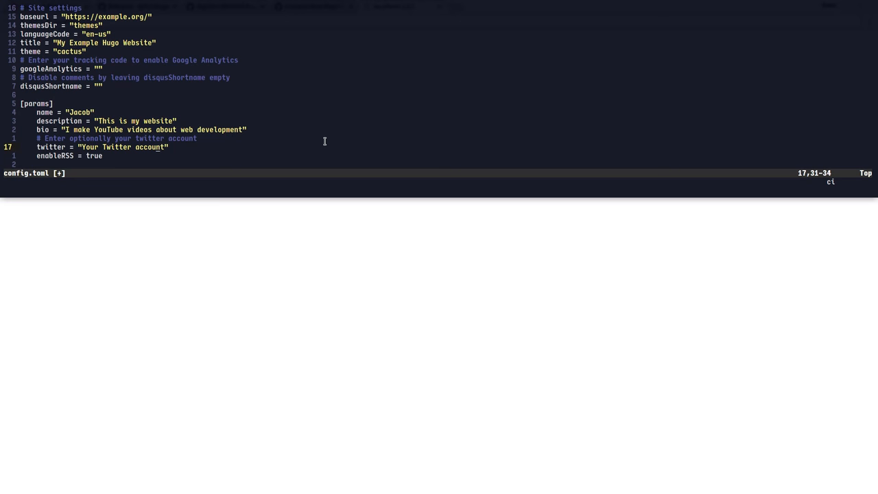
type("Geek_")
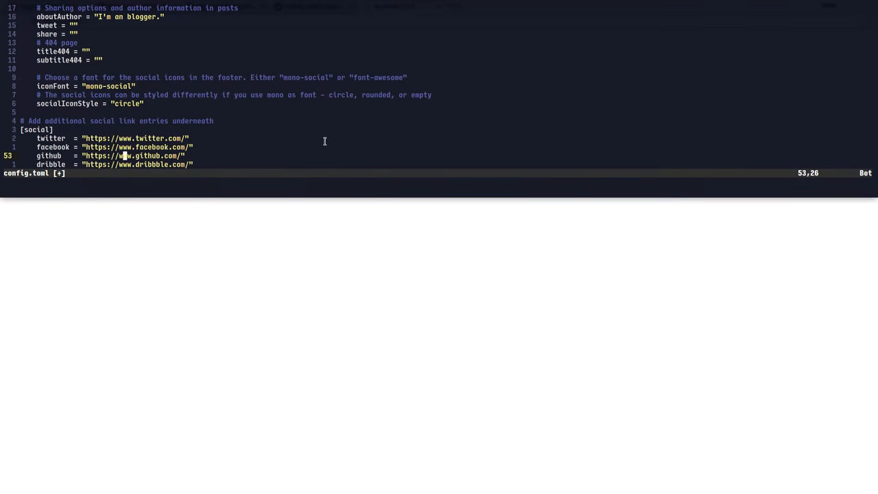
type(":wq")
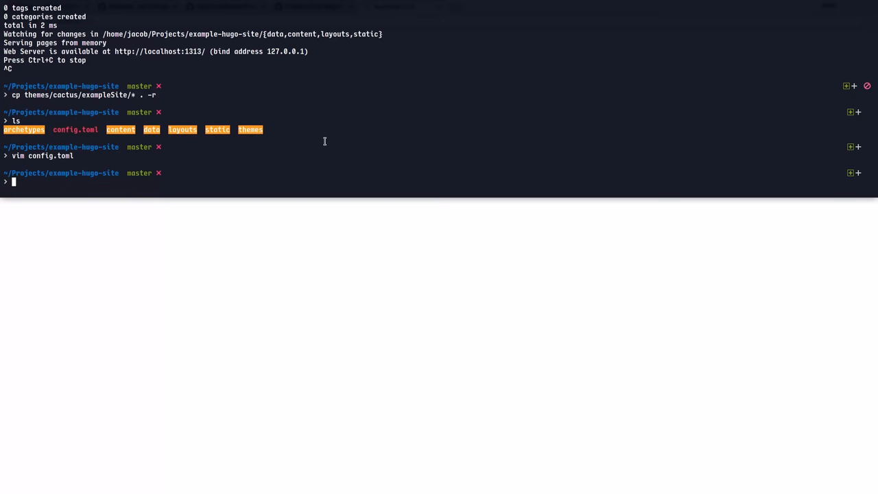
Step: Serve the site and view the (Hu)go Template Primer post at localhost:1313
type("hugo serv")
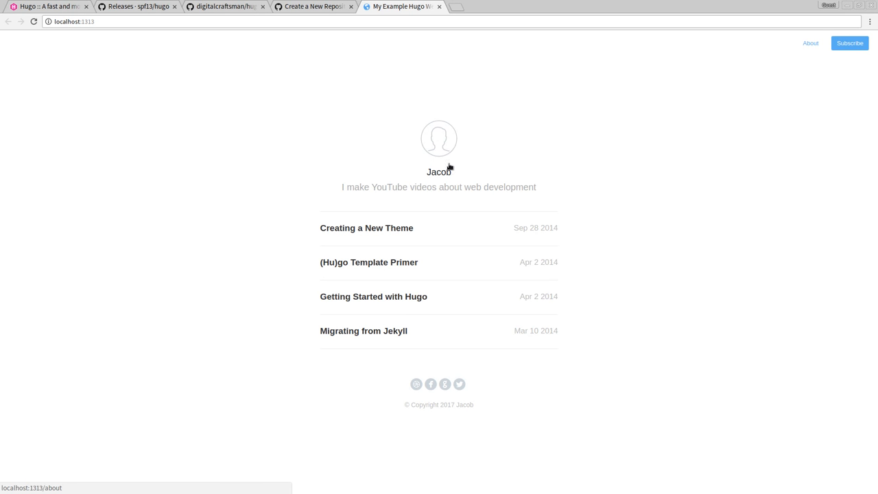
mouse_move(403, 173)
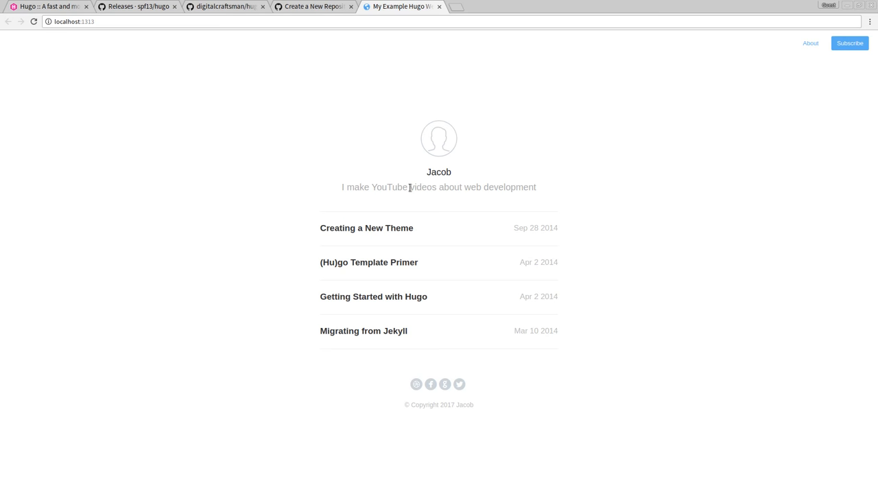
mouse_move(368, 262)
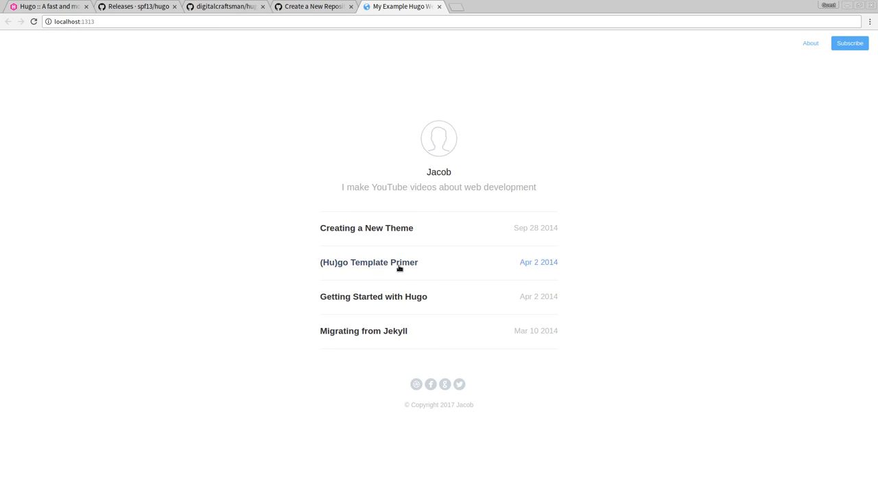
left_click(365, 227)
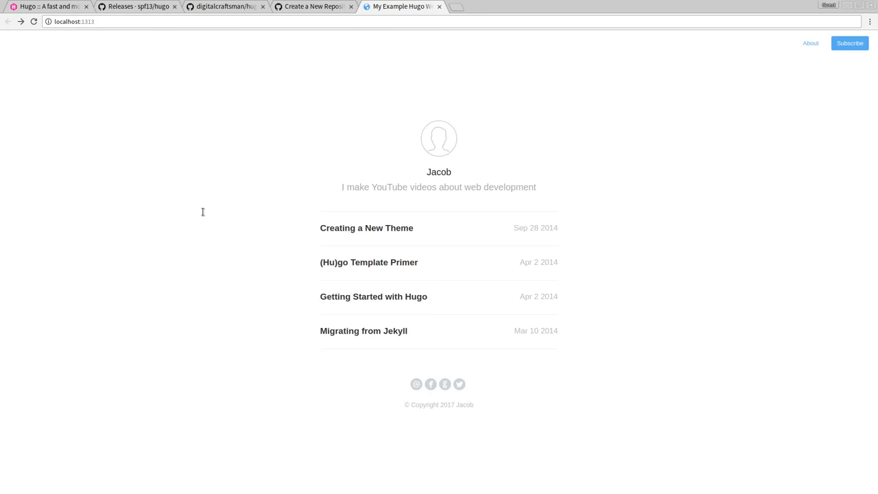
mouse_move(229, 204)
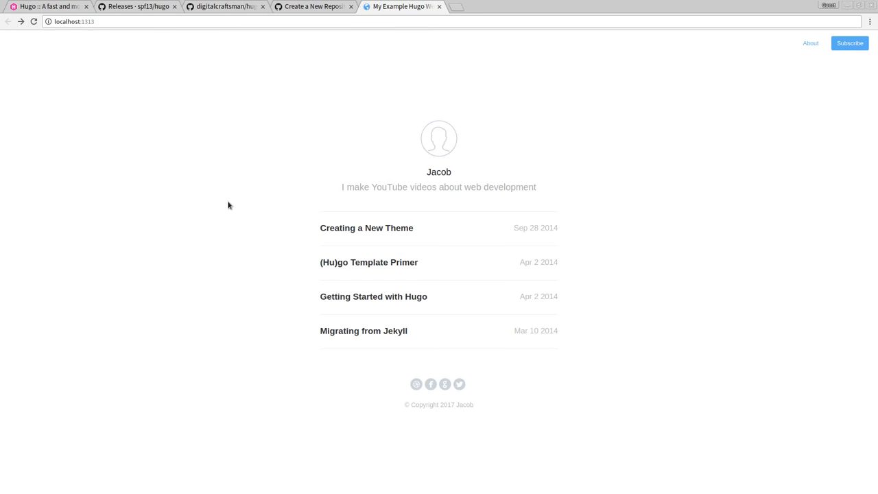
mouse_move(610, 175)
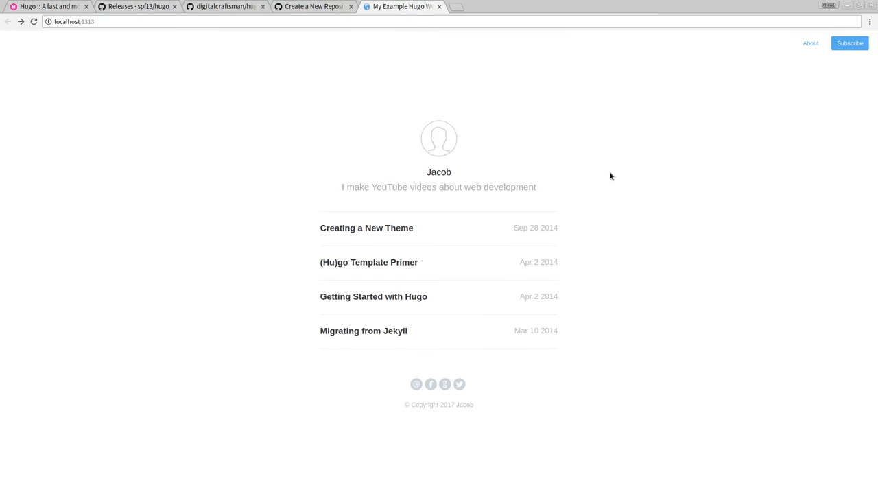
mouse_move(374, 321)
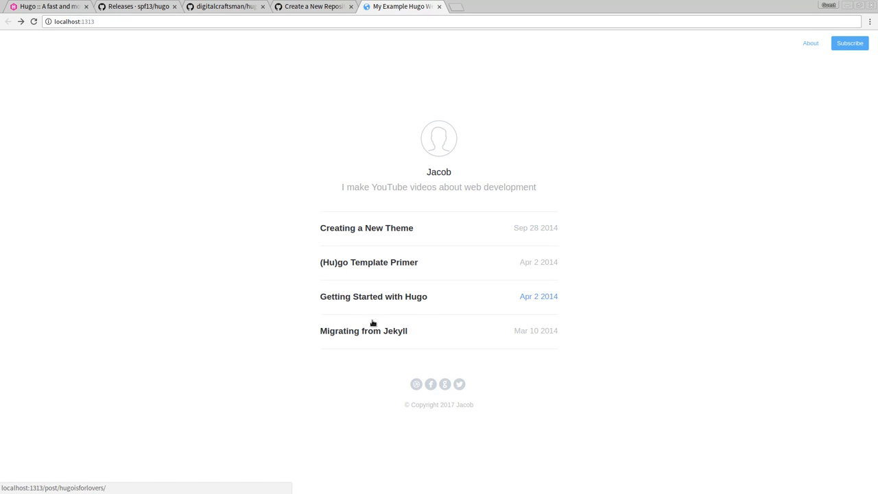
mouse_move(325, 350)
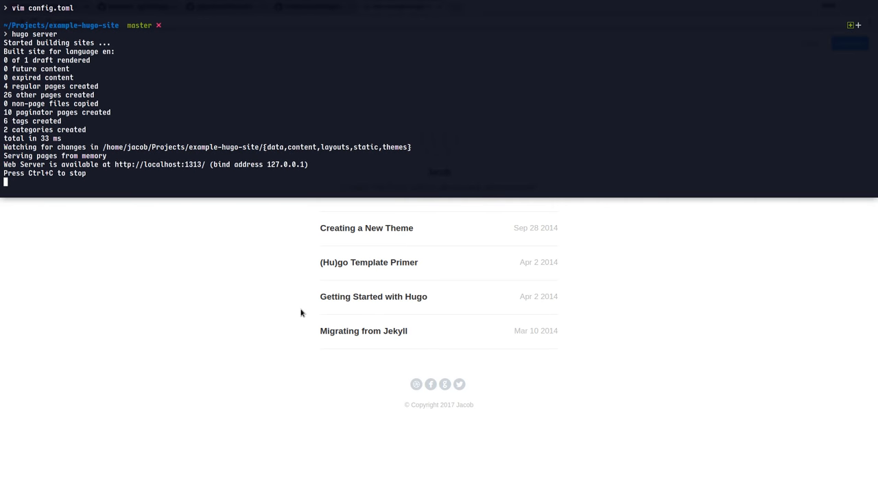
Step: Stop the local Hugo server and list the posts in content/post
key("ctrl+c")
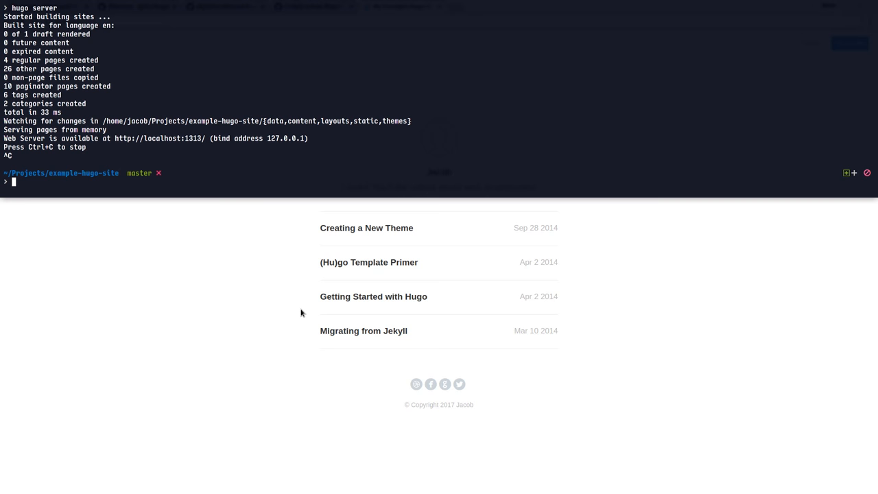
type("c")
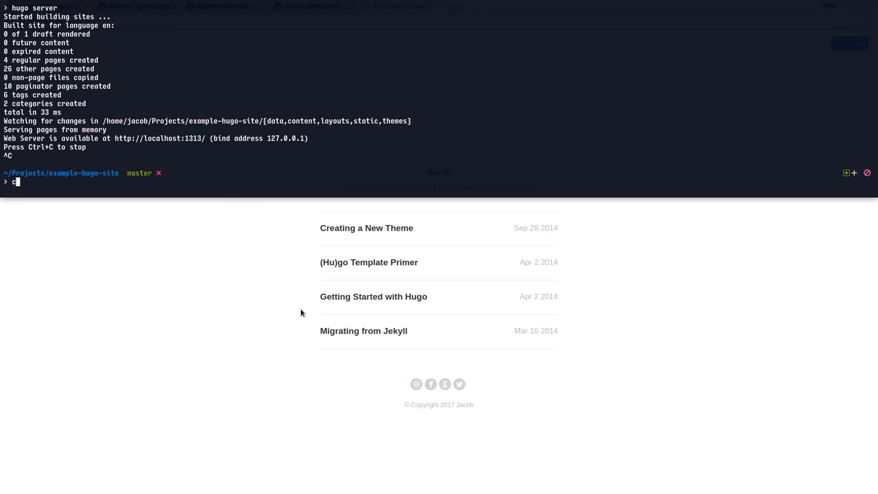
type("d")
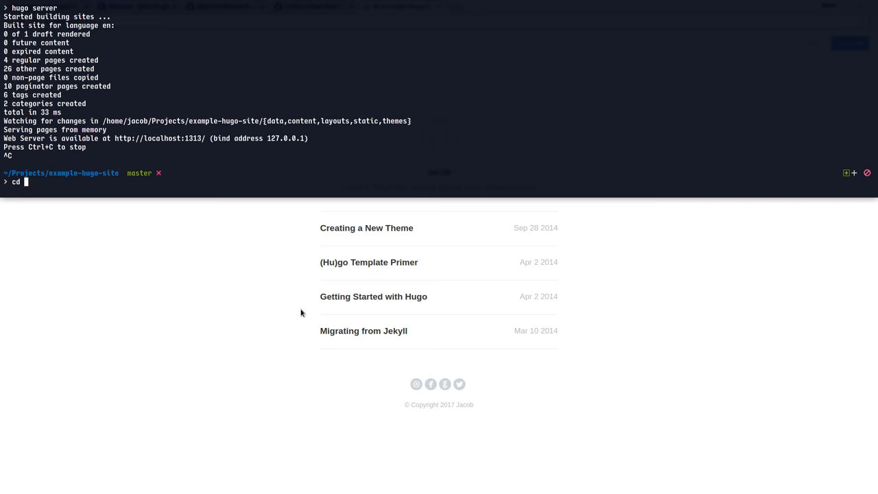
type("content/post")
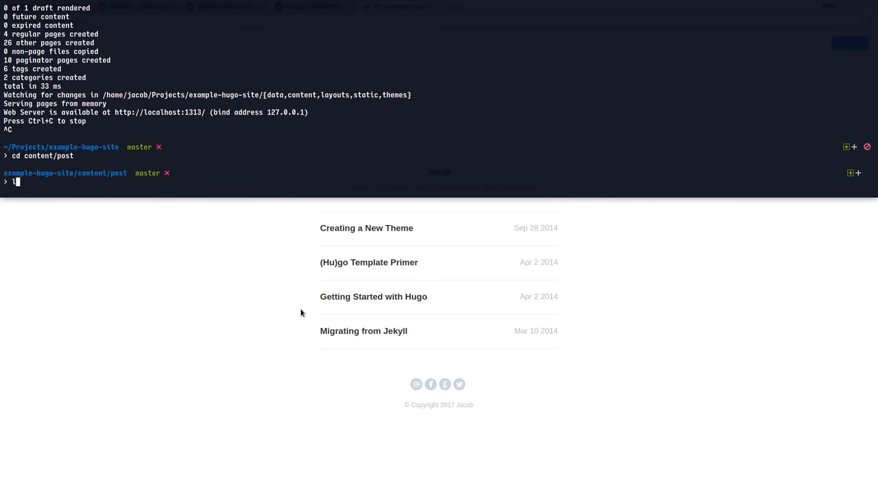
type("ls")
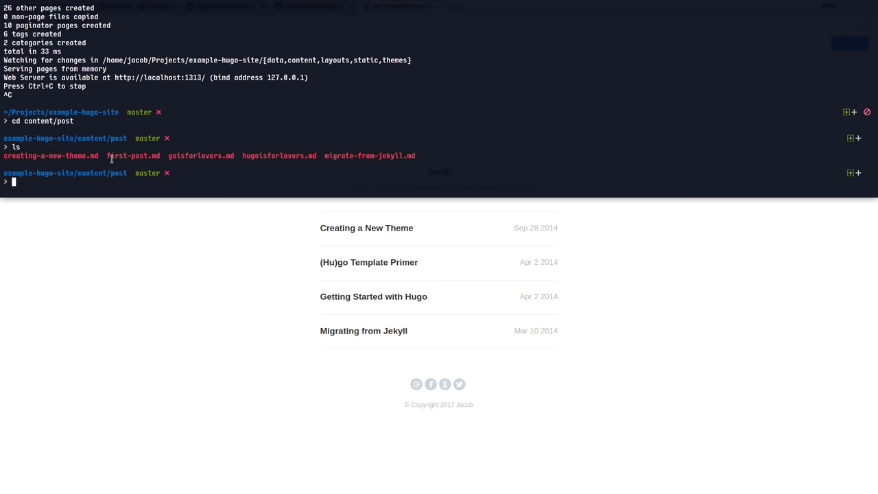
mouse_move(173, 186)
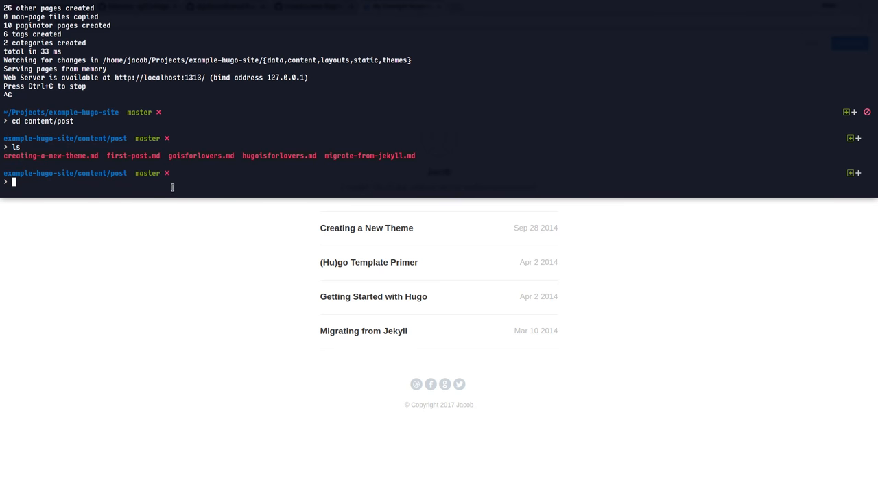
Step: Remove the four example .md posts, leaving only first-post.md, and confirm with ls
type("rm")
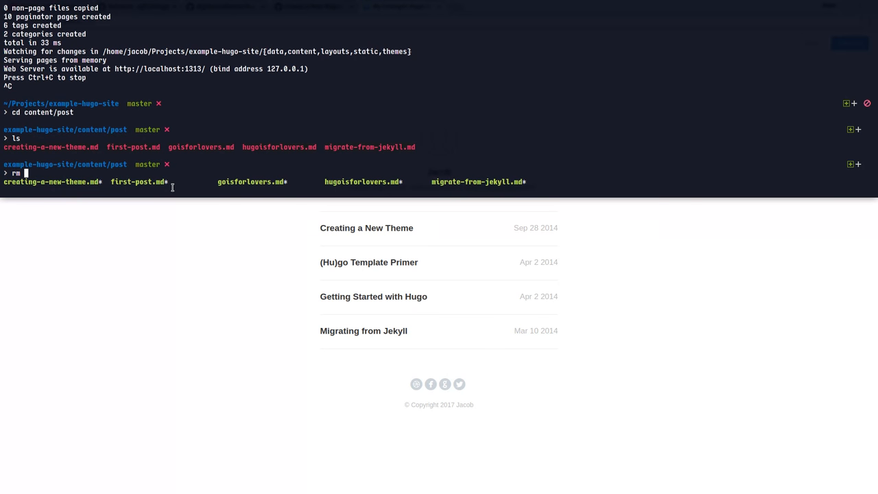
type("A")
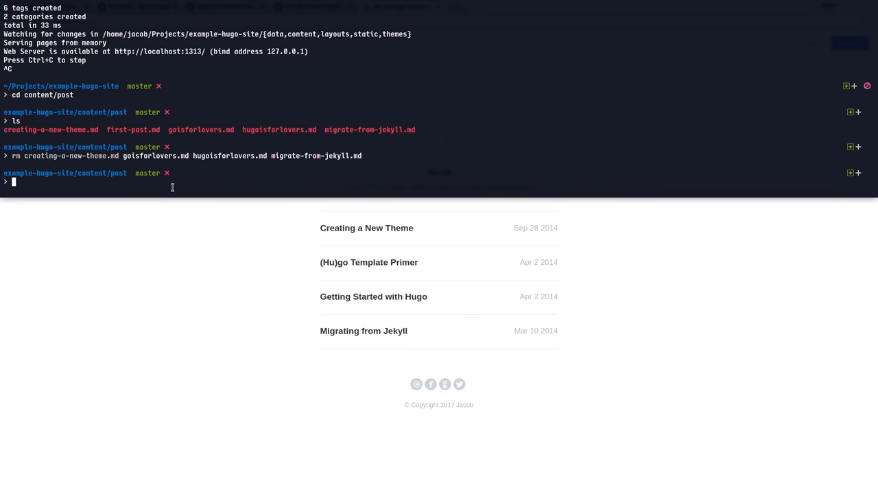
type("ls")
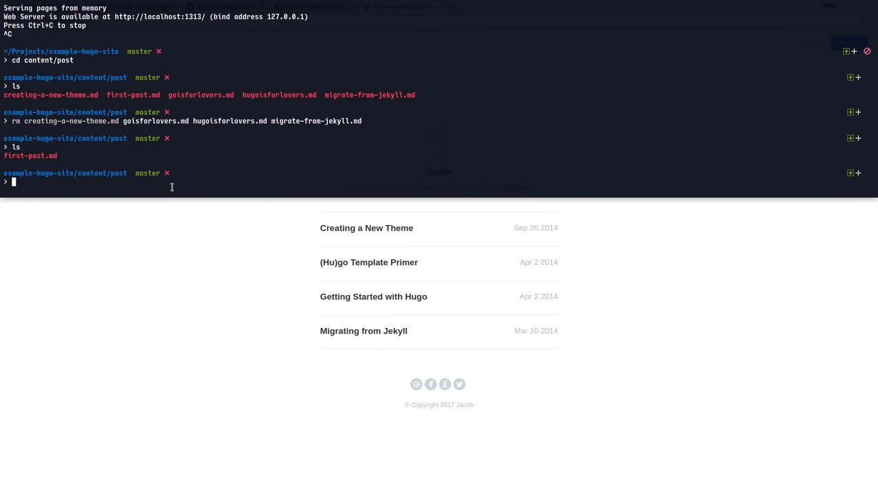
type("hugo server")
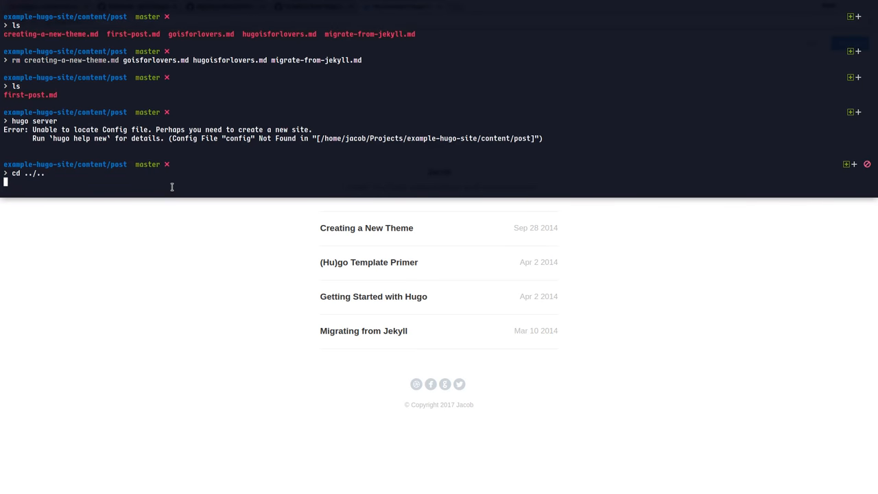
Step: Edit content/post/first-post.md in vim, then serve the blog locally showing only the first post
type("hugo server")
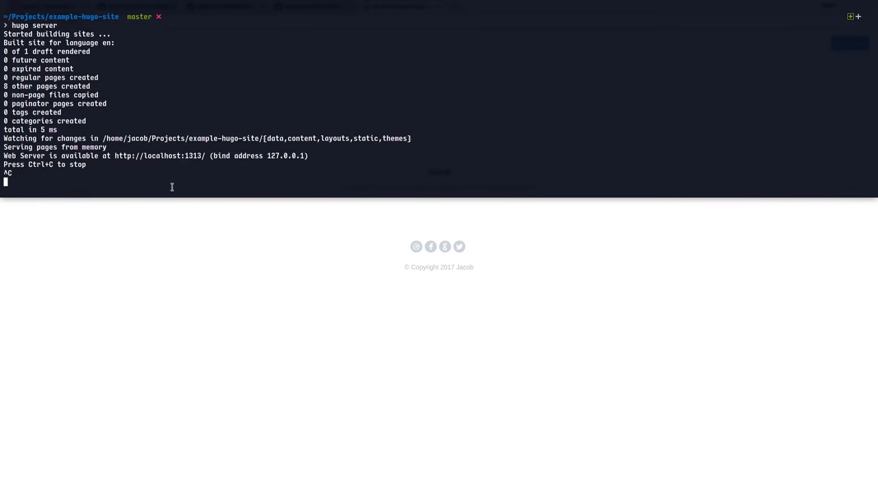
type("vim")
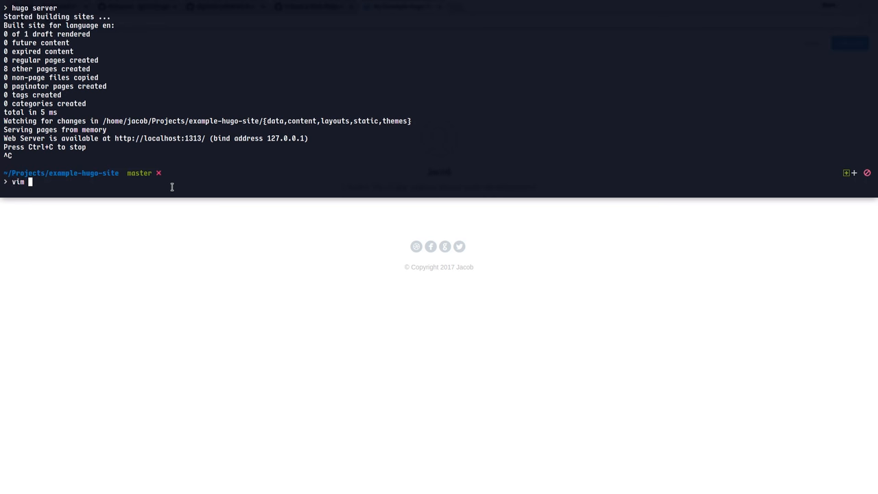
type("content/post/first-post.md")
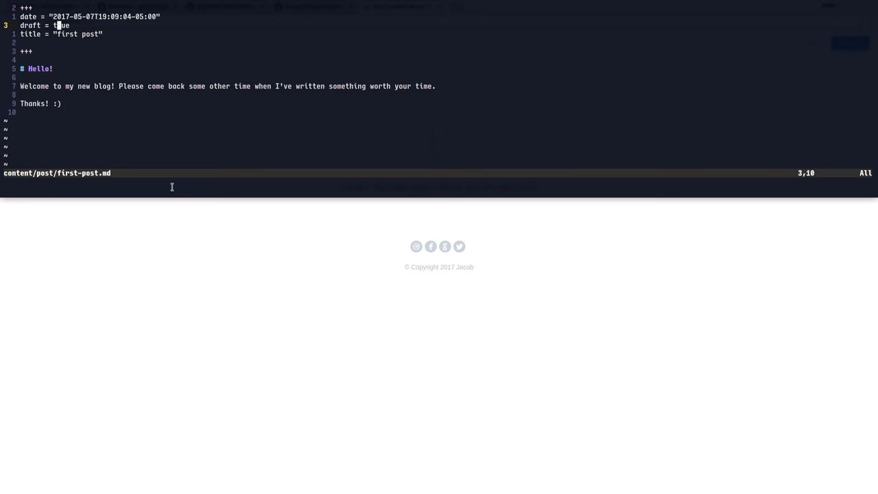
type("fal")
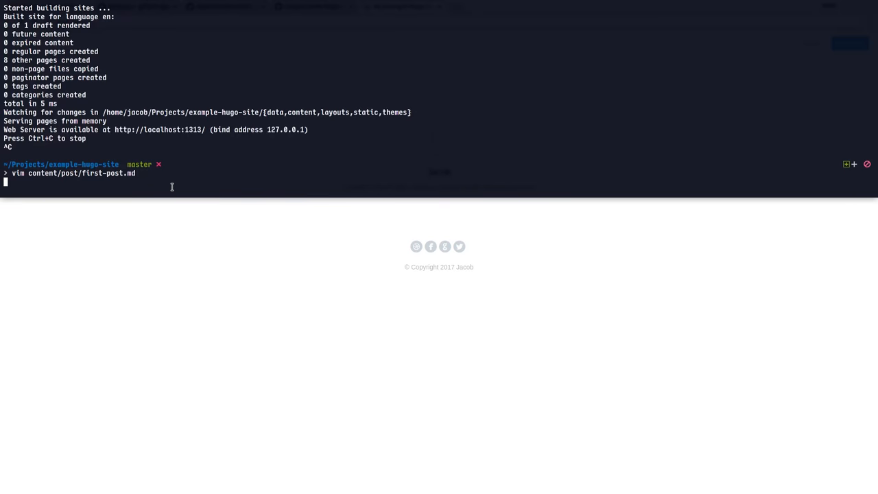
type("hu")
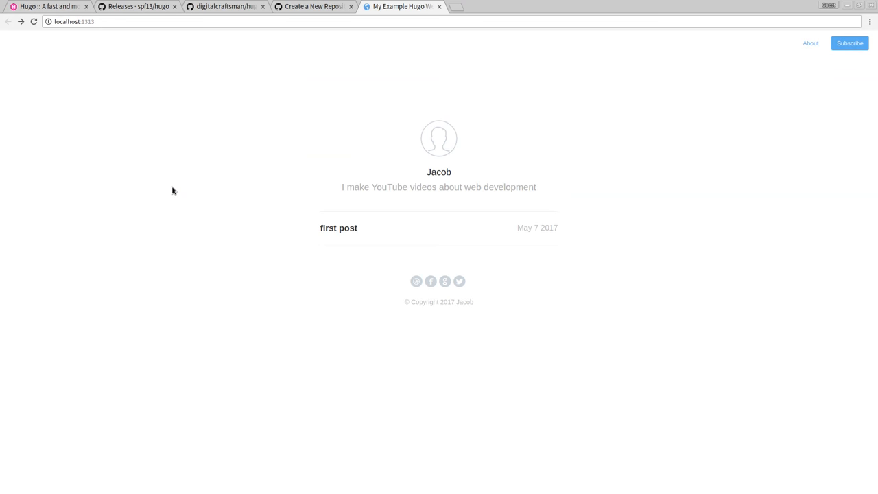
left_click(337, 228)
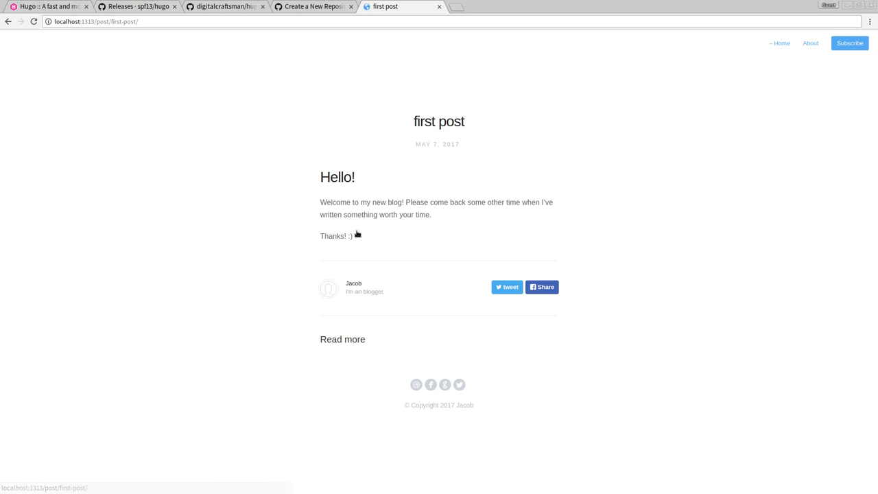
mouse_move(316, 178)
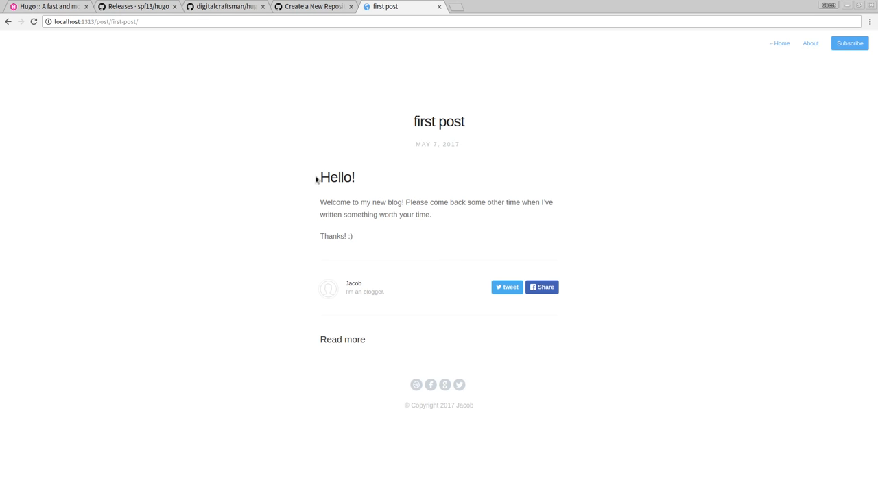
double_click(336, 177)
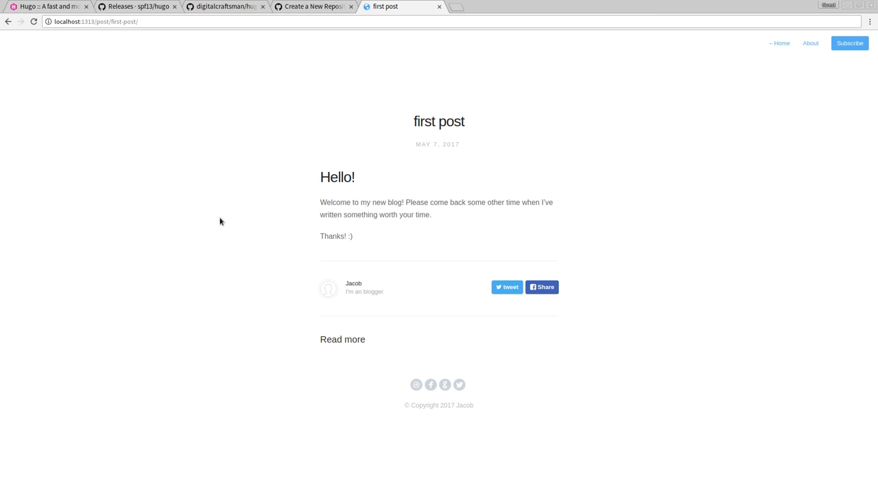
mouse_move(314, 225)
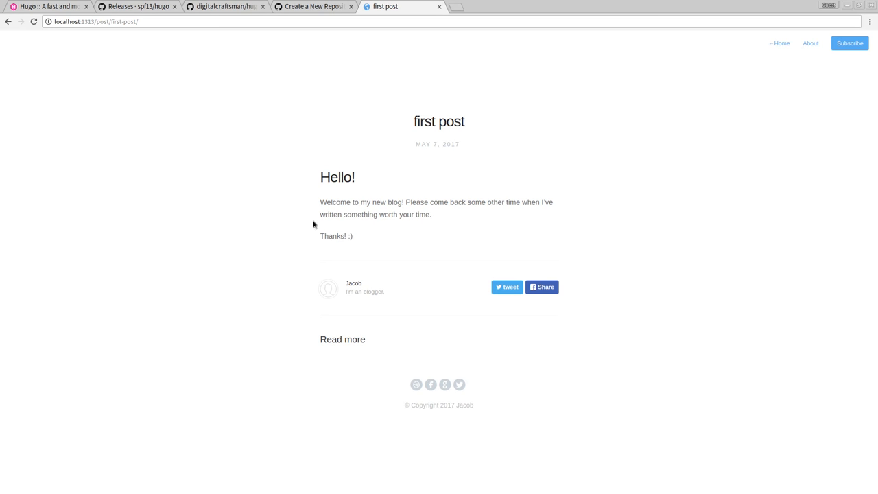
left_click(780, 43)
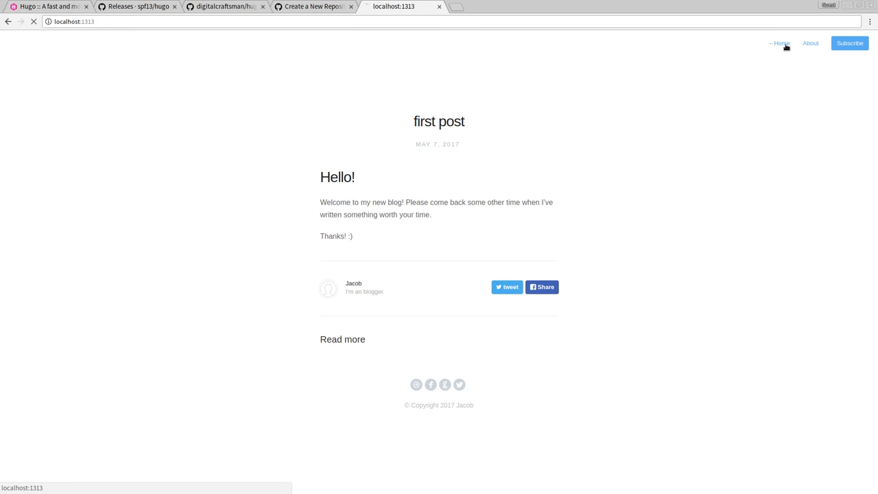
left_click(779, 43)
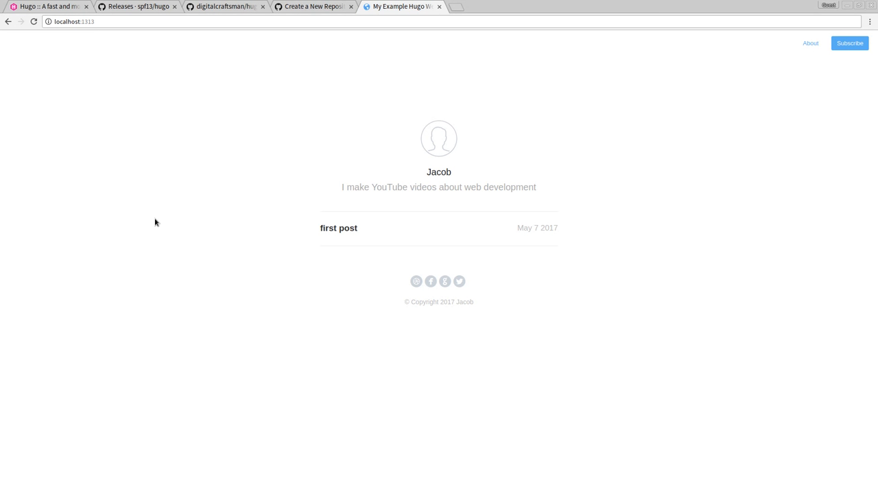
mouse_move(146, 209)
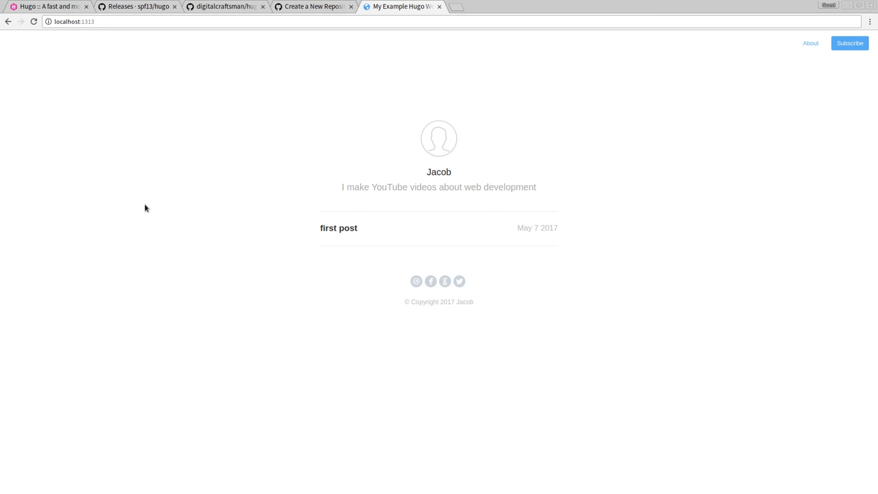
mouse_move(107, 91)
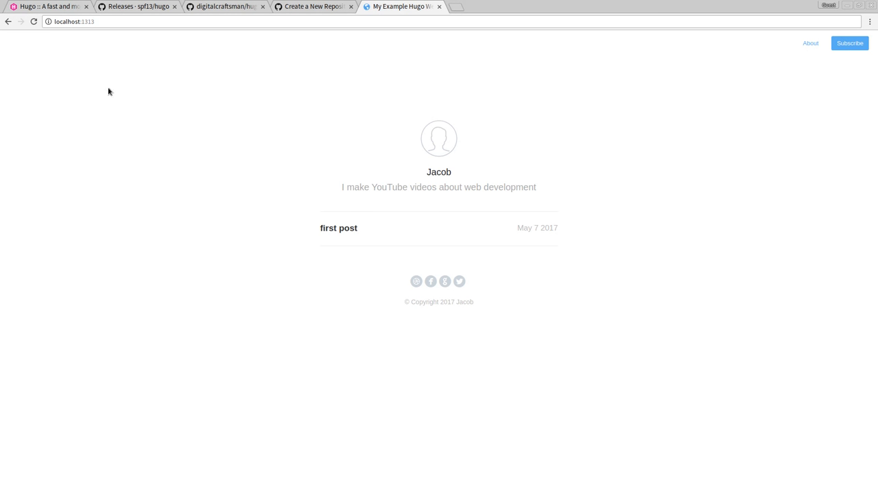
double_click(66, 22)
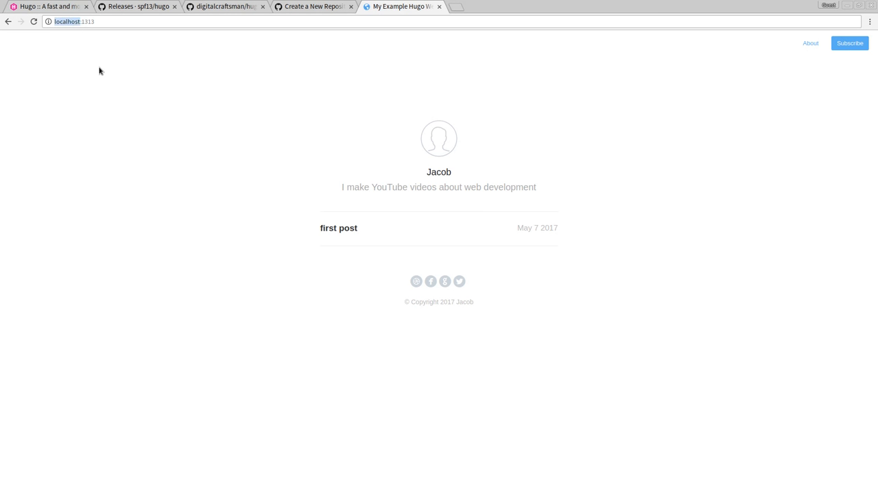
left_click(72, 22)
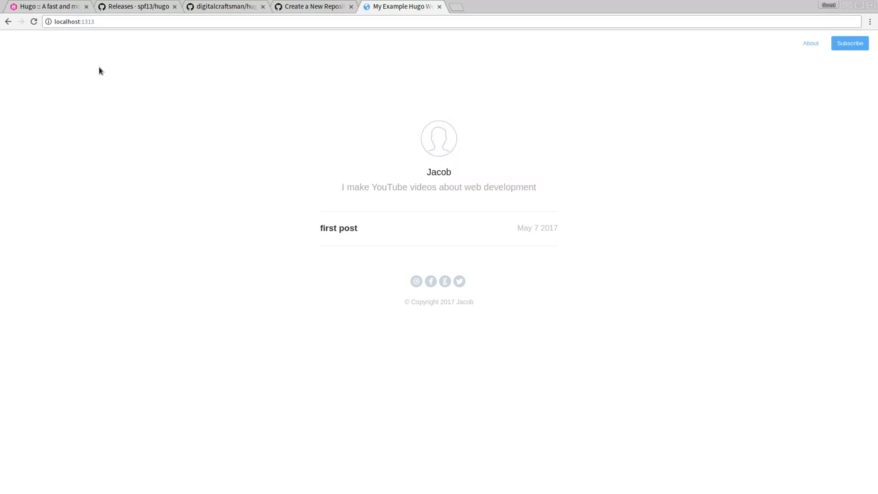
mouse_move(195, 71)
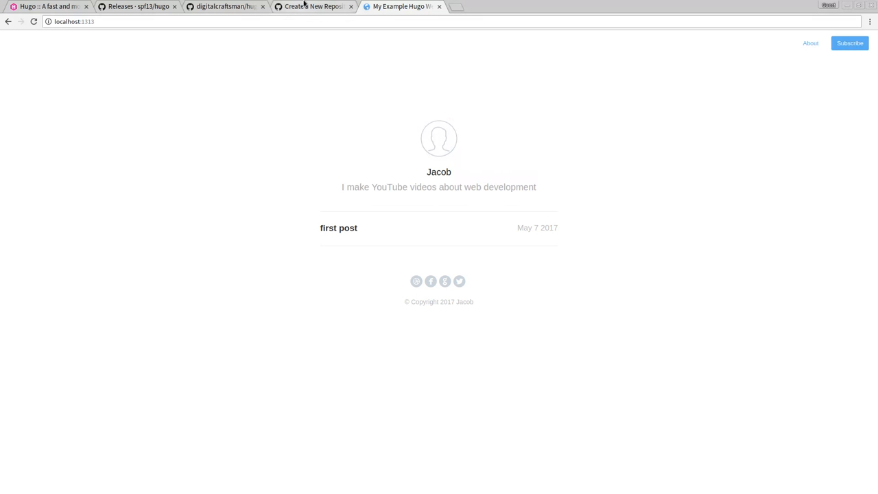
Step: Name the new repository example-hugo-site with description 'This is an example Hugo site'
left_click(313, 5)
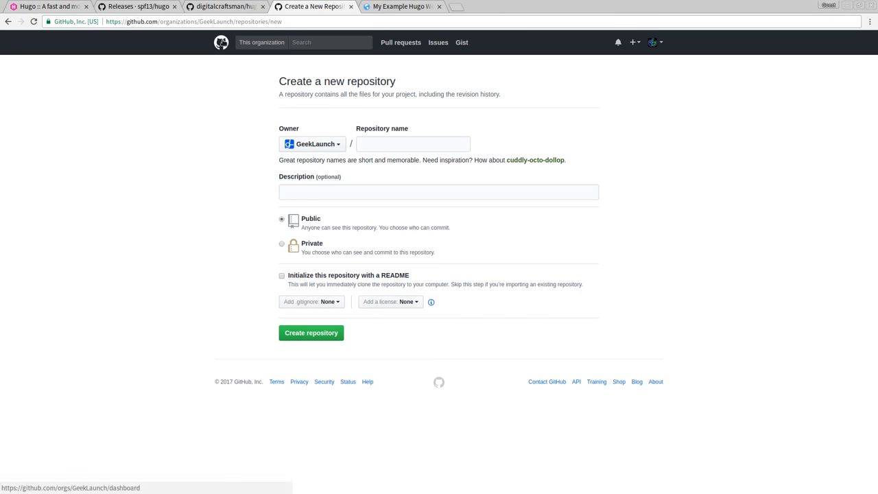
mouse_move(228, 85)
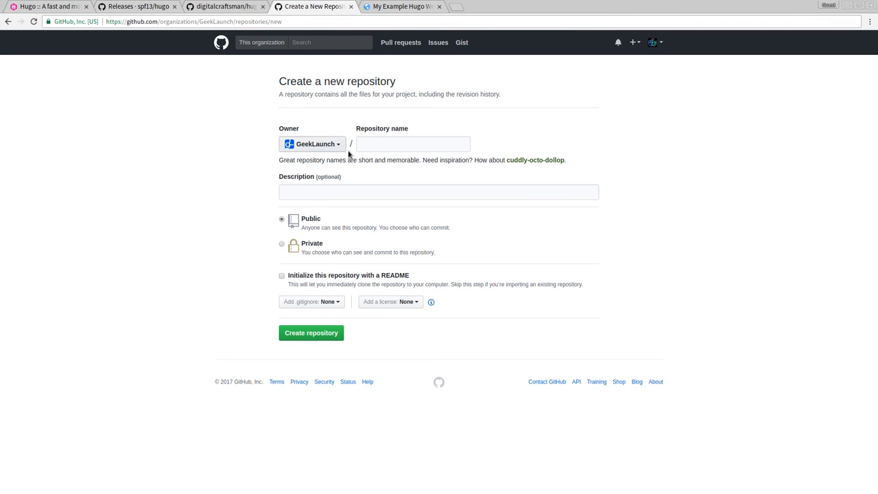
mouse_move(323, 171)
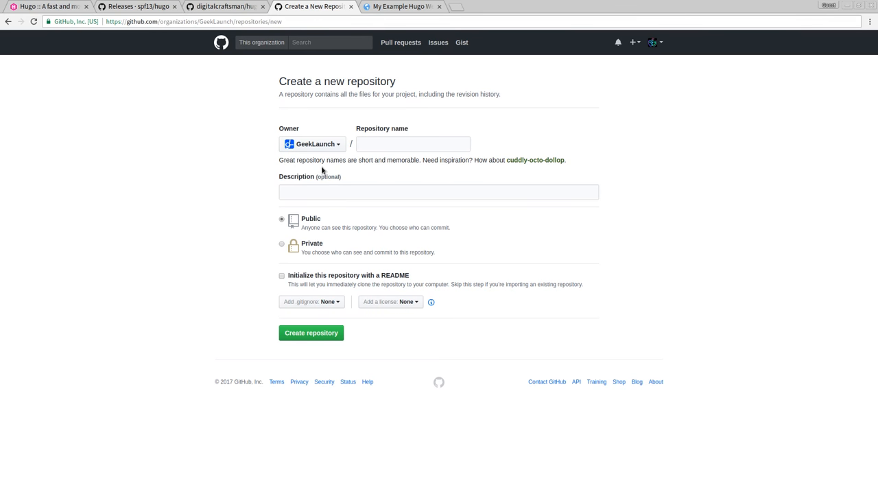
mouse_move(307, 173)
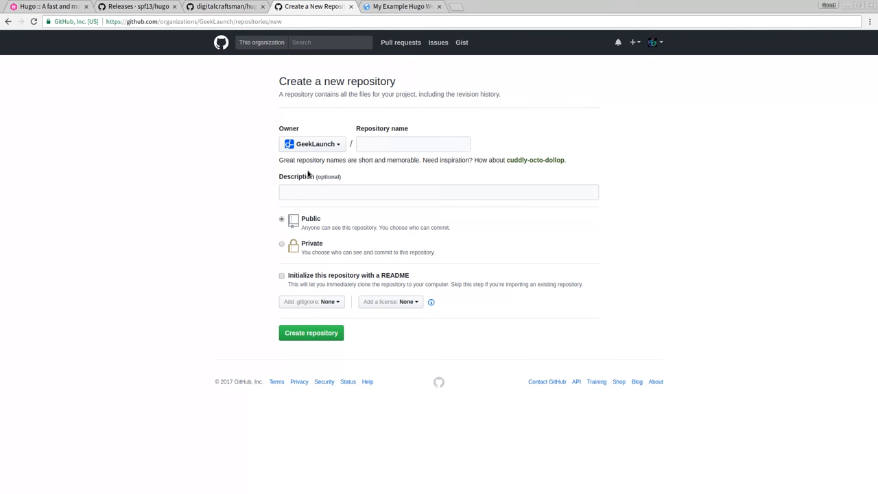
mouse_move(343, 154)
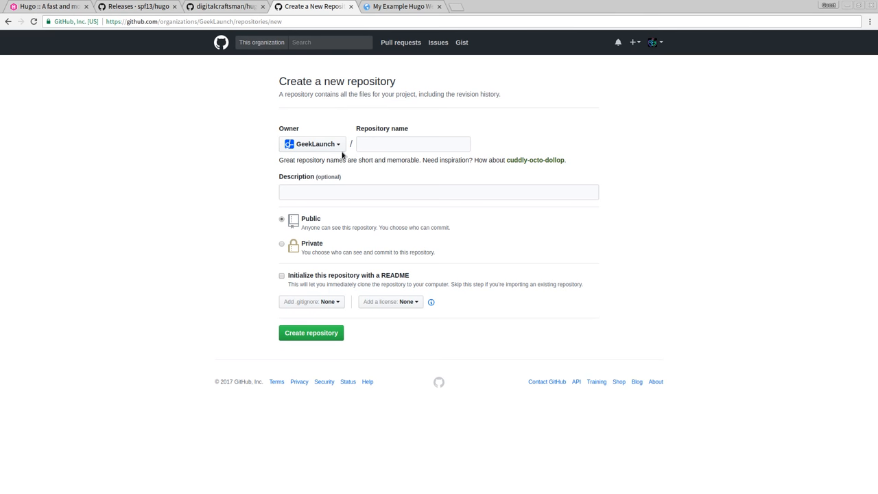
left_click(412, 144)
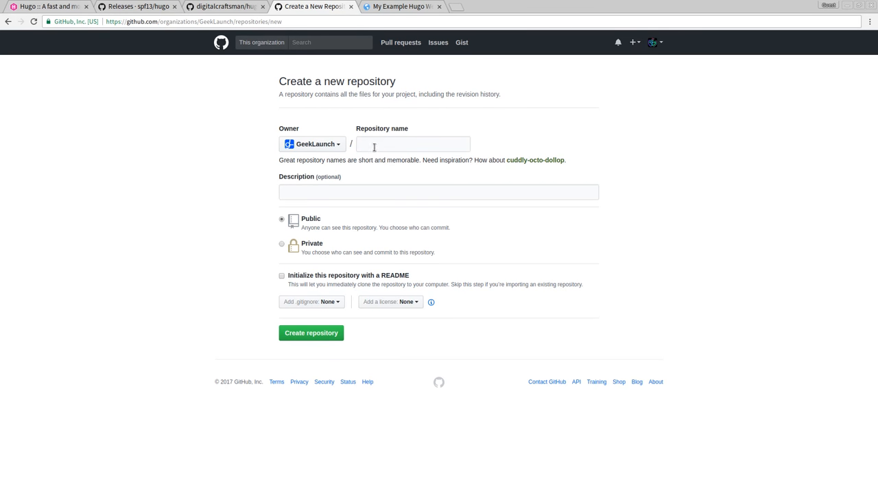
left_click(412, 144)
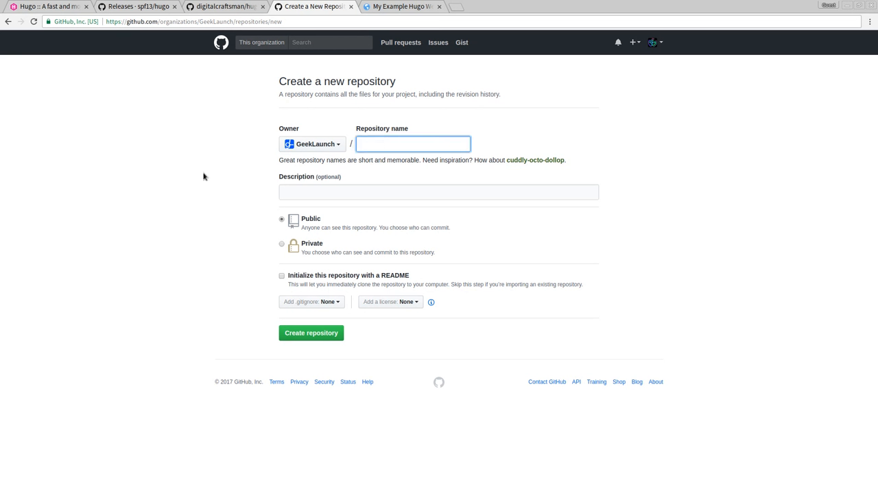
left_click(412, 144)
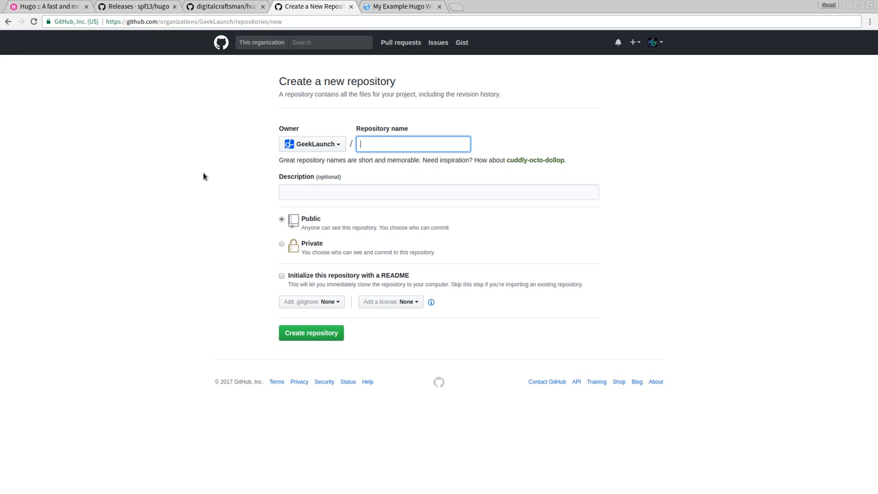
type("example-hugo-site")
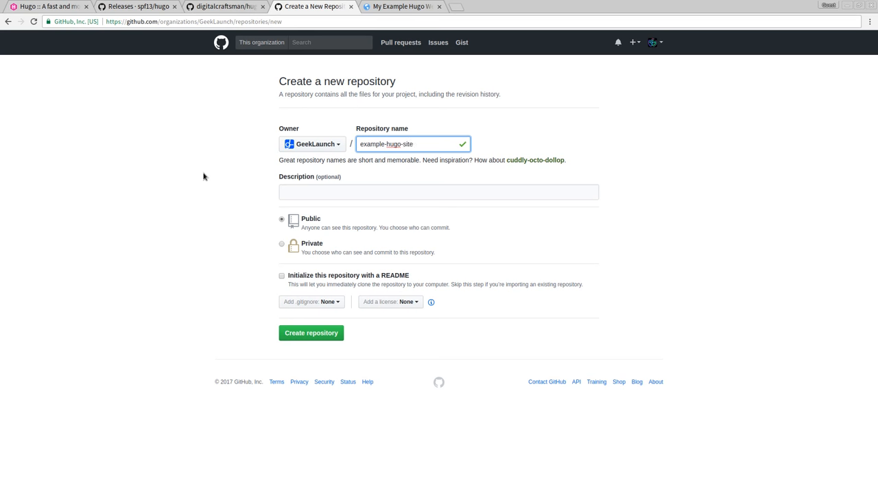
type("This is ane")
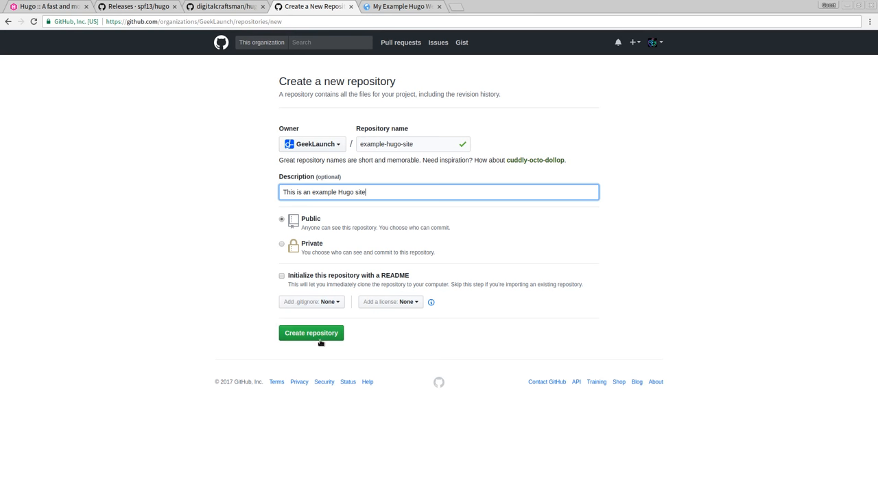
Step: Create the repository and select its SSH clone address for copying
left_click(310, 333)
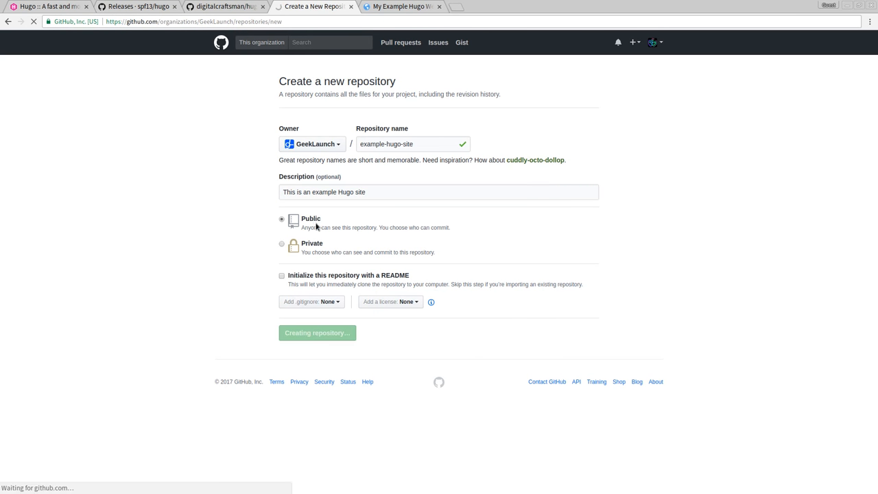
left_click(317, 333)
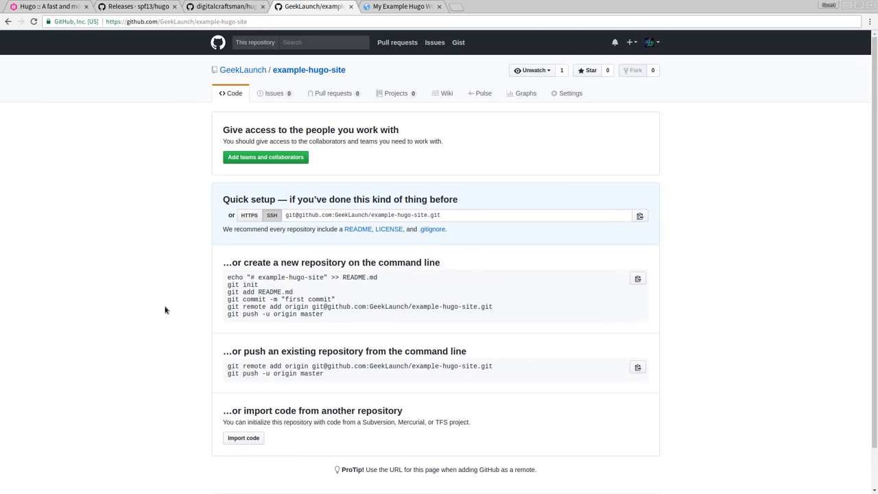
mouse_move(623, 214)
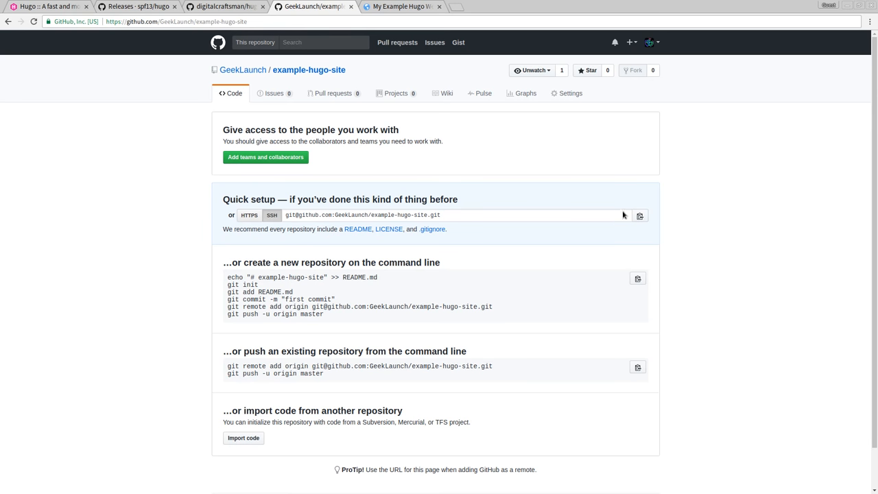
left_click(453, 214)
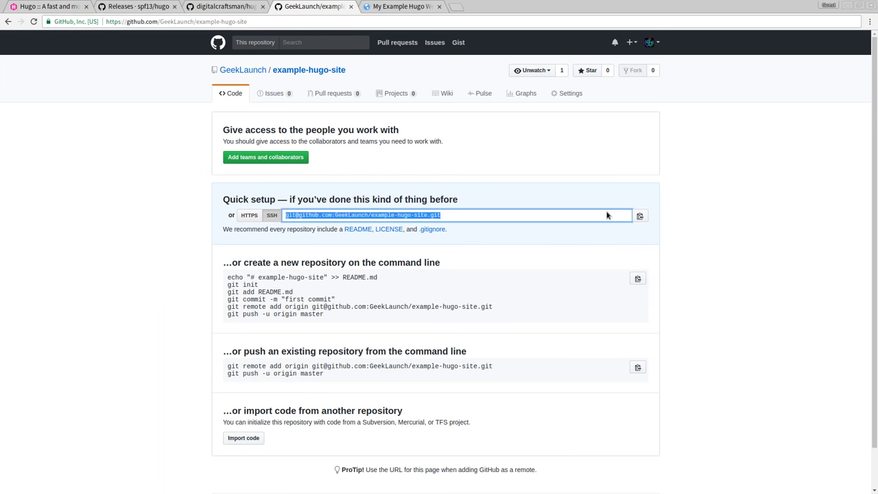
mouse_move(307, 237)
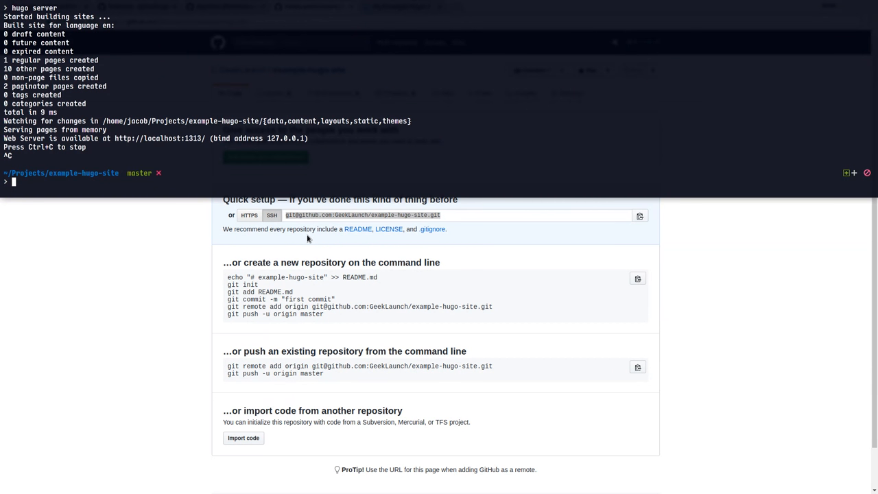
Step: Add the SSH URL as git remote origin, stage all files and commit as 'initial commit'
type("git remote add origin git@github.com:GeekLaunch/example-hugo-site.")
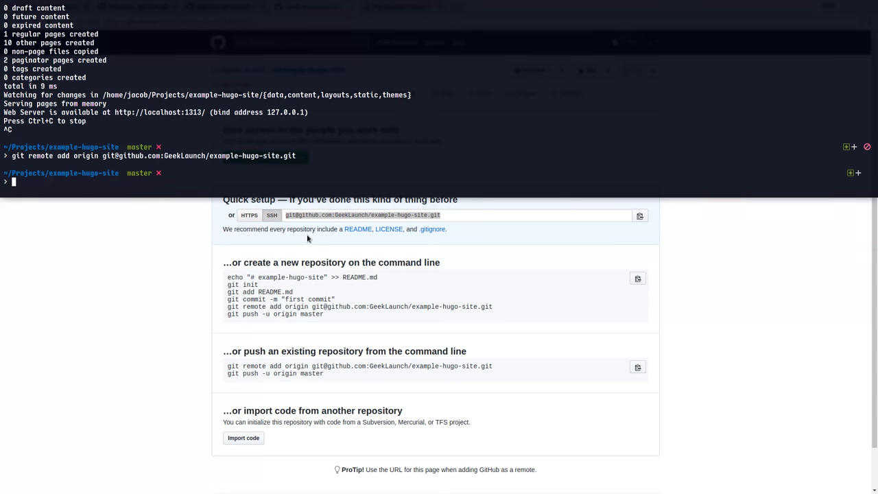
type("git status")
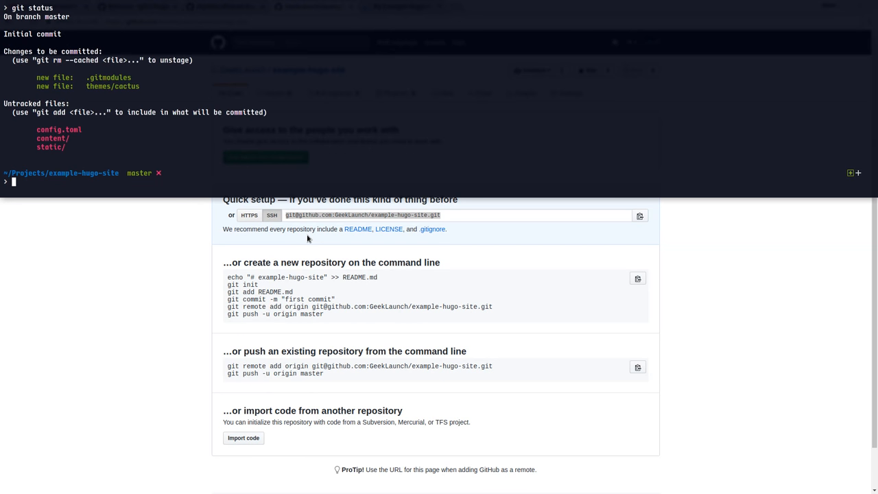
type("git add --all")
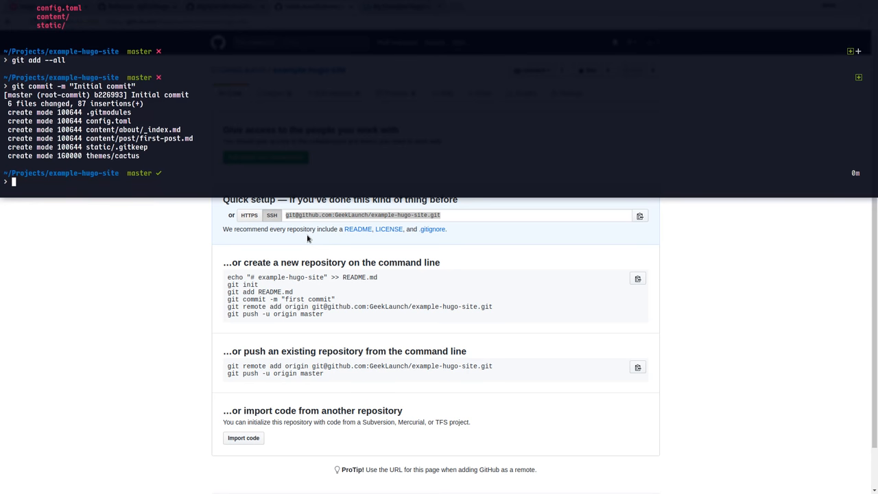
type("git")
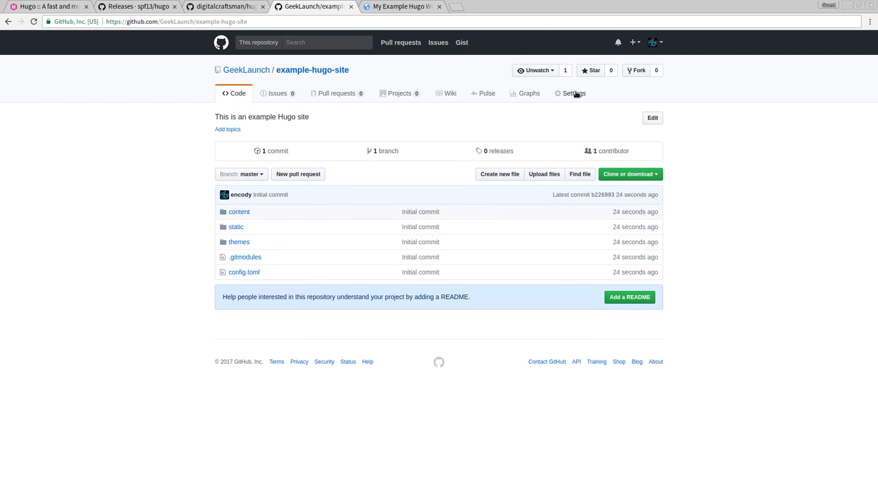
Step: View the GitHub Pages source options in the example-hugo-site repository settings
left_click(574, 93)
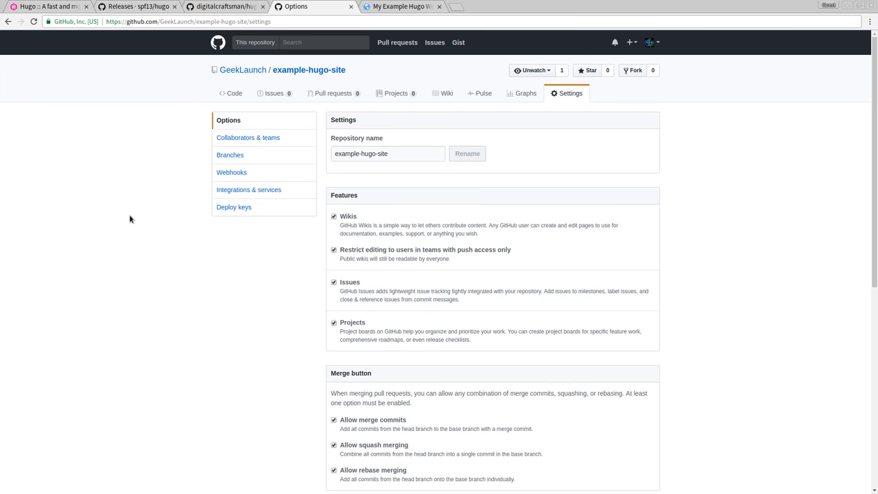
scroll("down", 3)
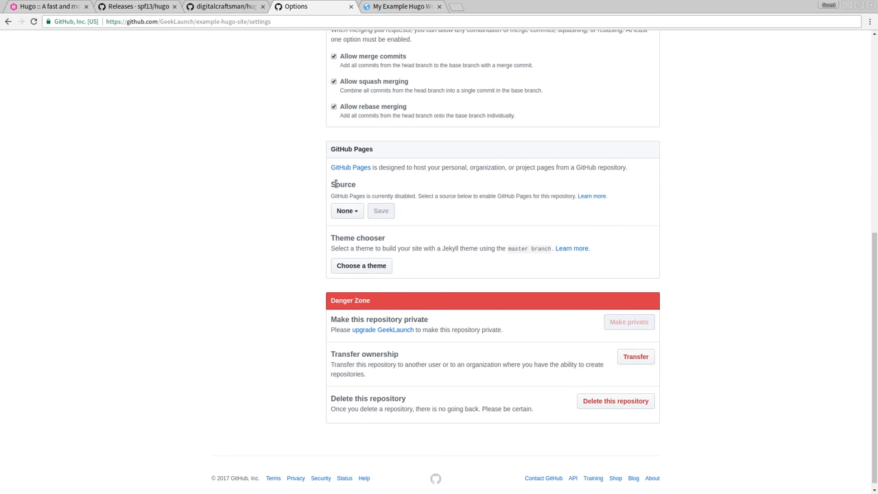
mouse_move(305, 189)
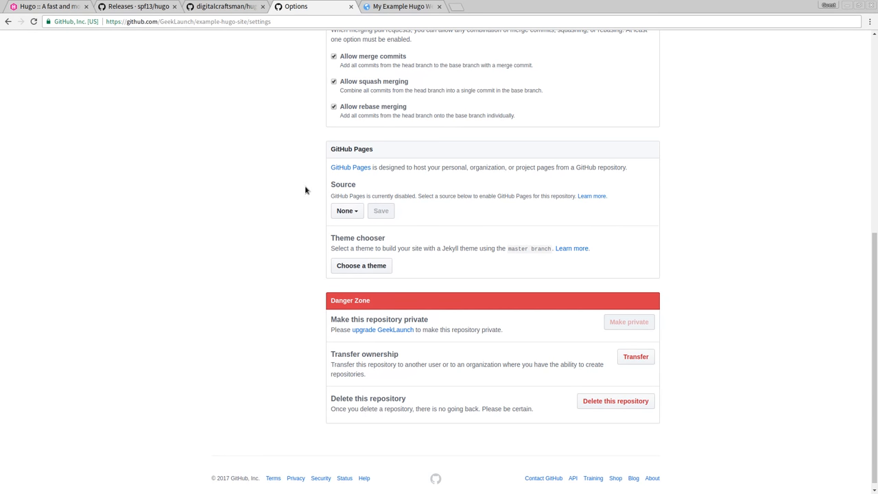
mouse_move(308, 204)
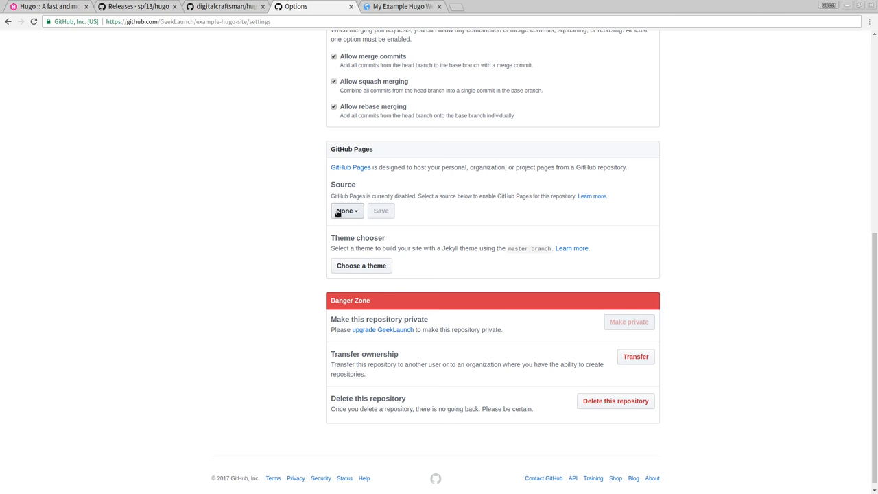
left_click(346, 212)
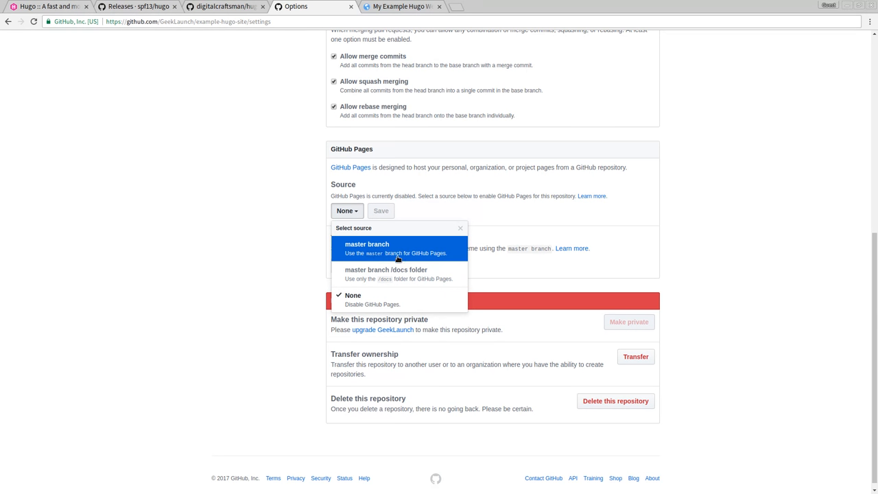
mouse_move(392, 280)
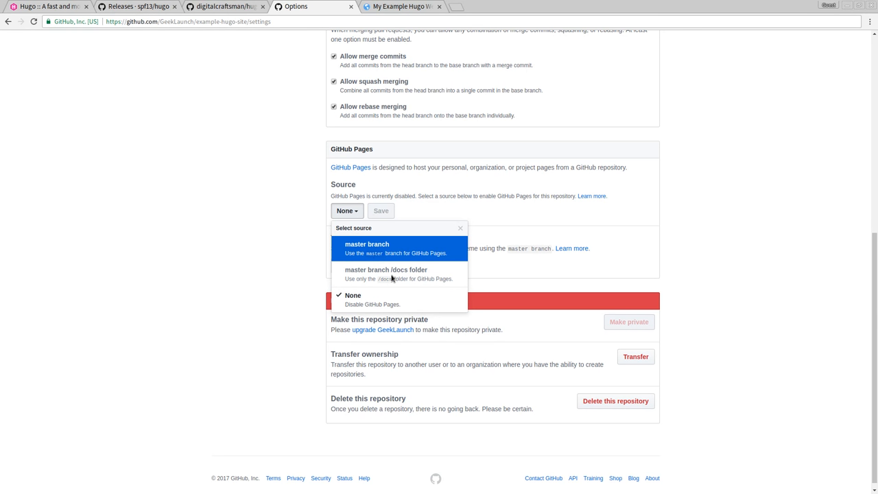
mouse_move(285, 275)
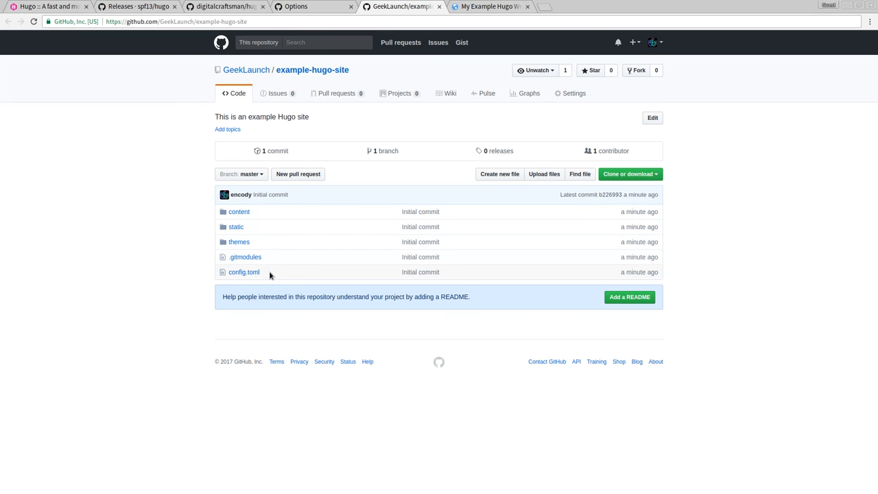
mouse_move(269, 272)
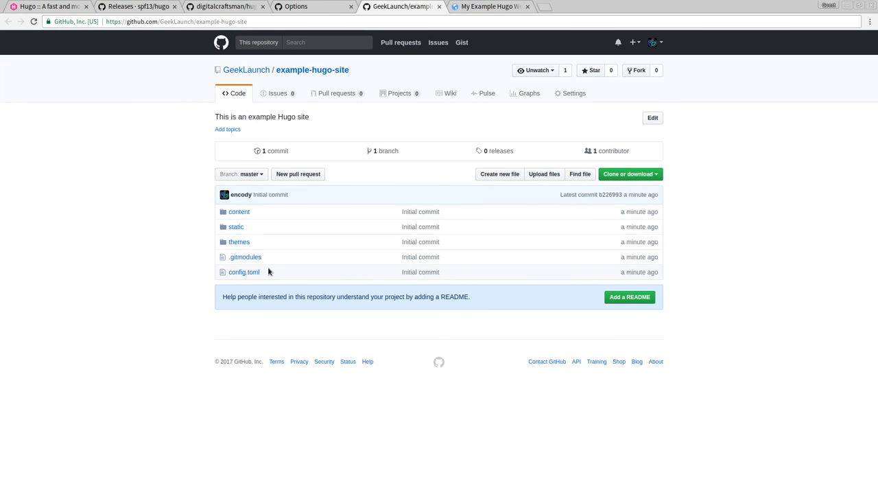
mouse_move(225, 177)
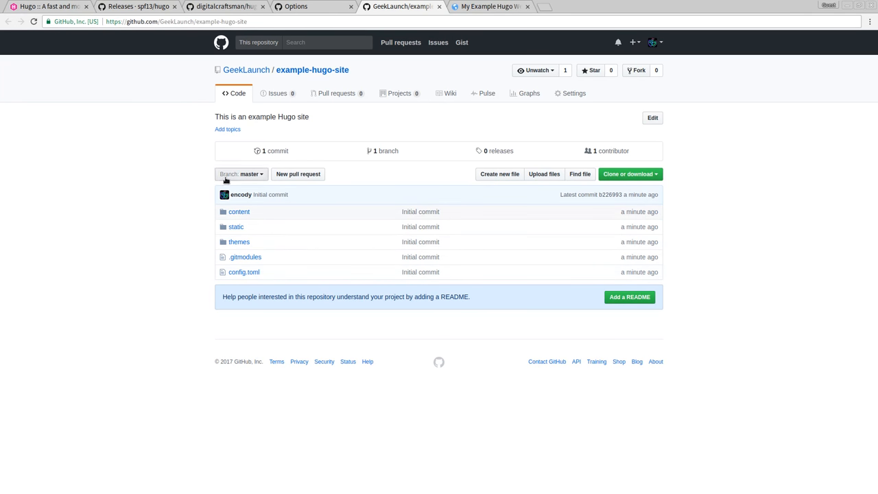
left_click(239, 211)
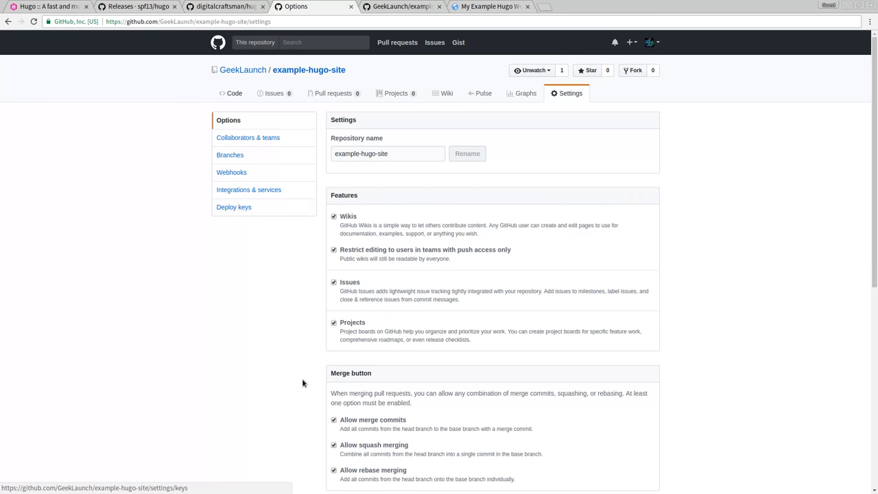
left_click(346, 203)
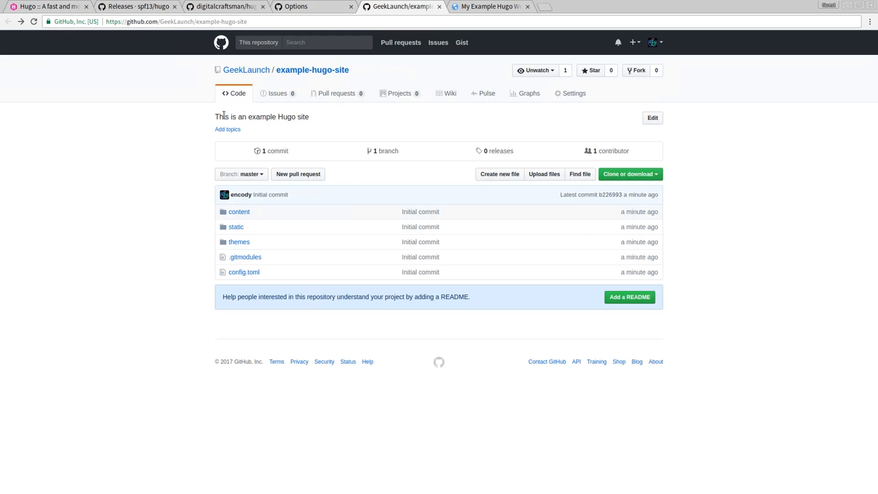
mouse_move(99, 224)
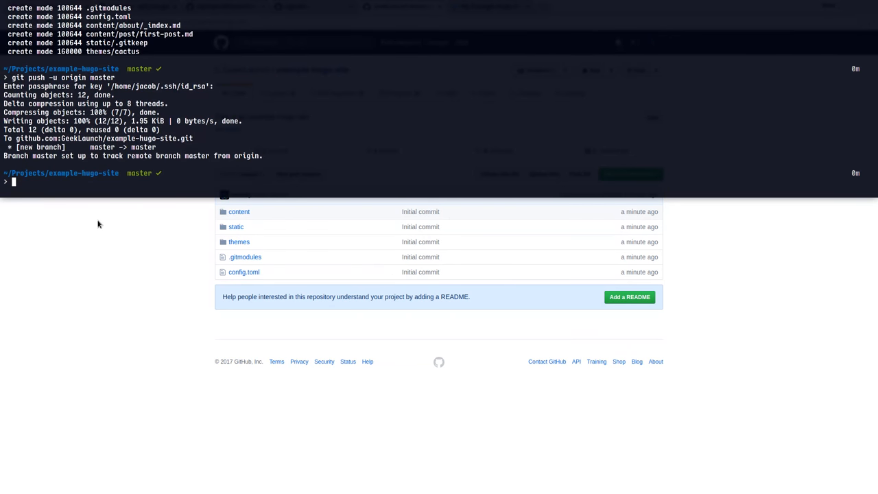
Step: Build the site with hugo and list the project to reveal the new public folder
type("hugo")
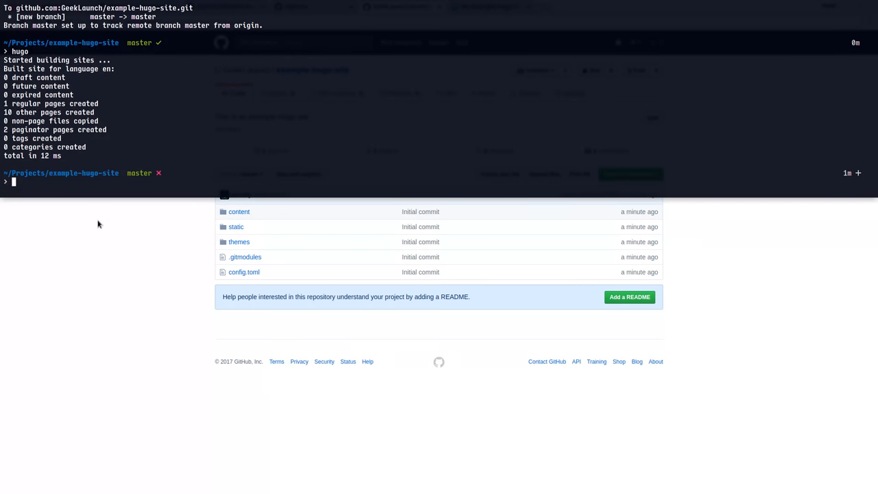
type("ls")
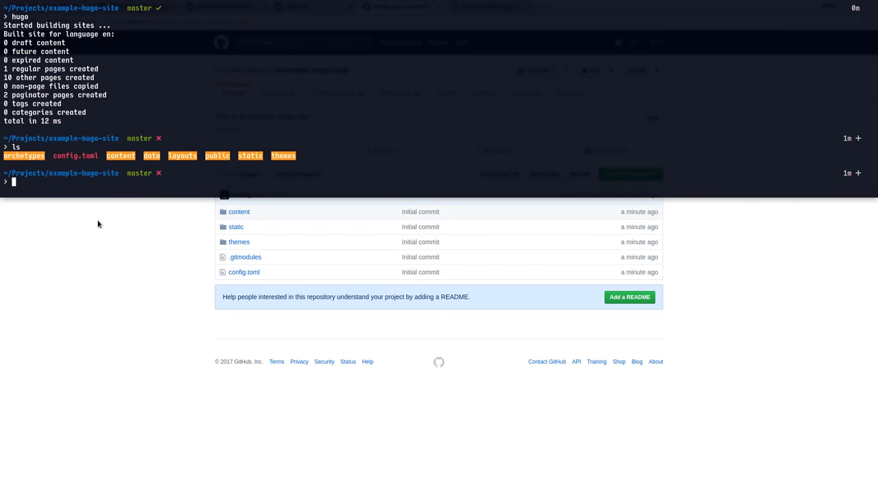
double_click(217, 156)
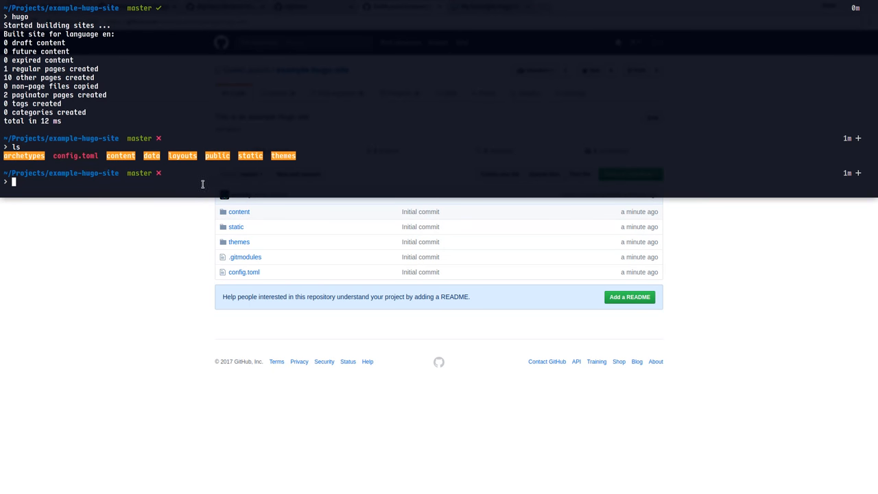
mouse_move(137, 246)
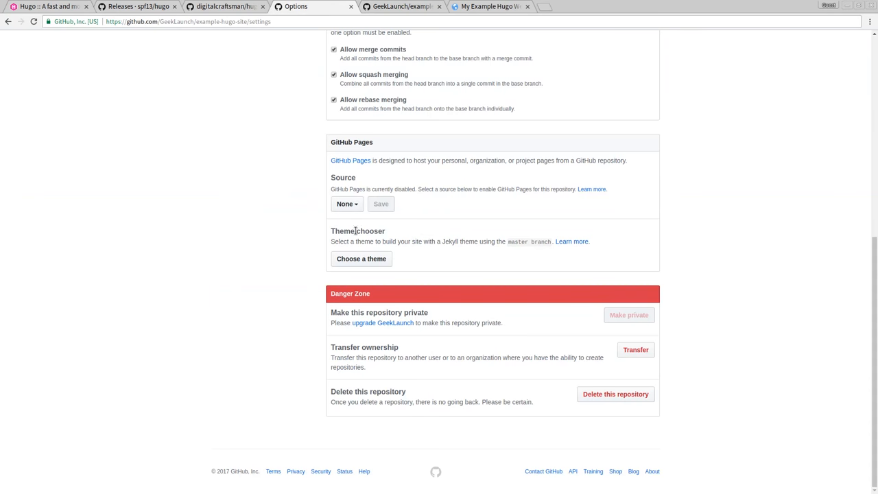
Step: Review the GitHub Pages source choices, including master branch /docs folder, keeping None
left_click(345, 203)
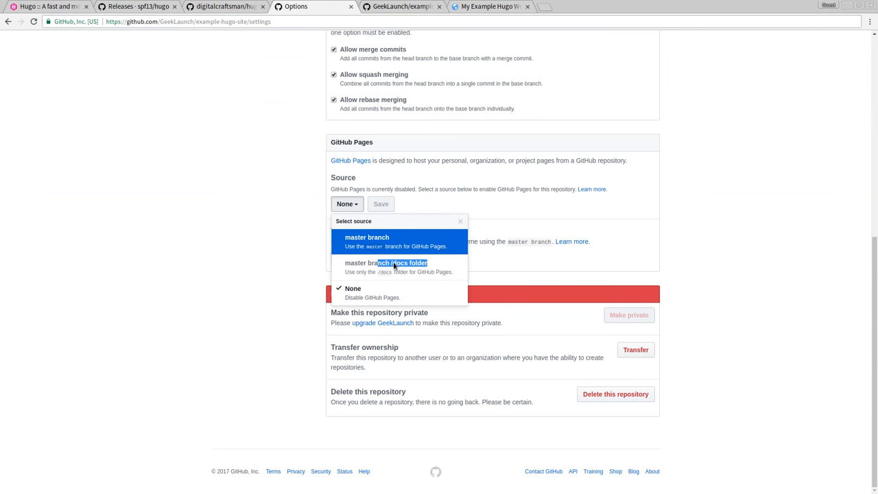
mouse_move(250, 225)
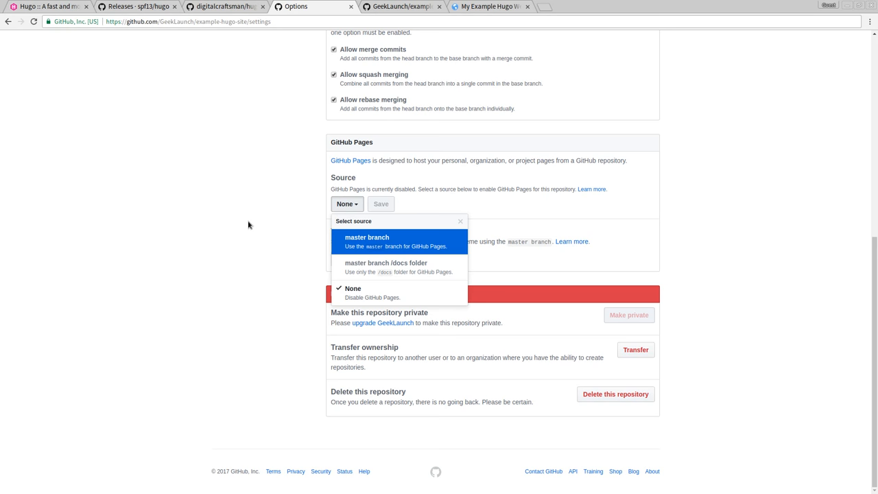
mouse_move(419, 271)
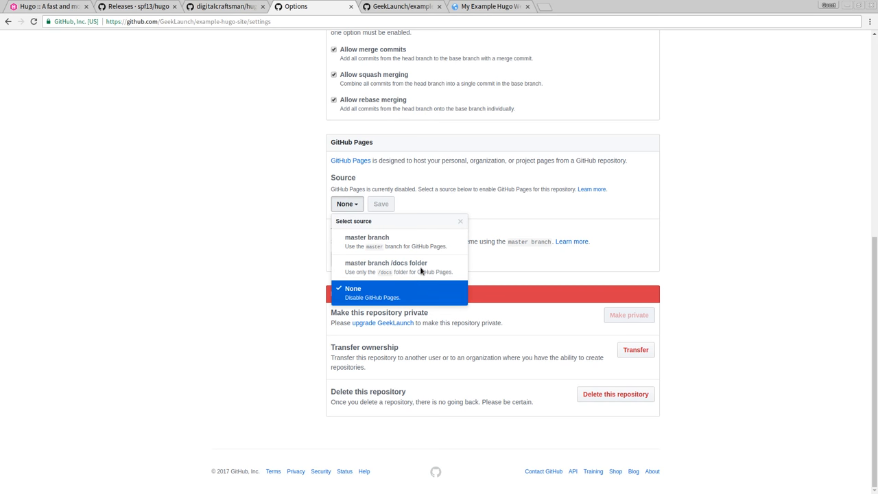
mouse_move(403, 267)
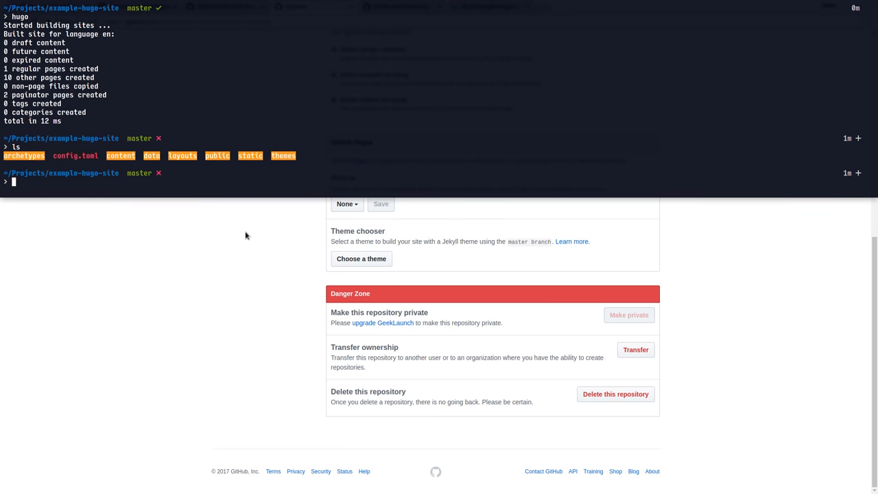
Step: Add publishDir = "docs" below themesDir in config.toml using vim
type("vim con")
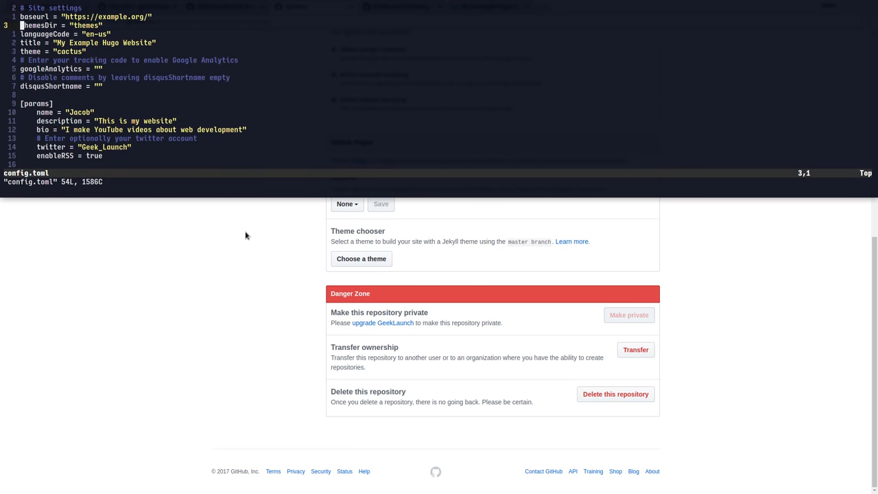
key("o")
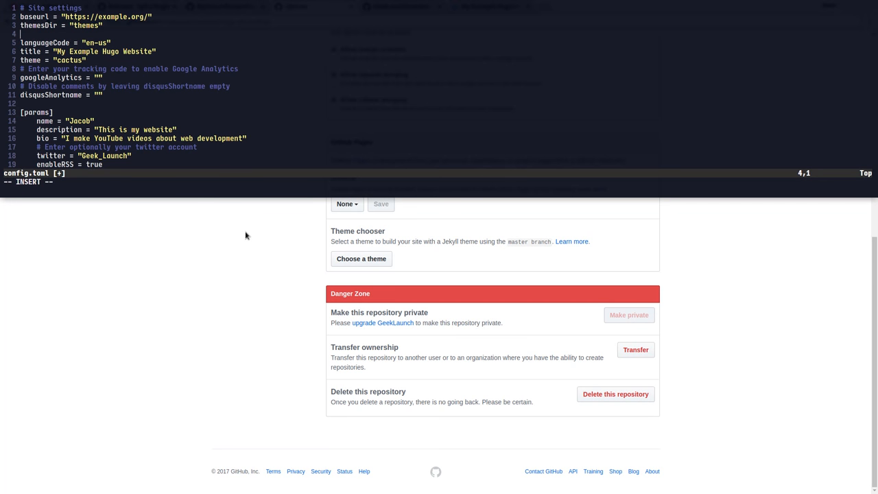
type("publis")
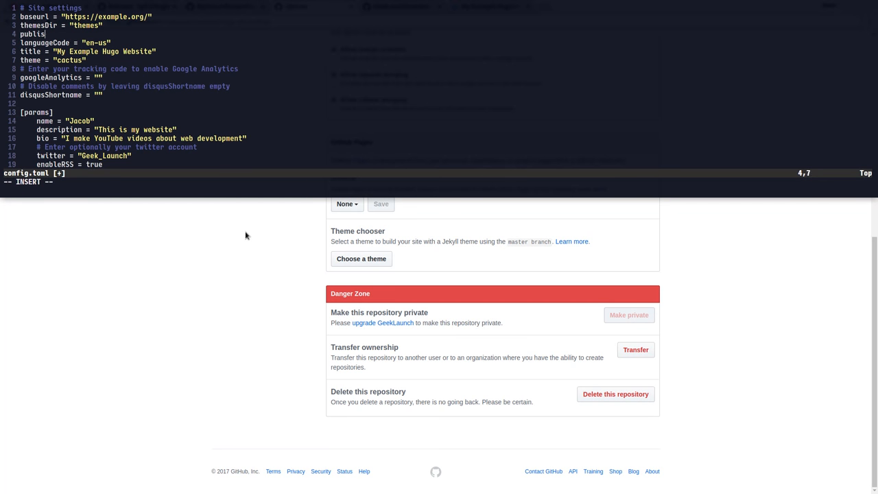
type("hDir")
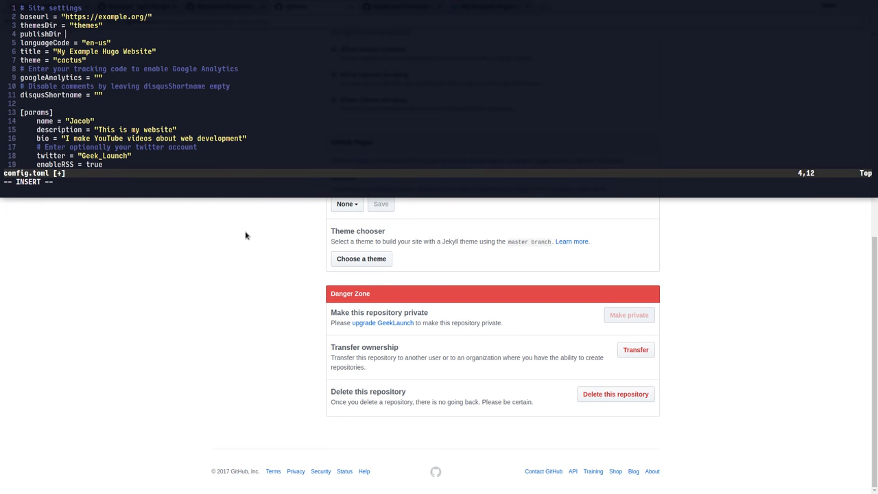
type("\"\"")
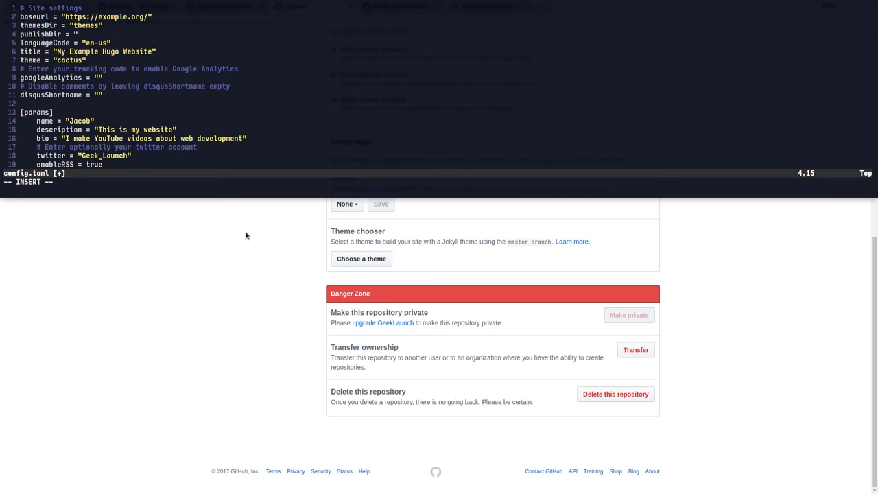
type("docs")
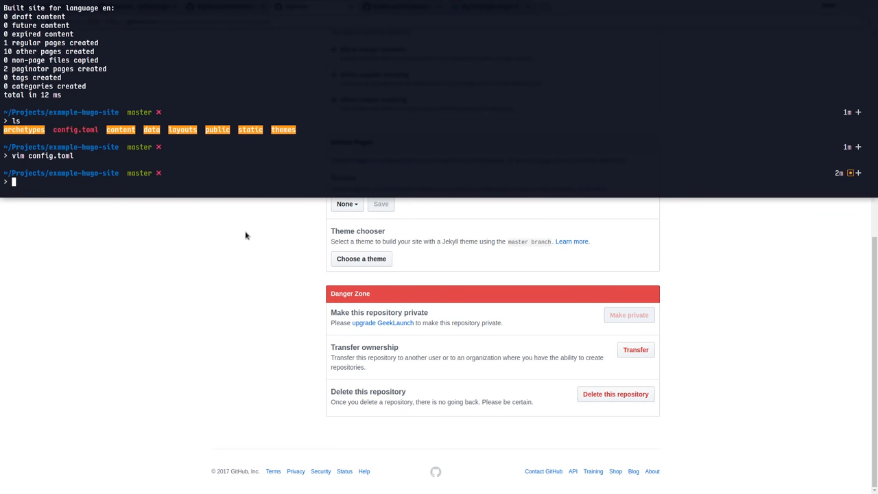
Step: Rebuild the site into docs, remove the old public folder, and stage all changes
type("hugo")
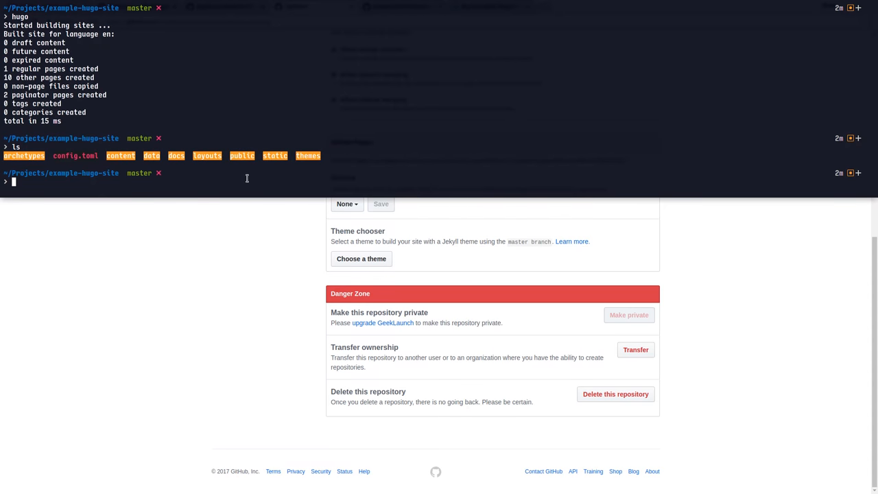
type("rm -r public")
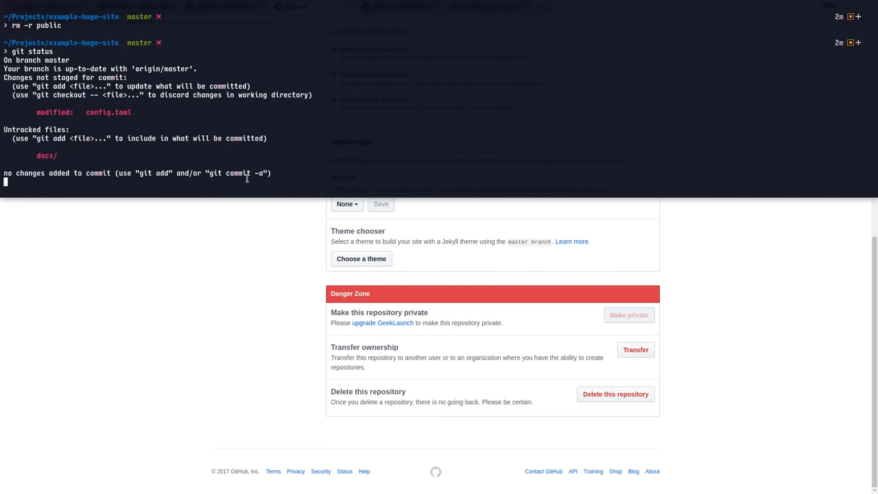
type("git ad")
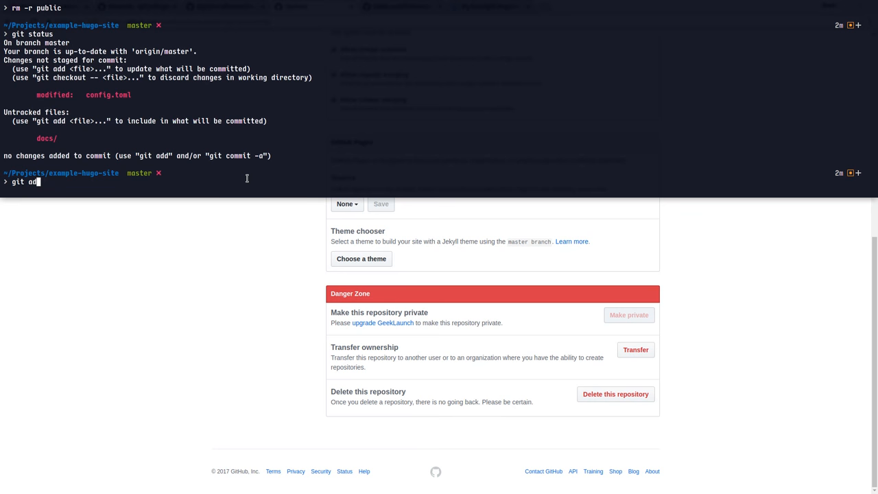
key("Return")
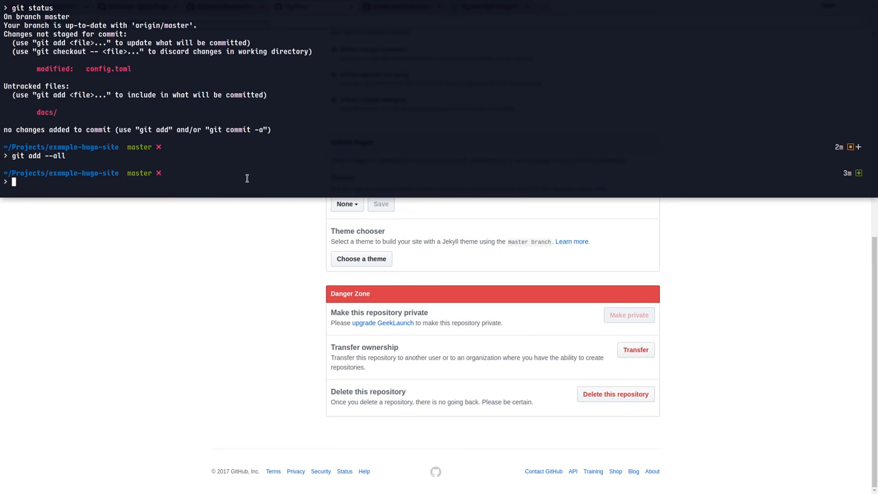
Step: Commit the changes as 'rendered website' and push them to GitHub
type("git pu")
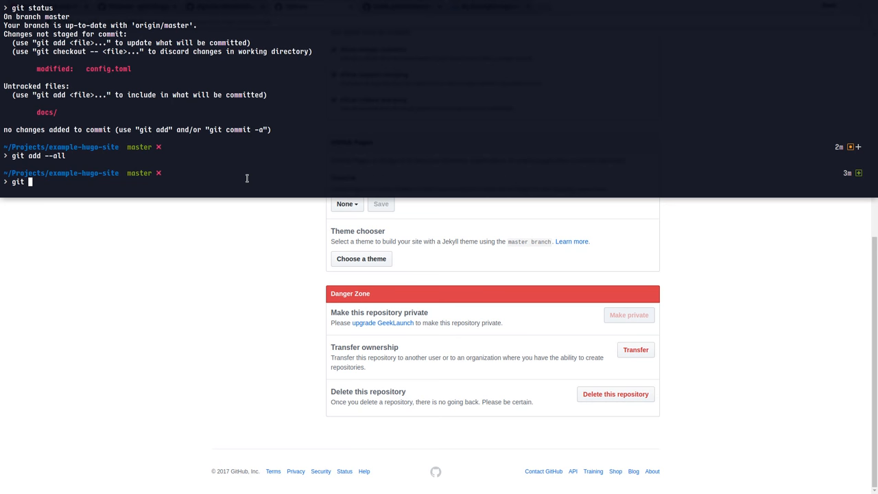
type("commit -m")
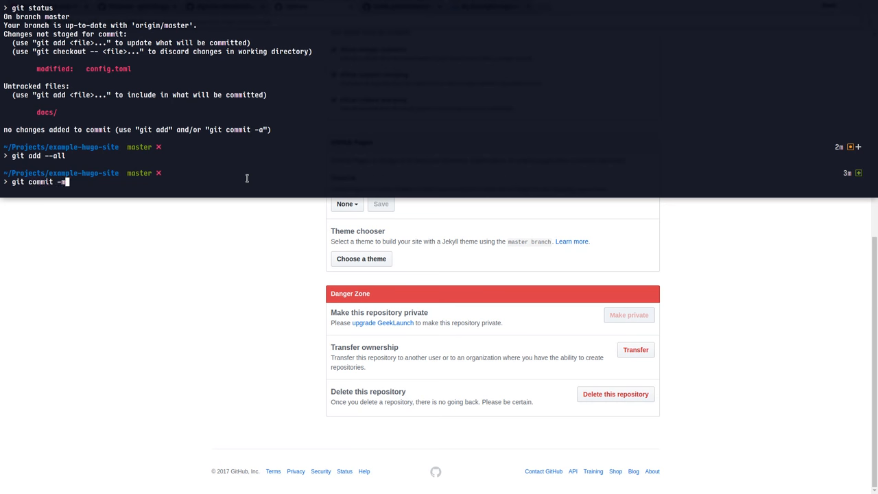
type("\"")
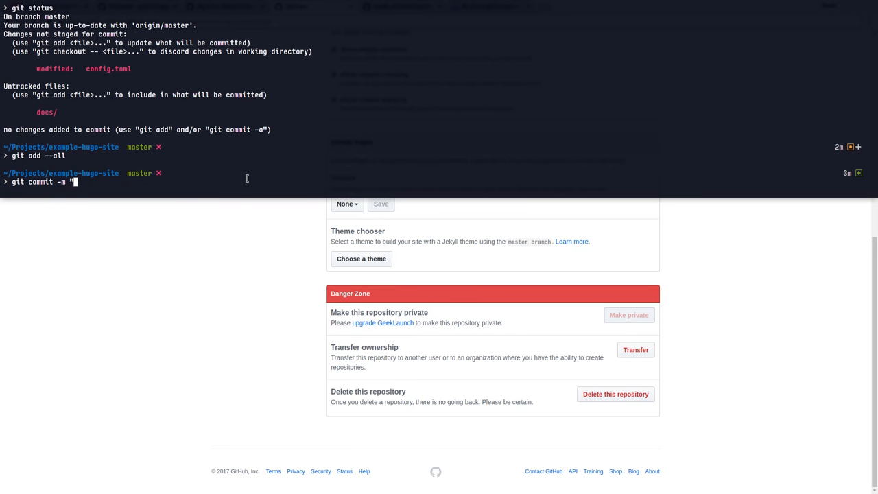
type("rend")
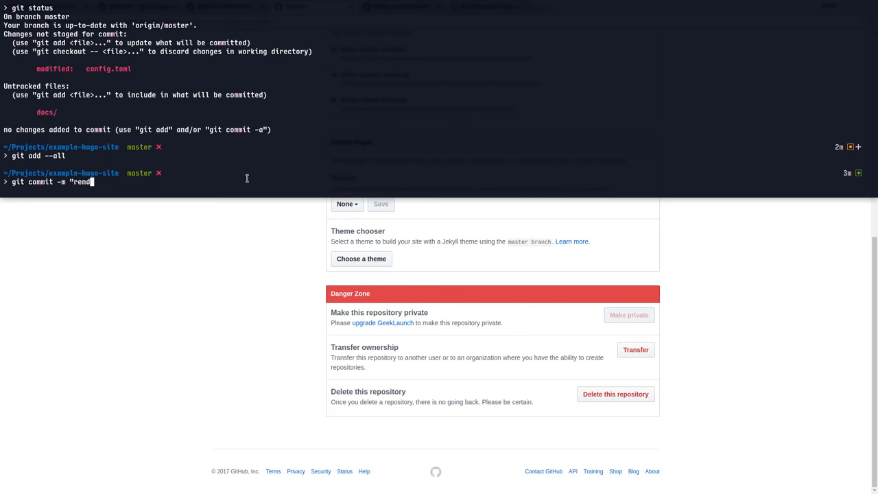
type("ered website\"")
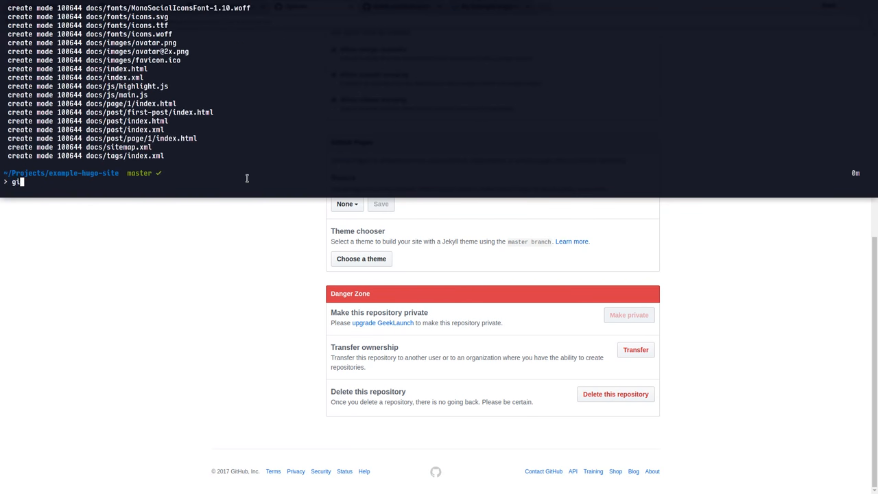
type("t")
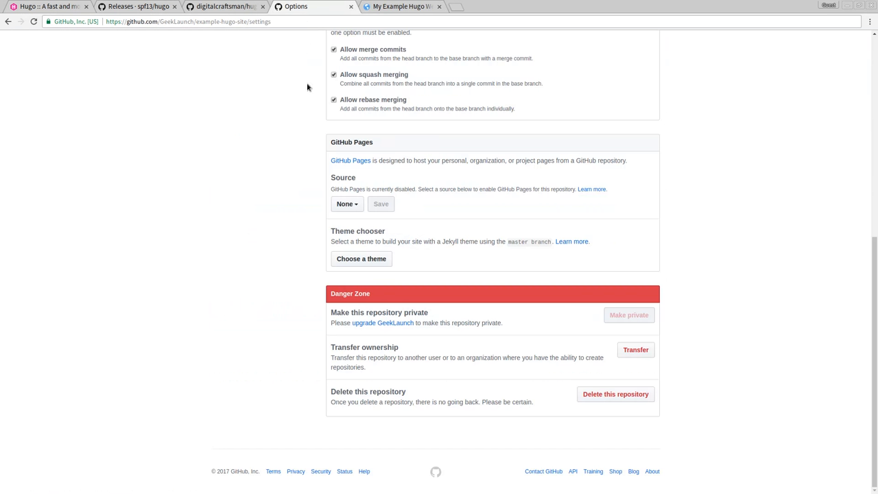
Step: Set the Pages source to master branch /docs folder and visit the published site address
left_click(346, 203)
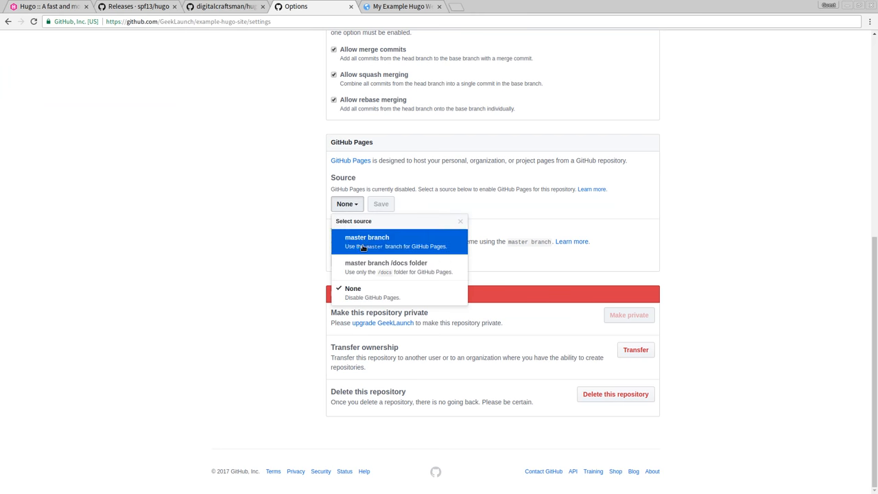
left_click(367, 242)
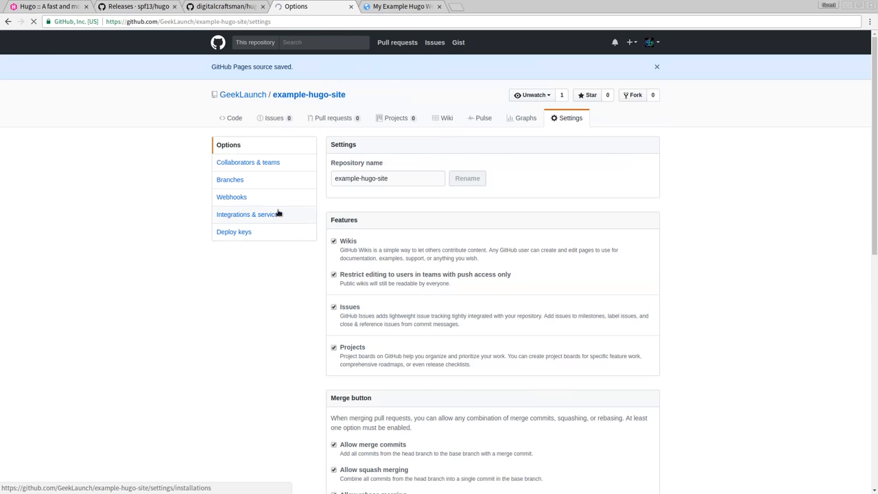
scroll("down", 3)
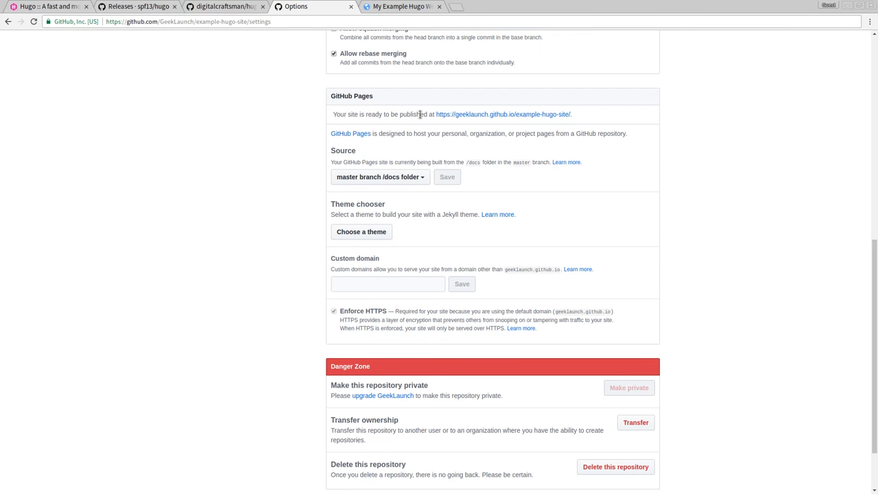
mouse_move(486, 114)
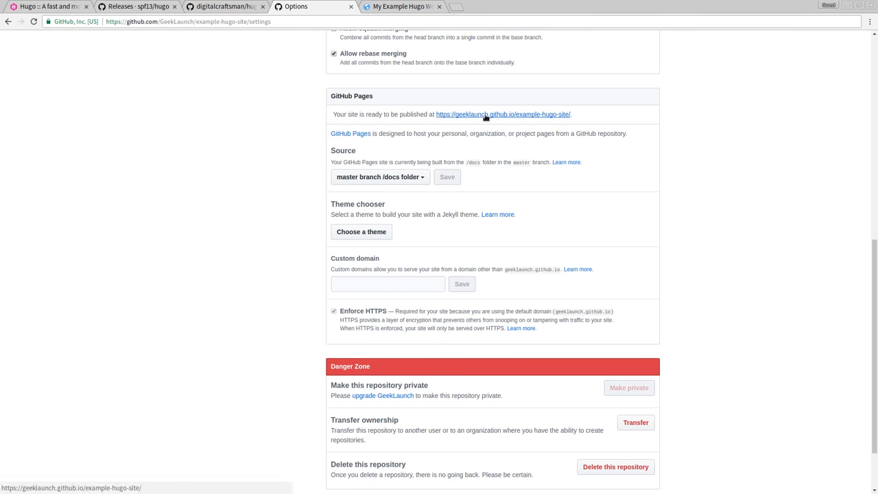
left_click(502, 114)
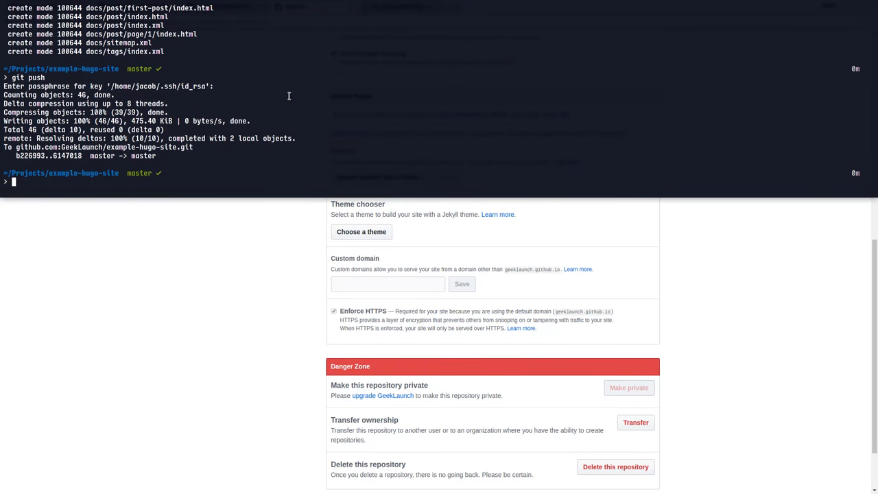
type("vim con")
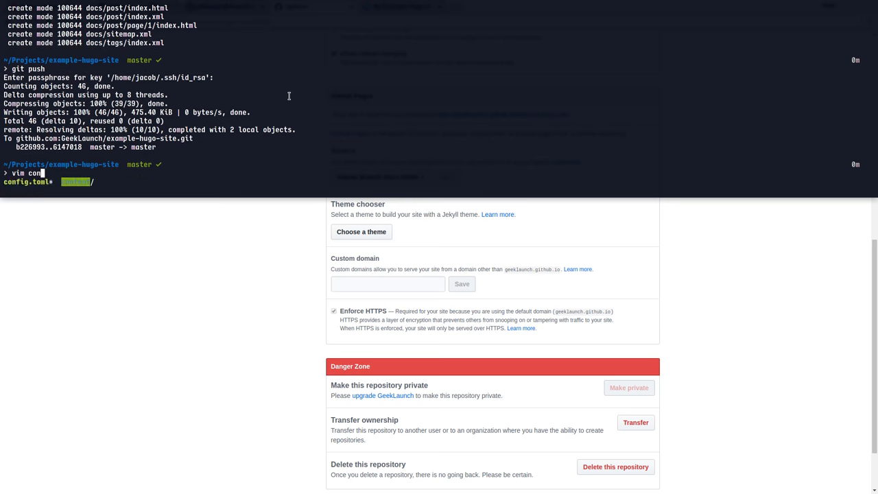
key("Enter")
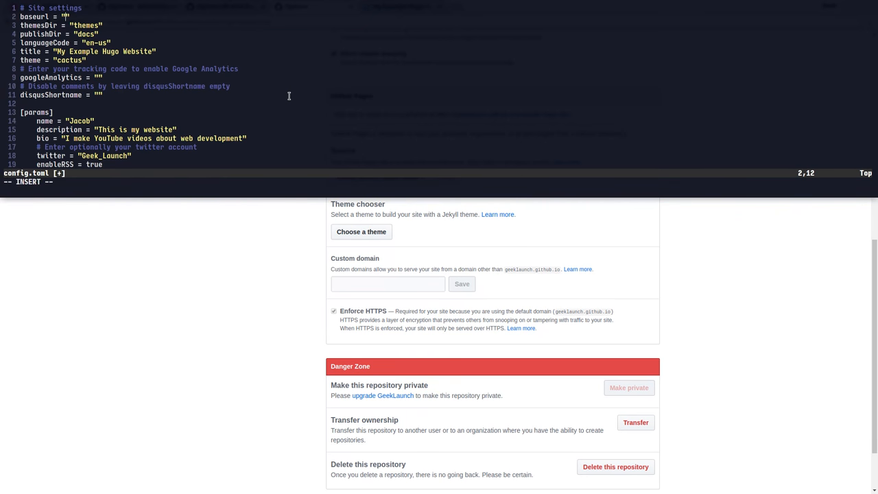
type("hth")
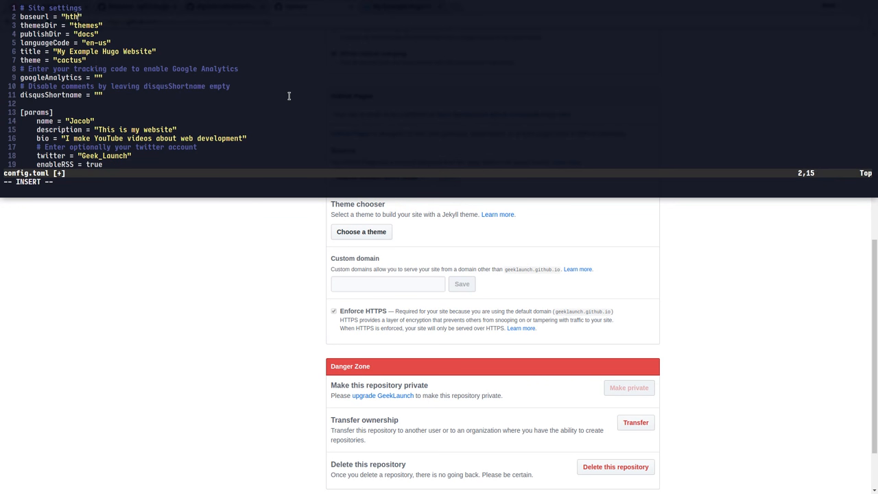
type("p")
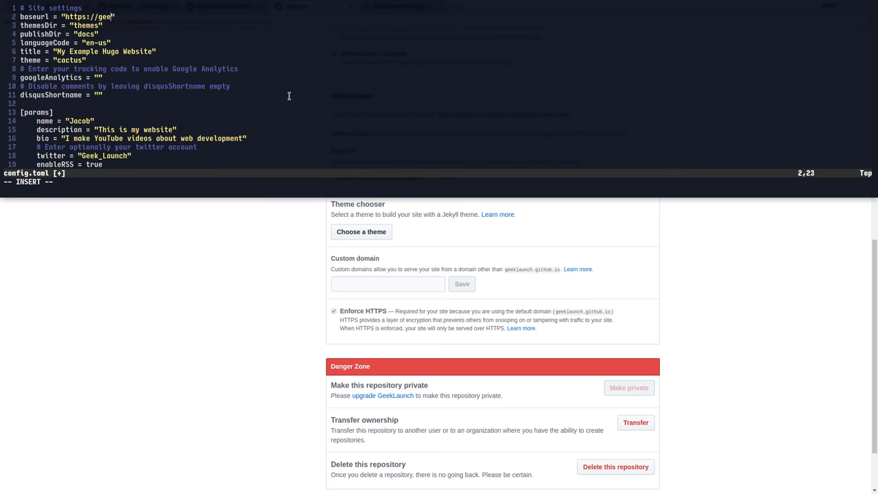
type("klaunch.github.io/")
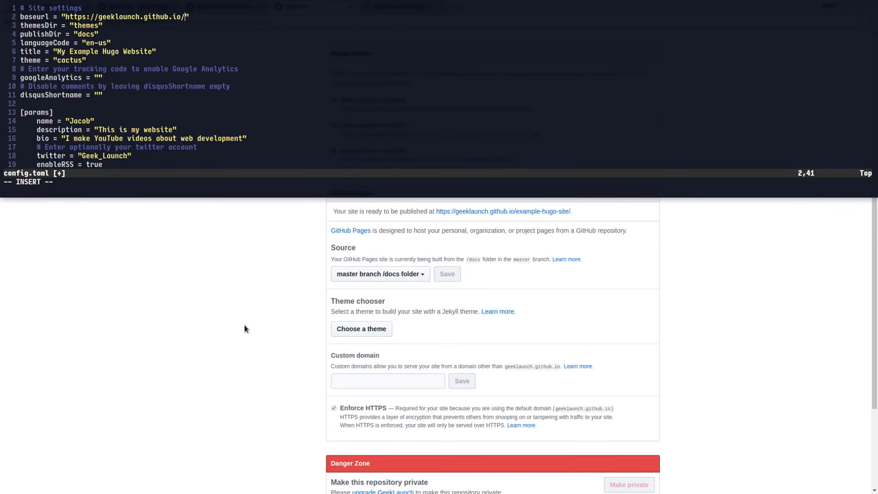
type("example-hugo-site")
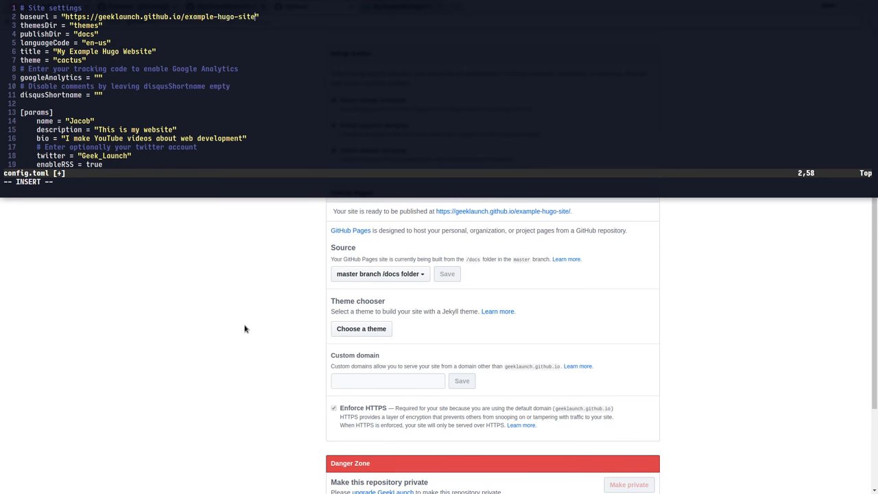
type("/")
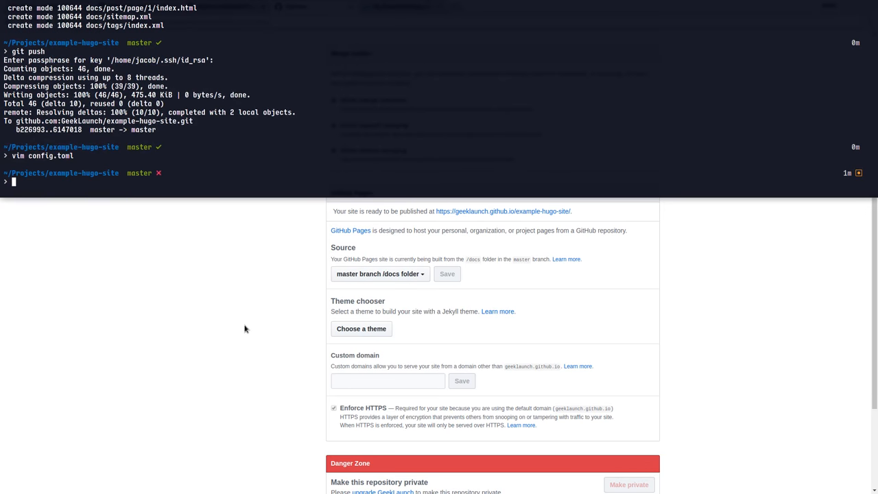
Step: Rebuild with hugo, stage all changes and commit them as "correct site url", then push
type("hugo")
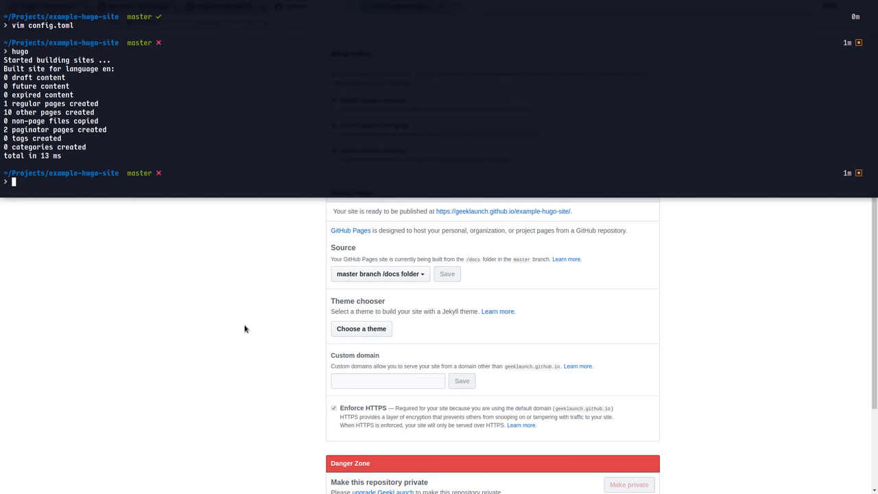
type("git s")
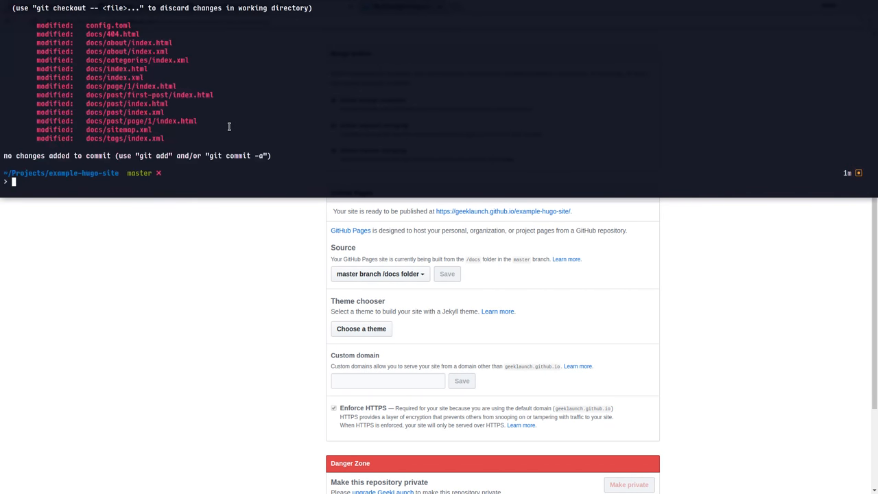
type("git add --all")
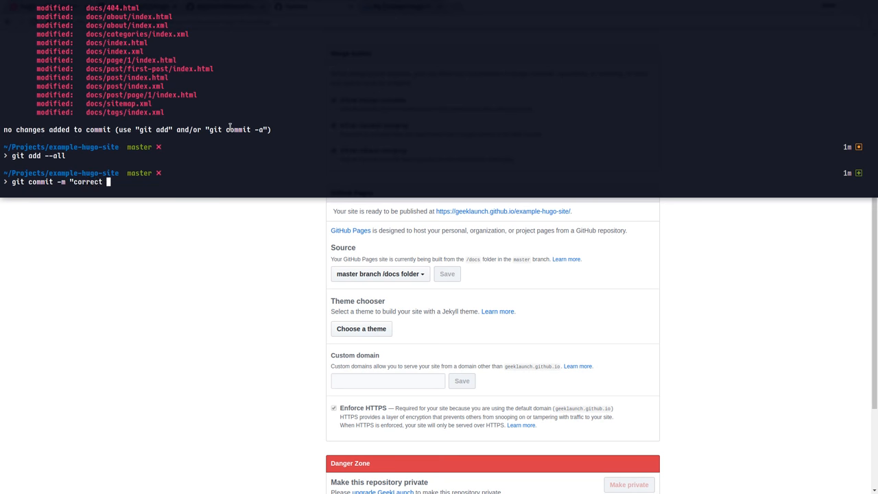
type("site url")
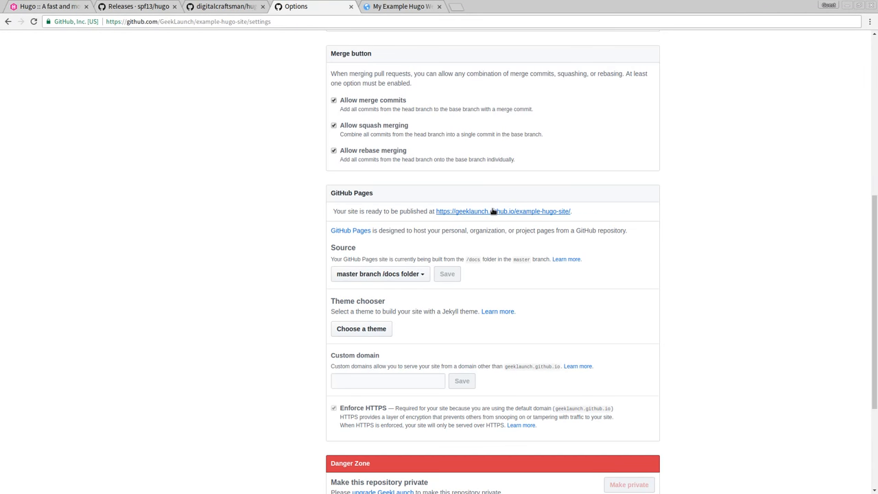
Step: Visit the published Pages address and confirm the 'correct site url' commit on the repository Code overview
left_click(502, 212)
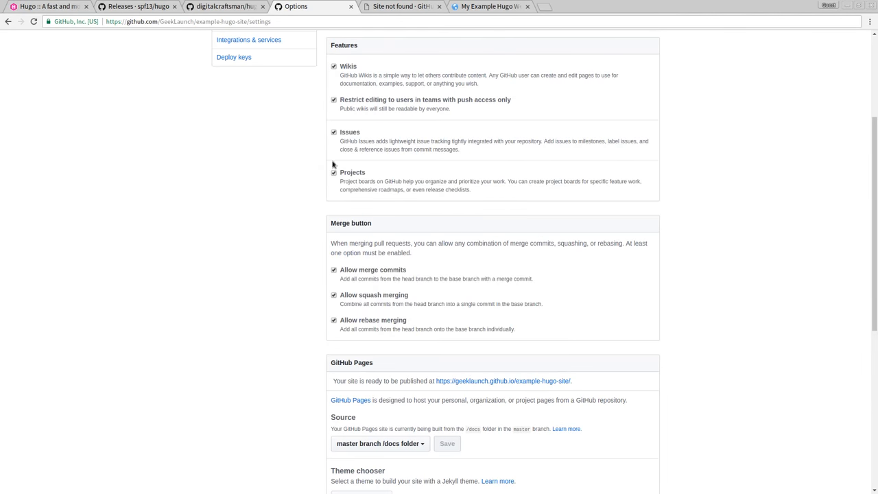
left_click(447, 443)
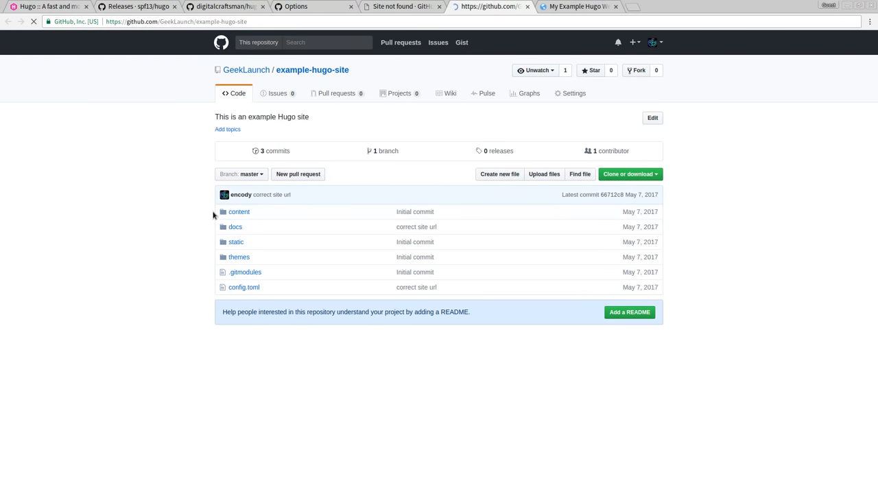
left_click(401, 6)
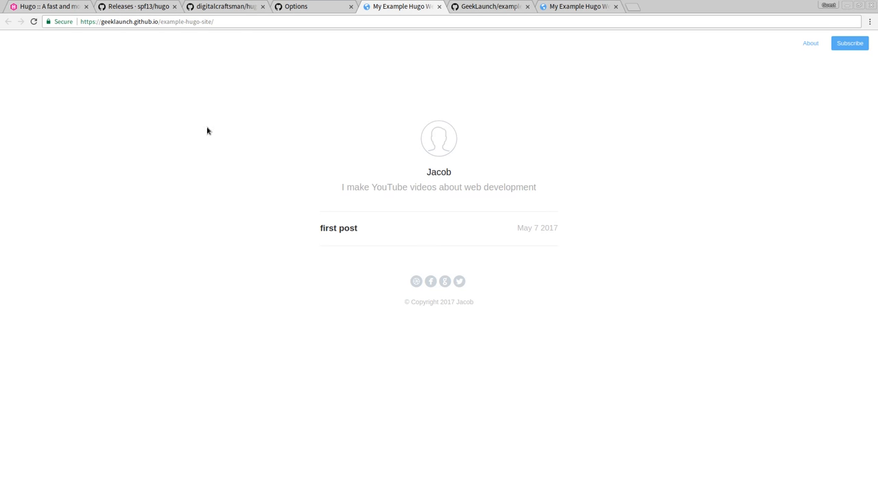
mouse_move(205, 56)
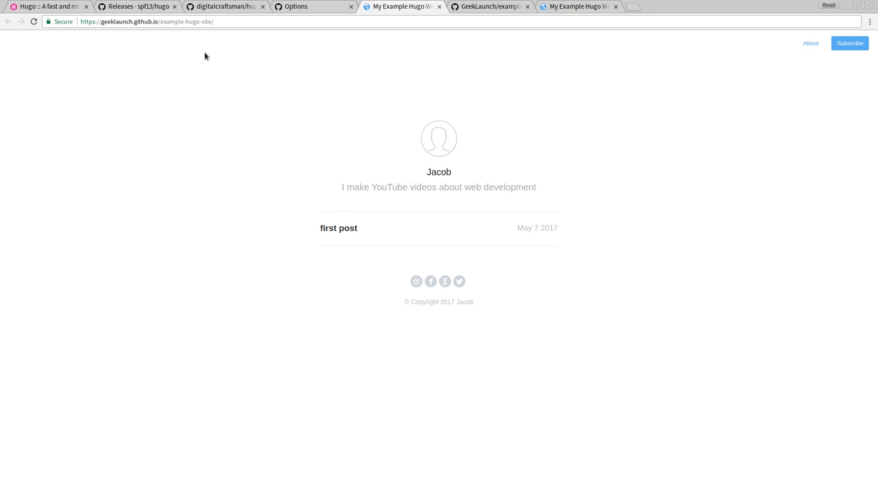
mouse_move(243, 41)
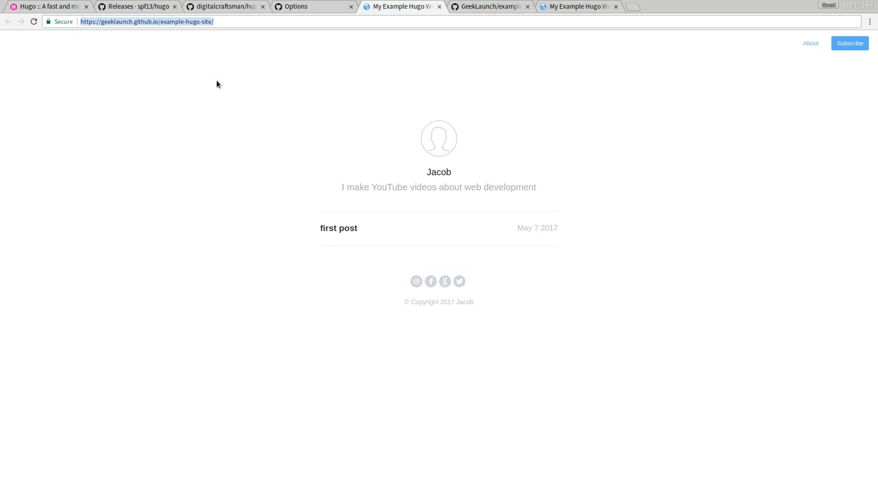
mouse_move(255, 102)
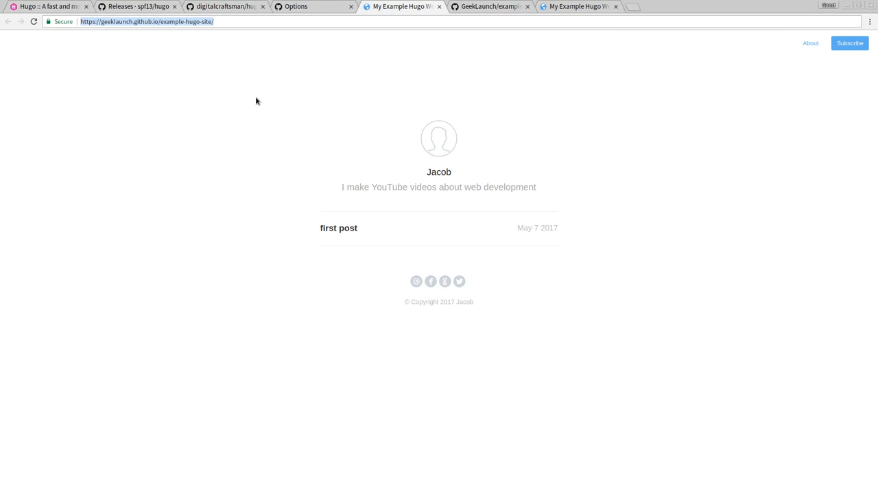
Step: Open 'first post' on the live blog, then go back to the home page
left_click(338, 228)
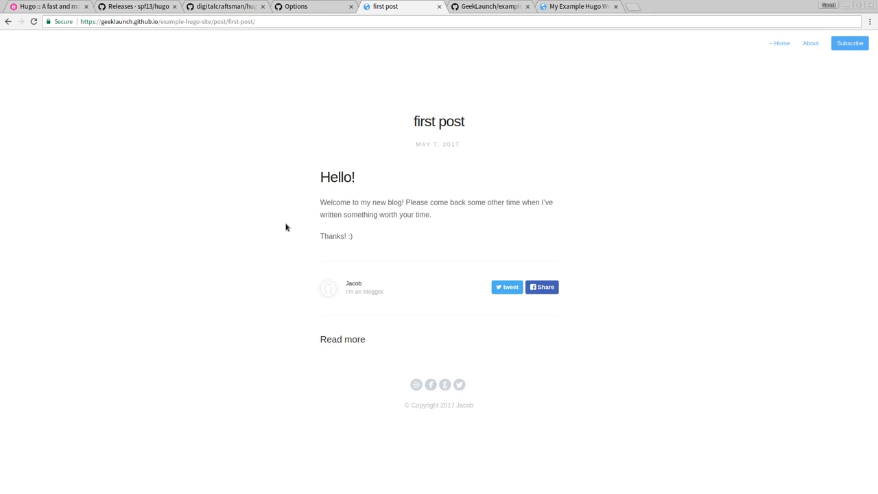
left_click(779, 43)
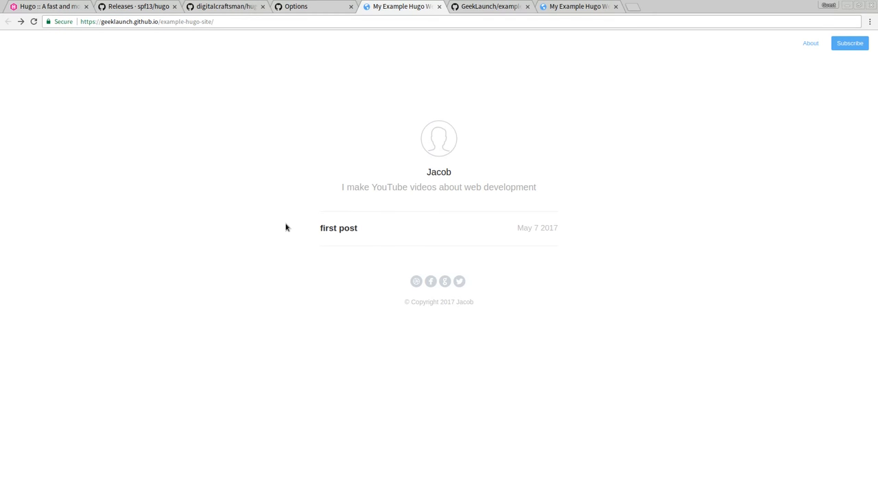